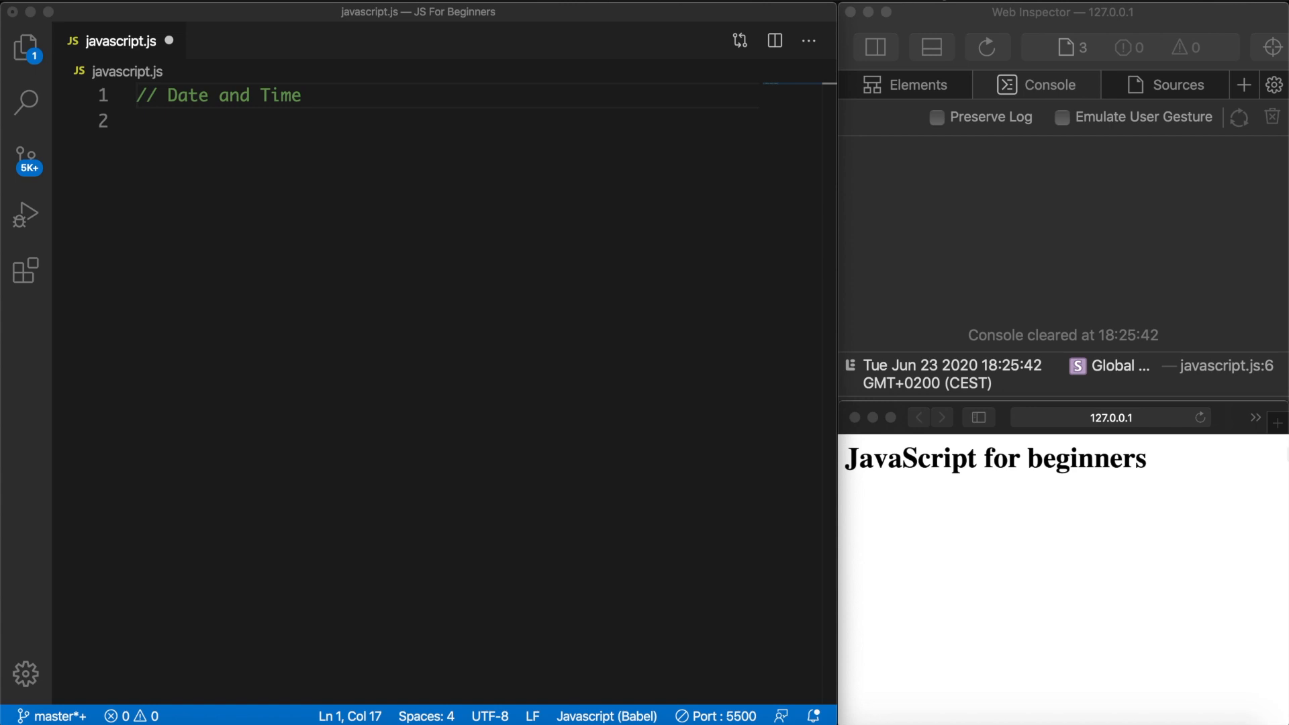
Add a //Date object comment, then write const now = new Date(); beneath it
type("//Date objec")
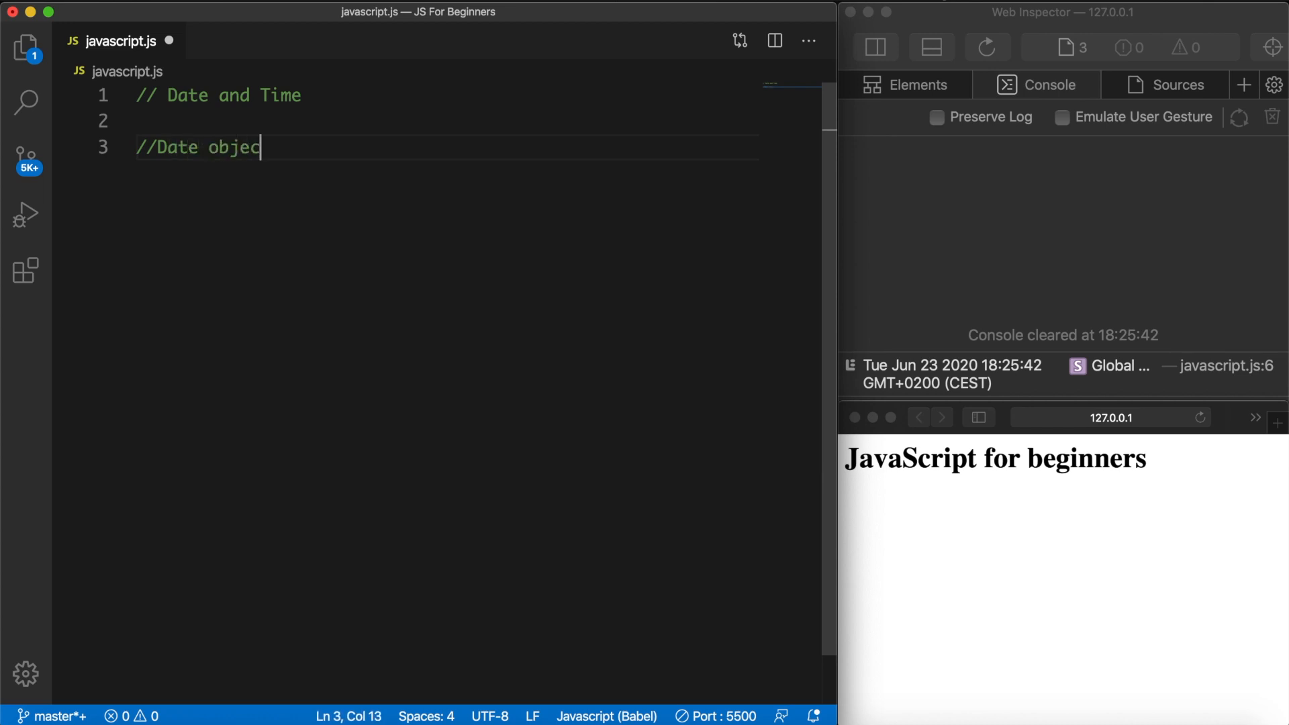
key("enter")
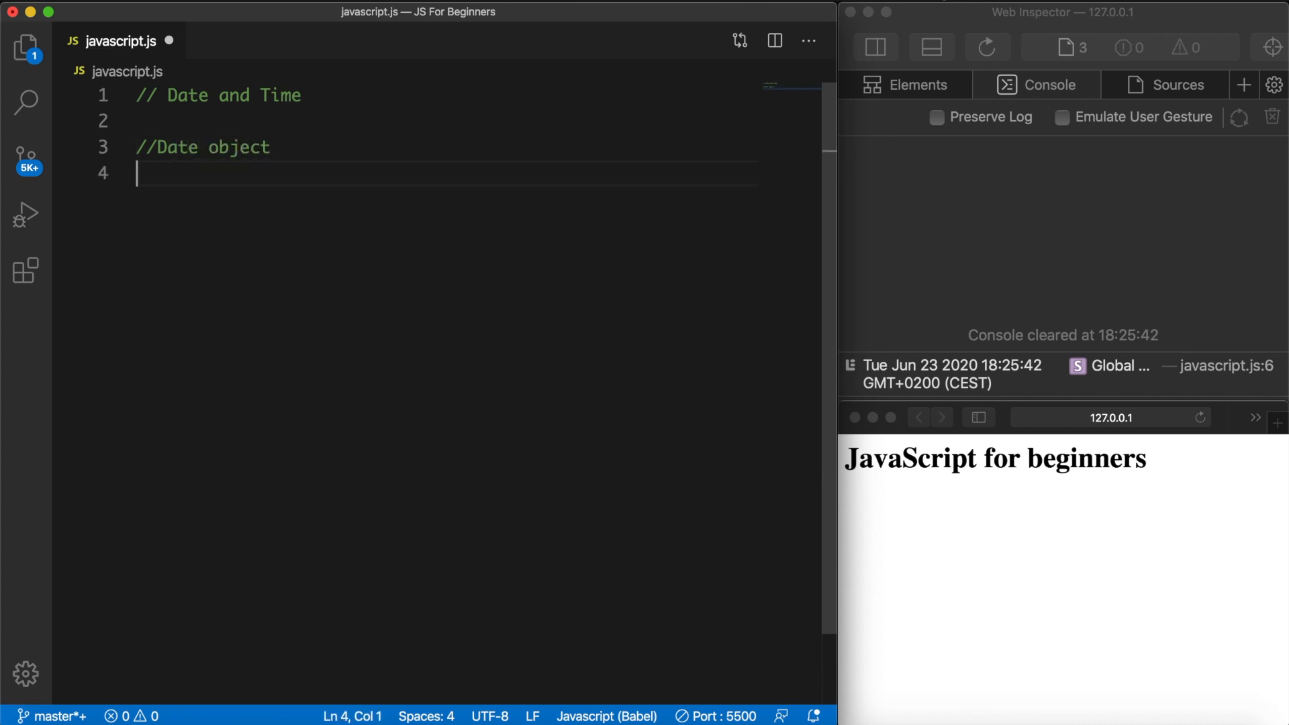
type("c")
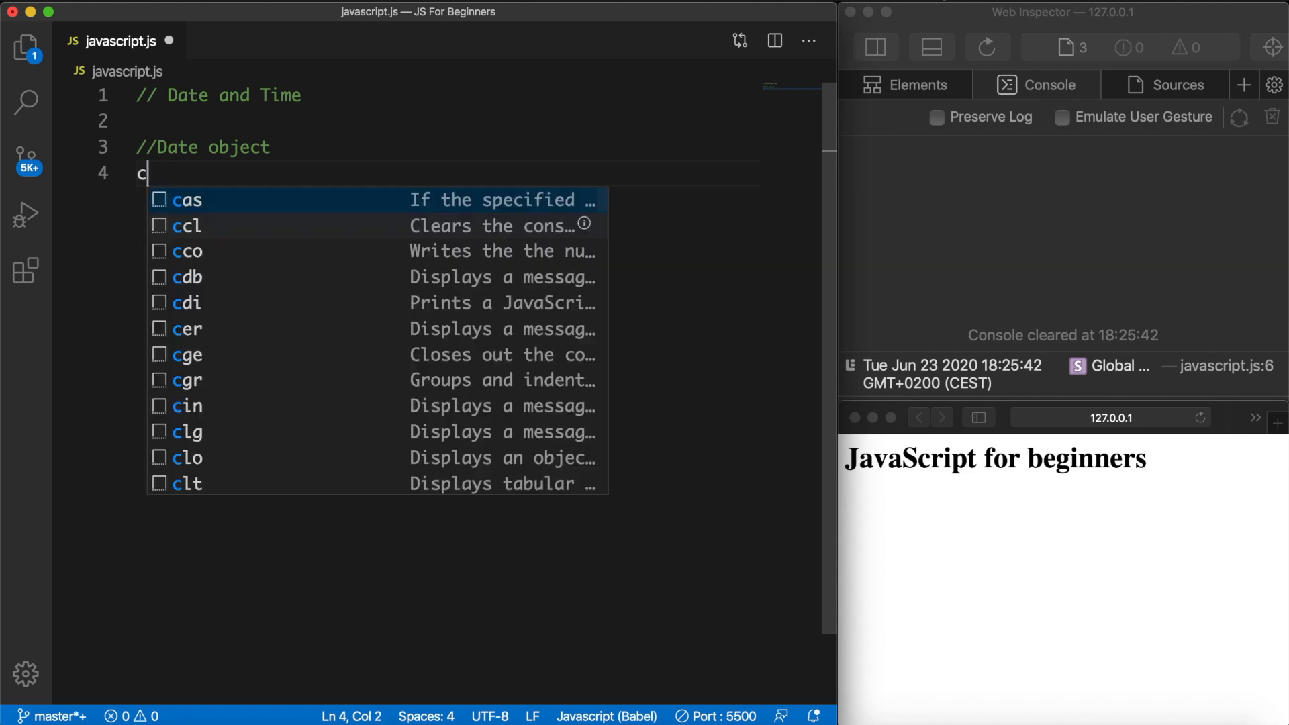
type("onst now")
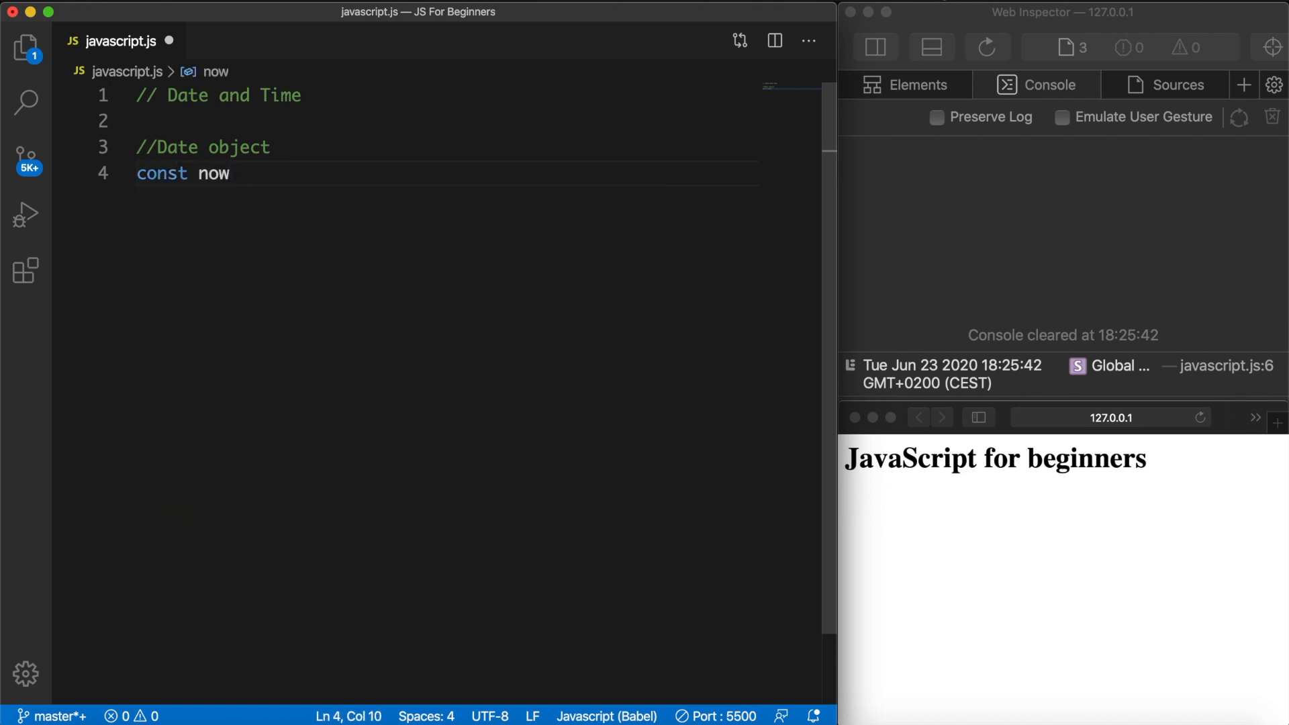
type("=")
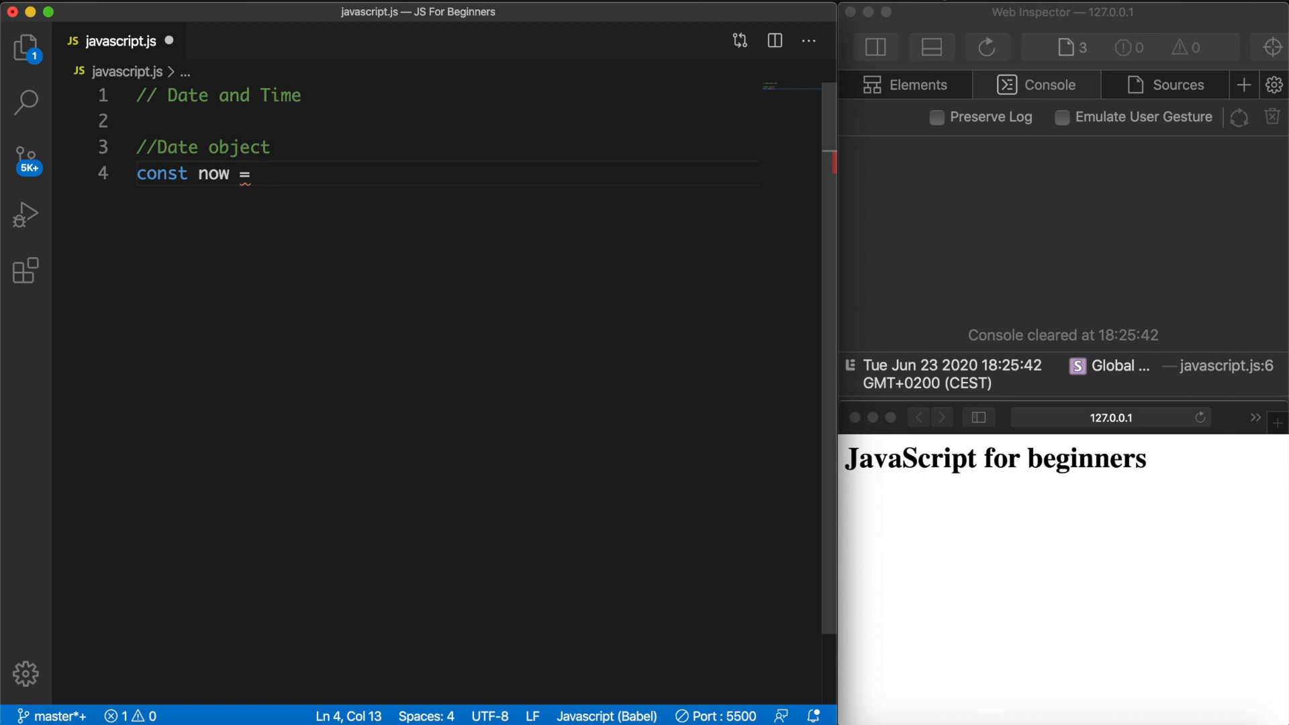
type("new")
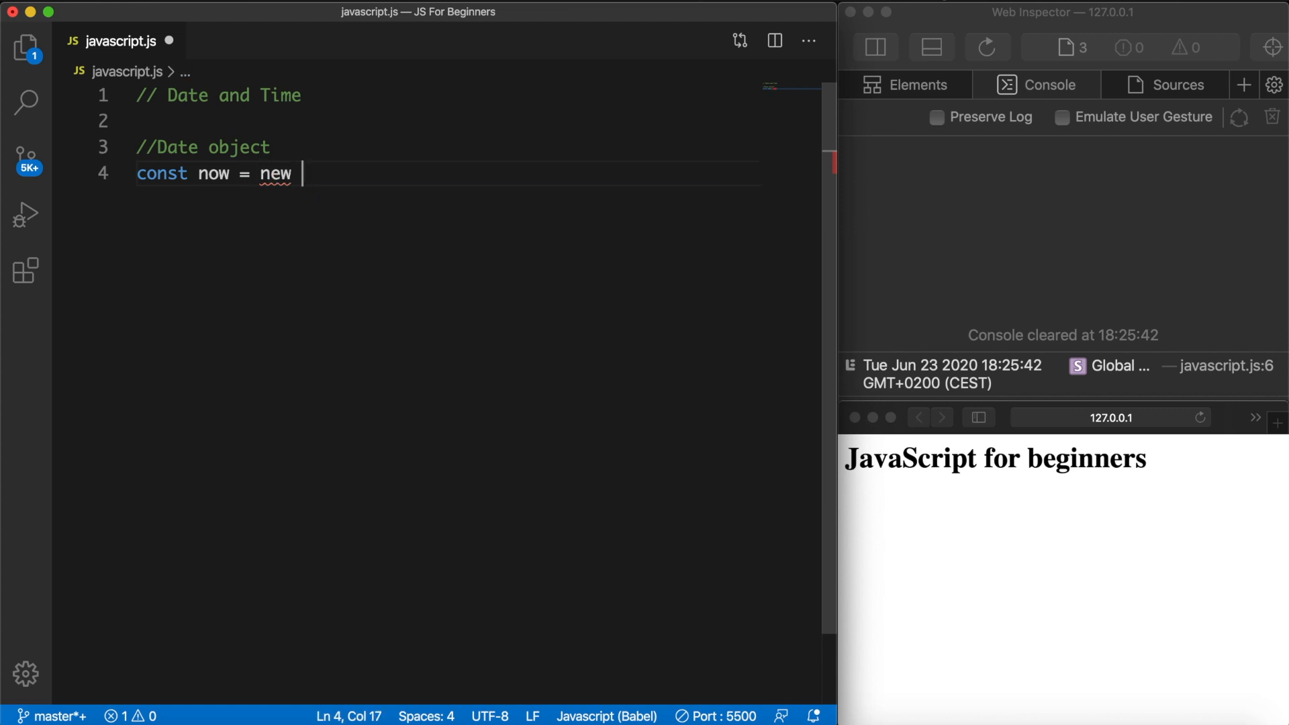
type("Date")
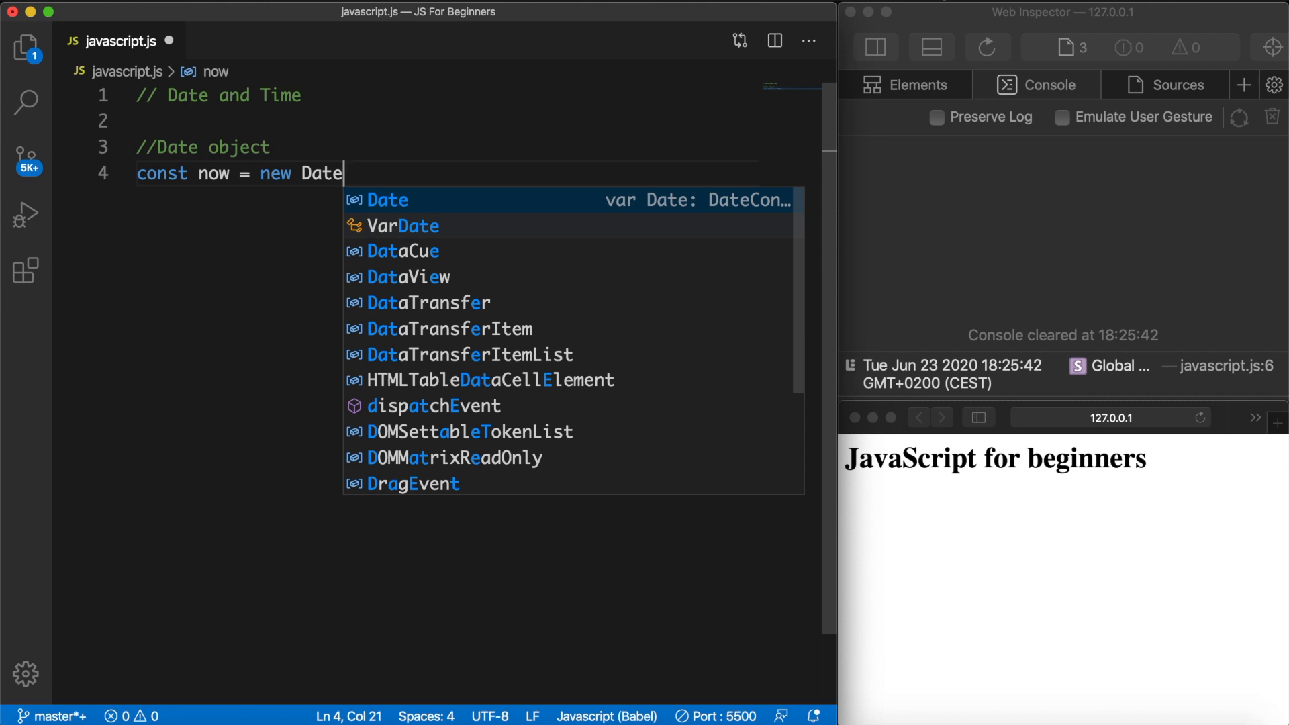
type("()")
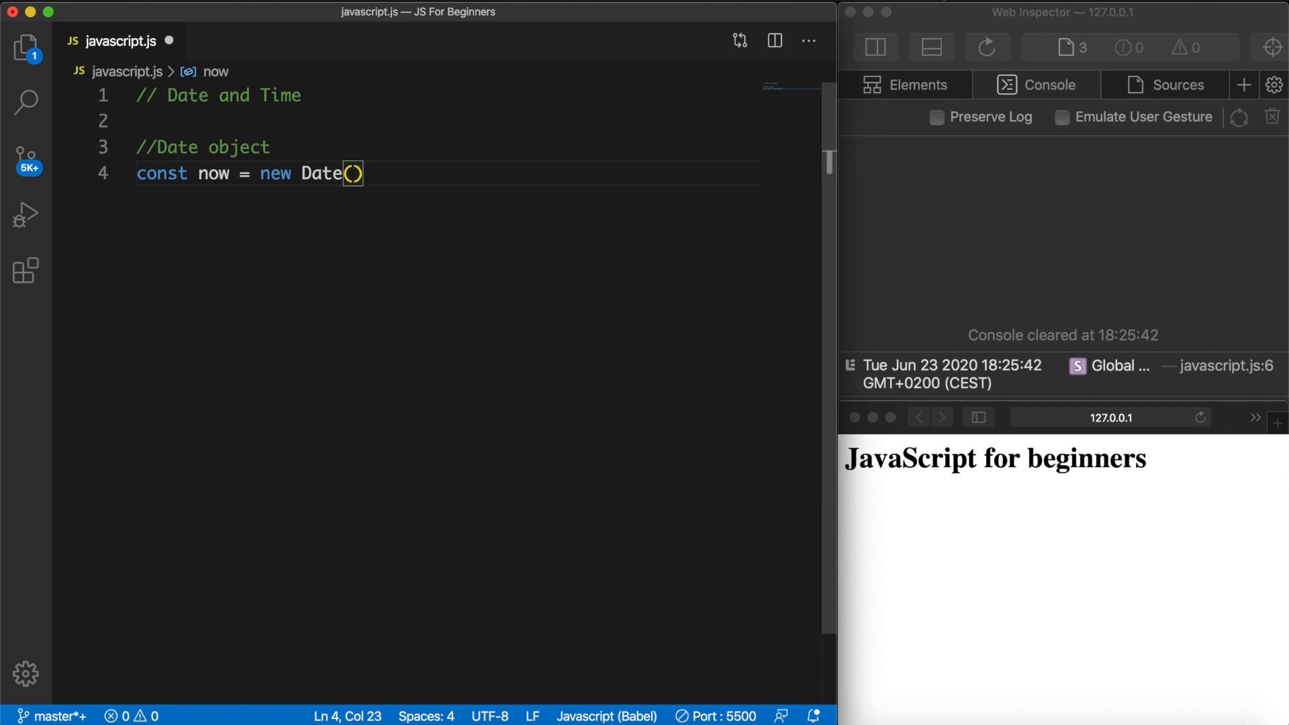
type(";")
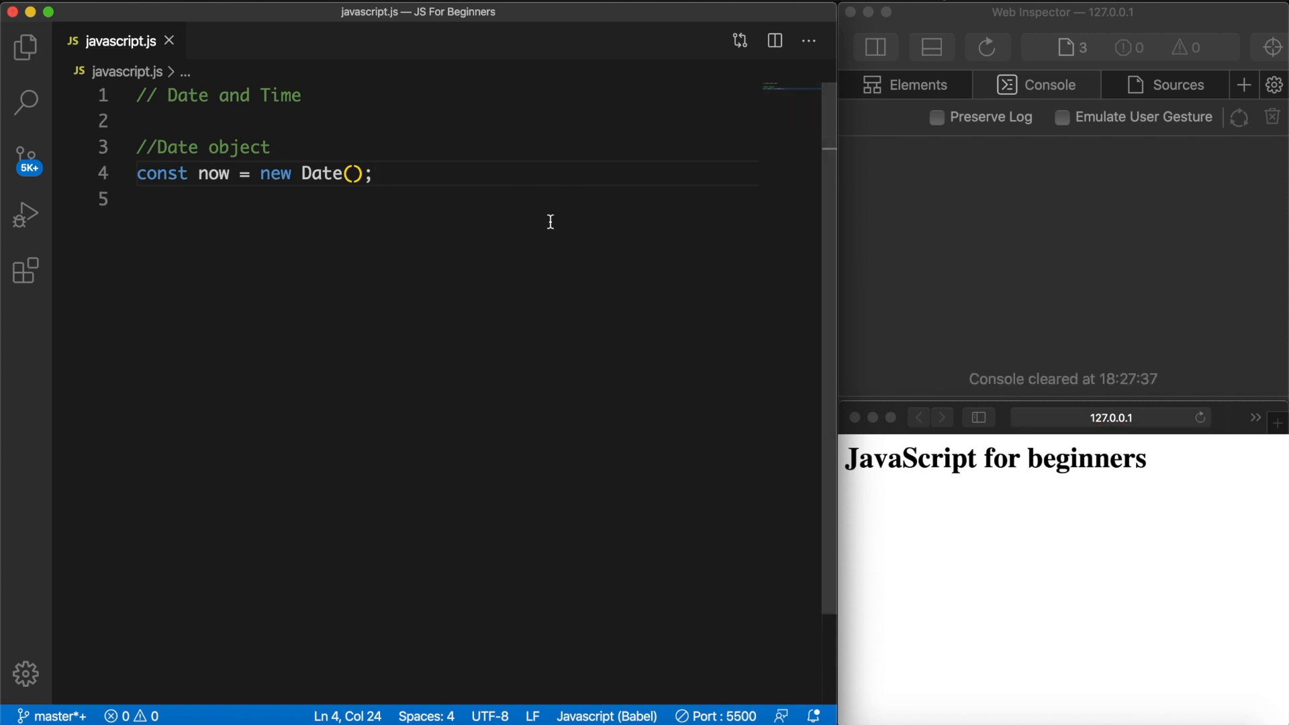
Write console.log(now); below the now declaration
type("console.log();")
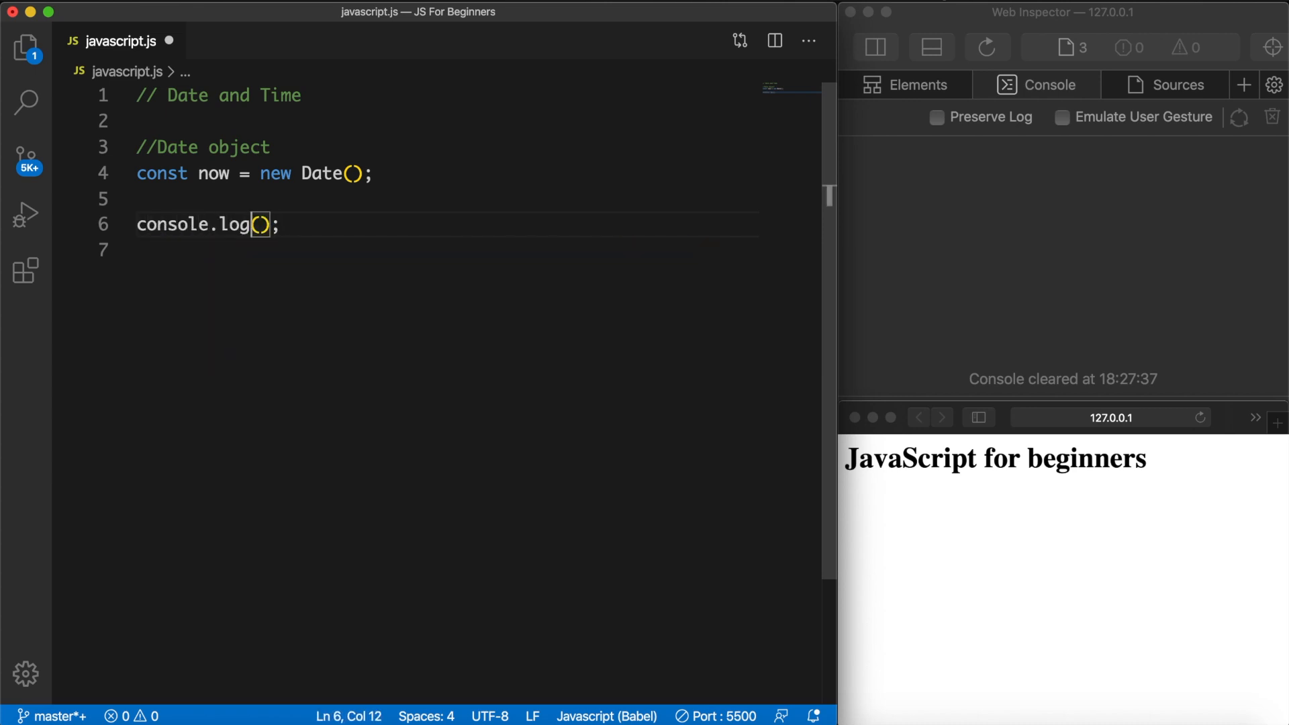
type("now")
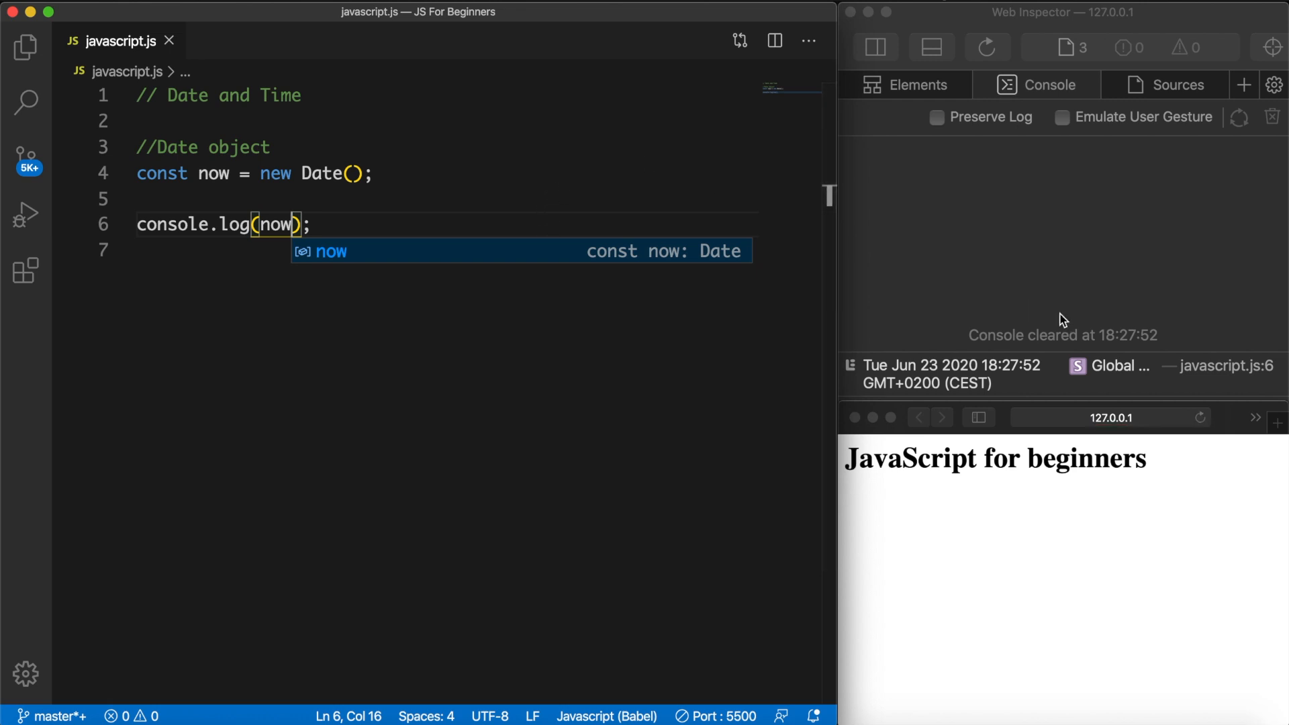
mouse_move(904, 378)
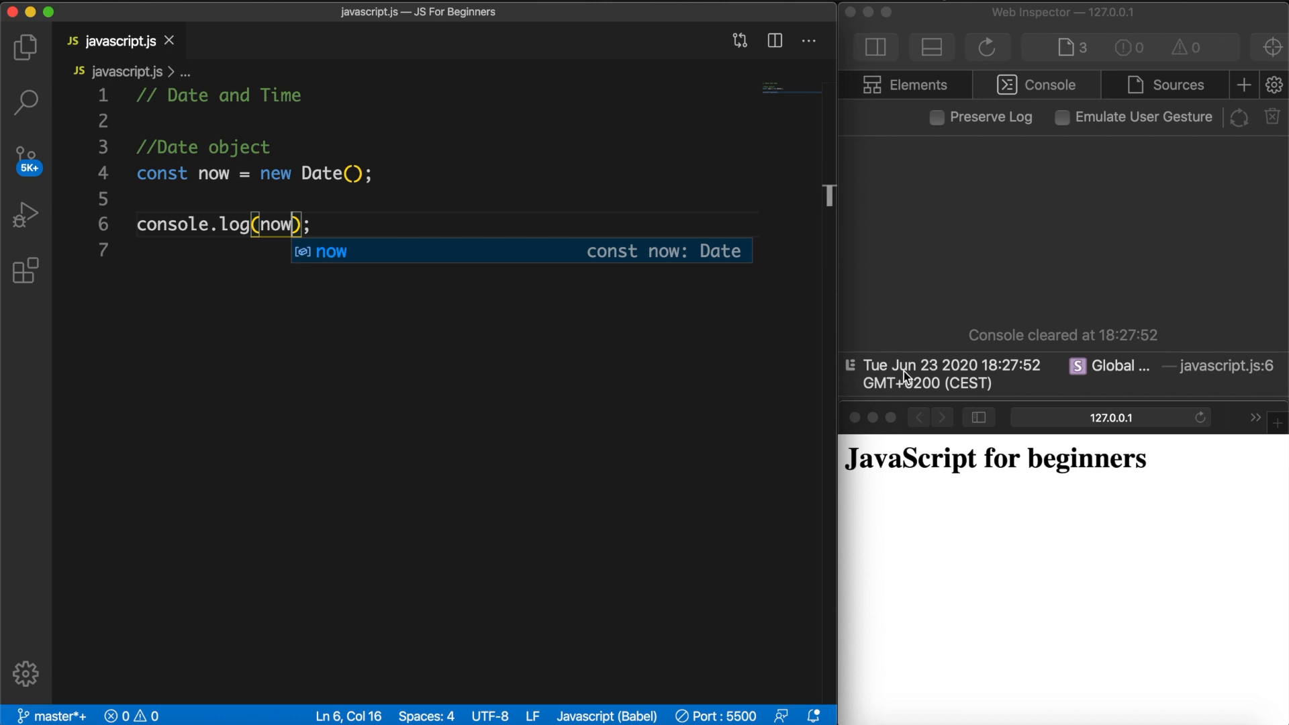
mouse_move(960, 396)
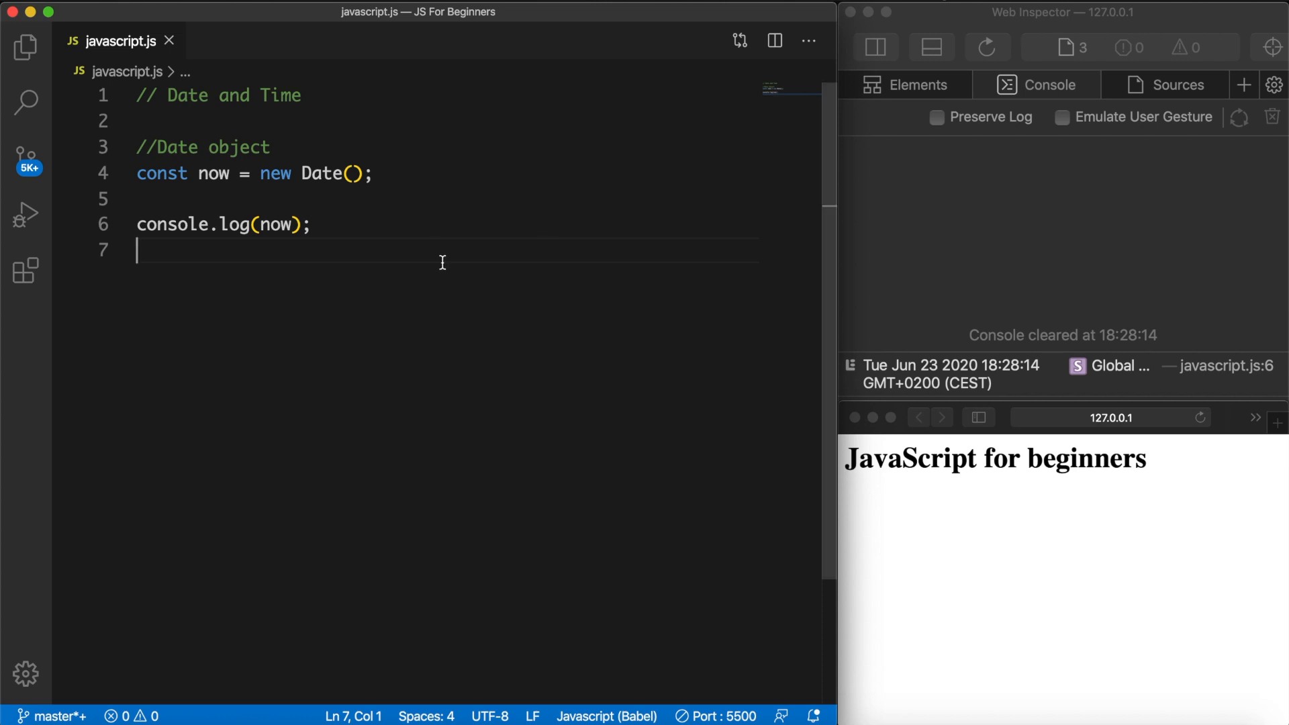
Add console.log(typeof now); on the next line
type("console.log(")
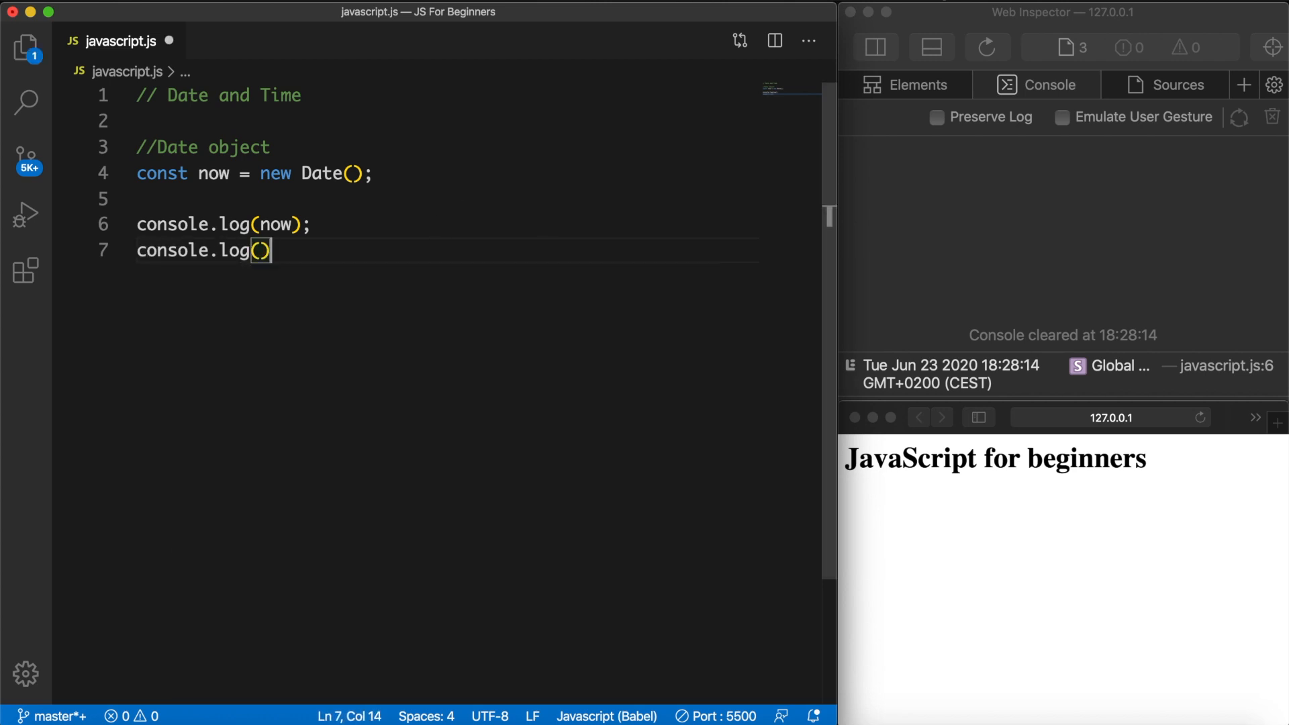
type("t;")
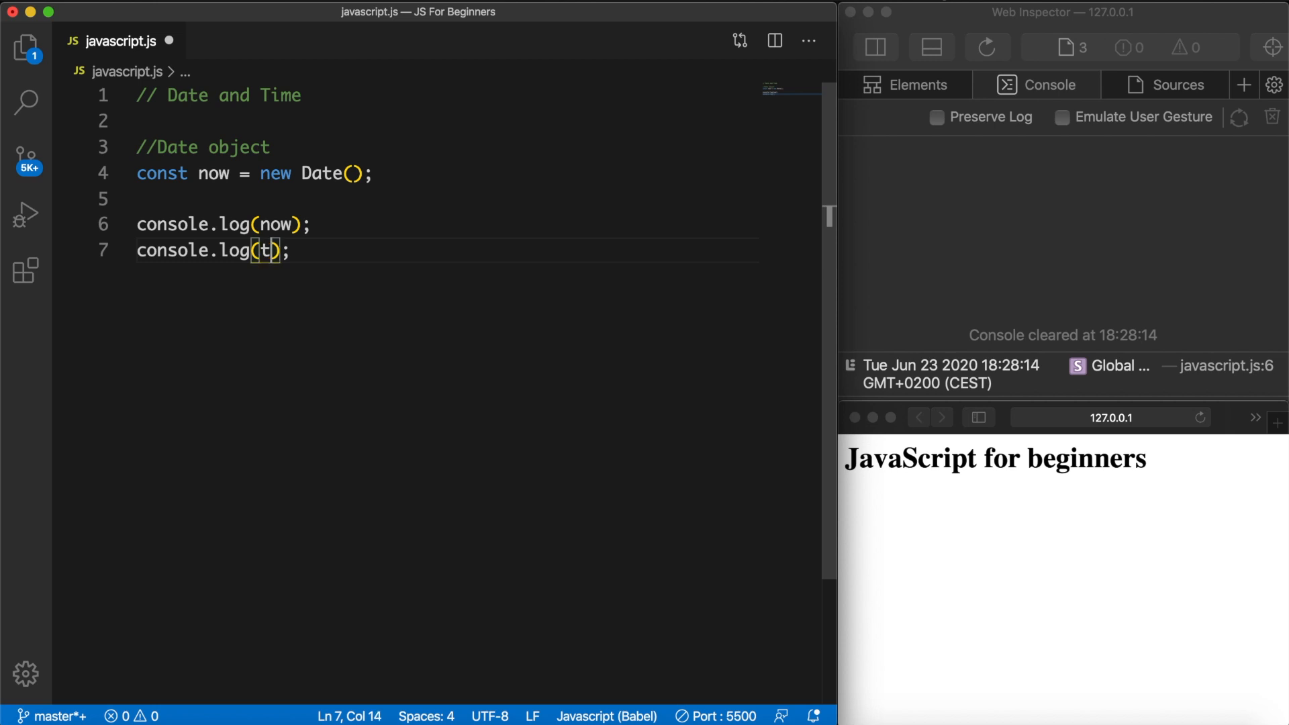
type("ypeof now")
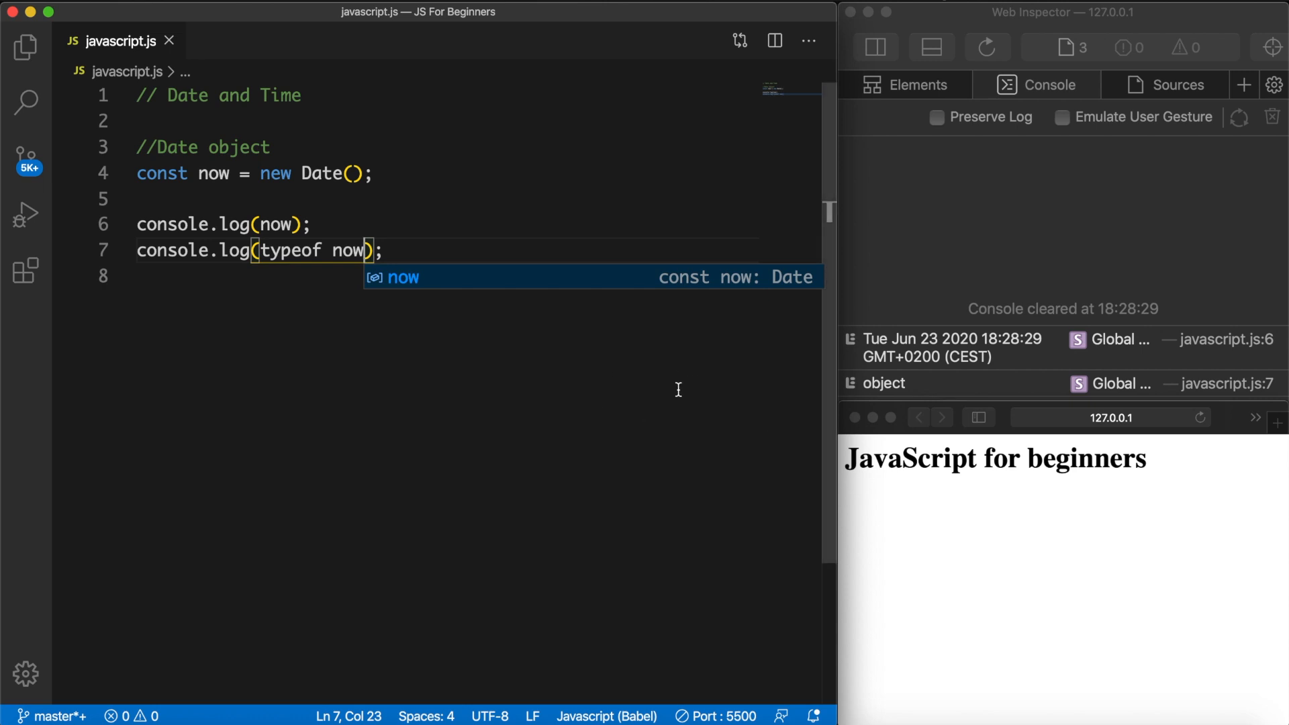
mouse_move(417, 208)
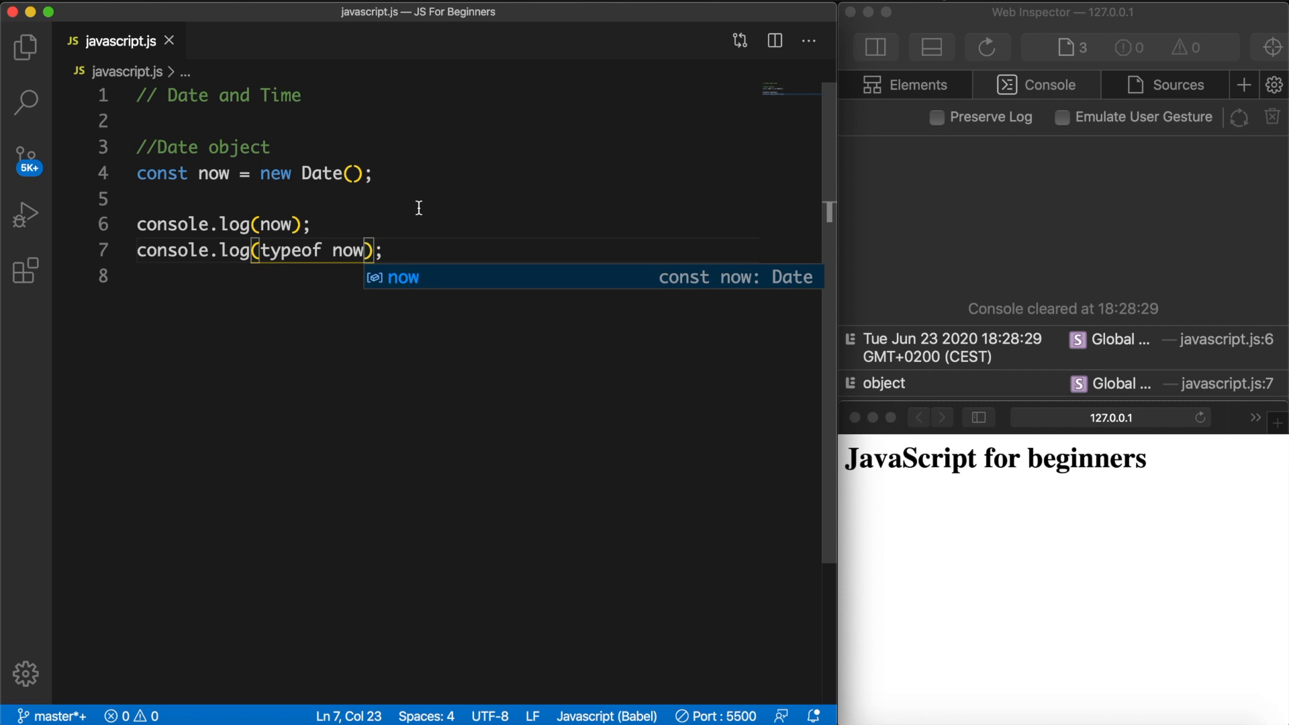
mouse_move(325, 149)
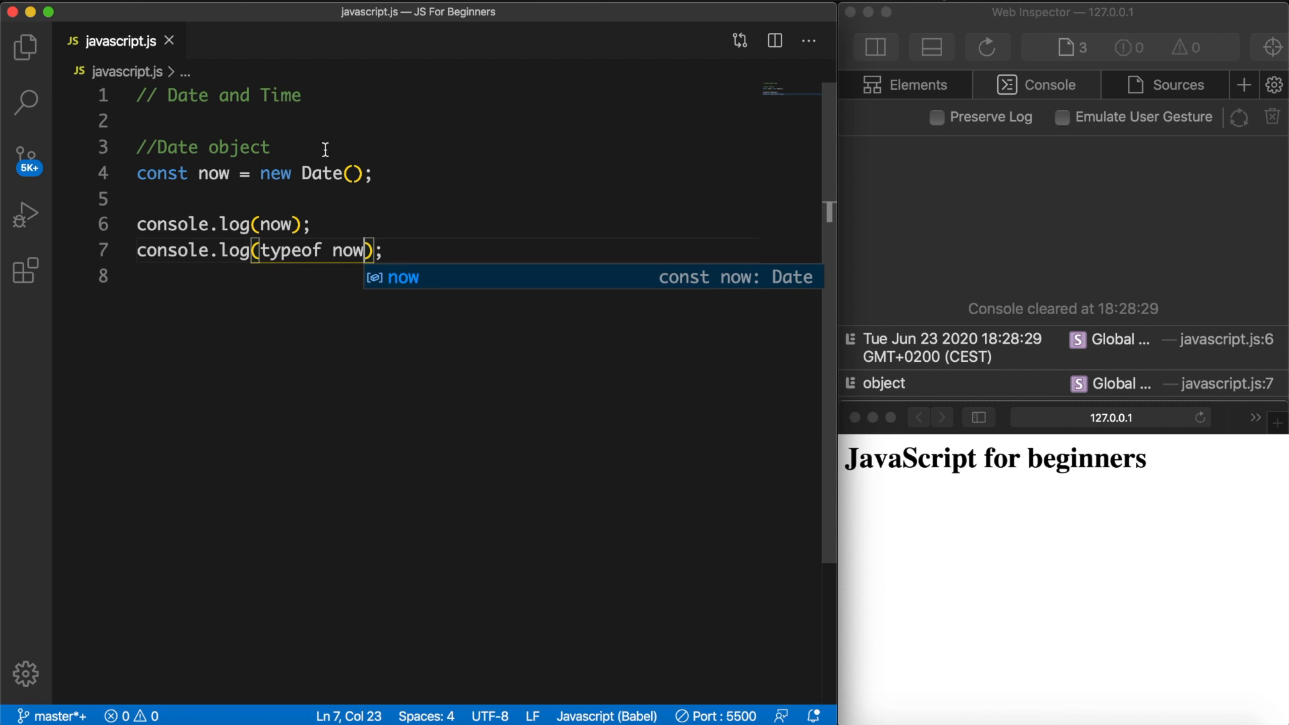
Declare let val = now.toString(); and change the typeof log from now to val
type("let val =")
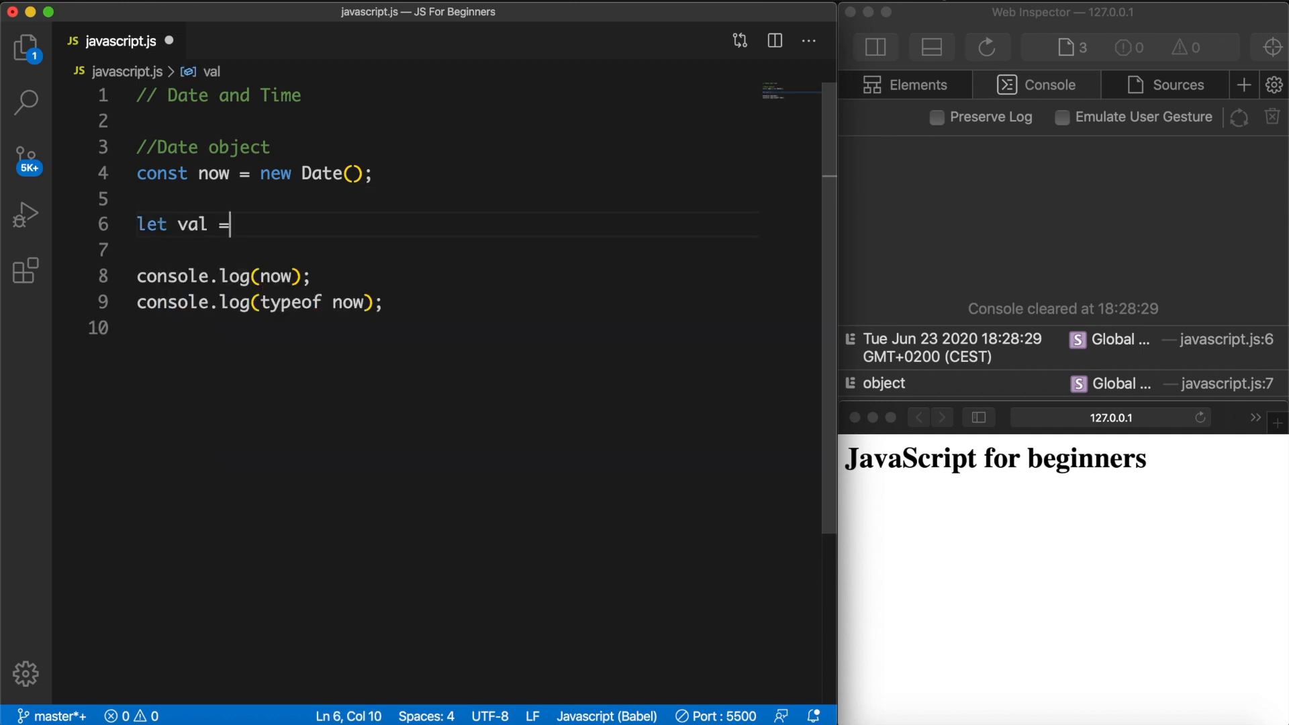
type("now")
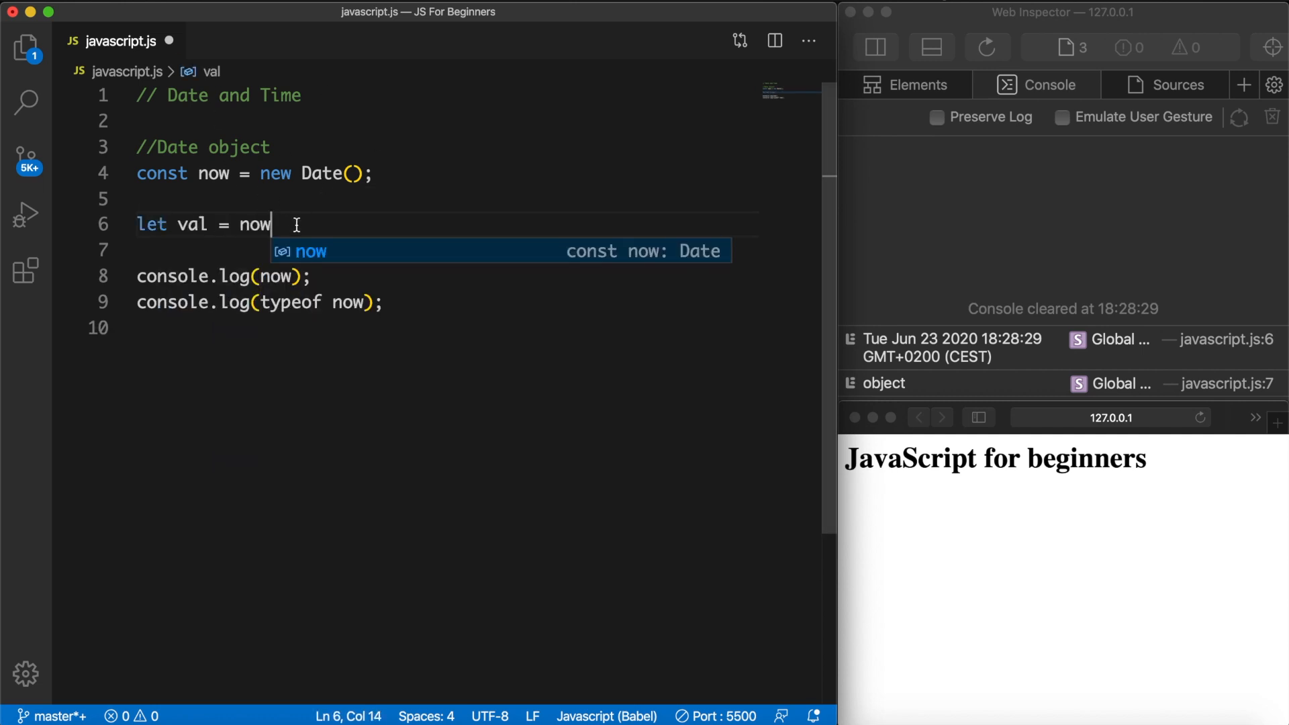
type(".")
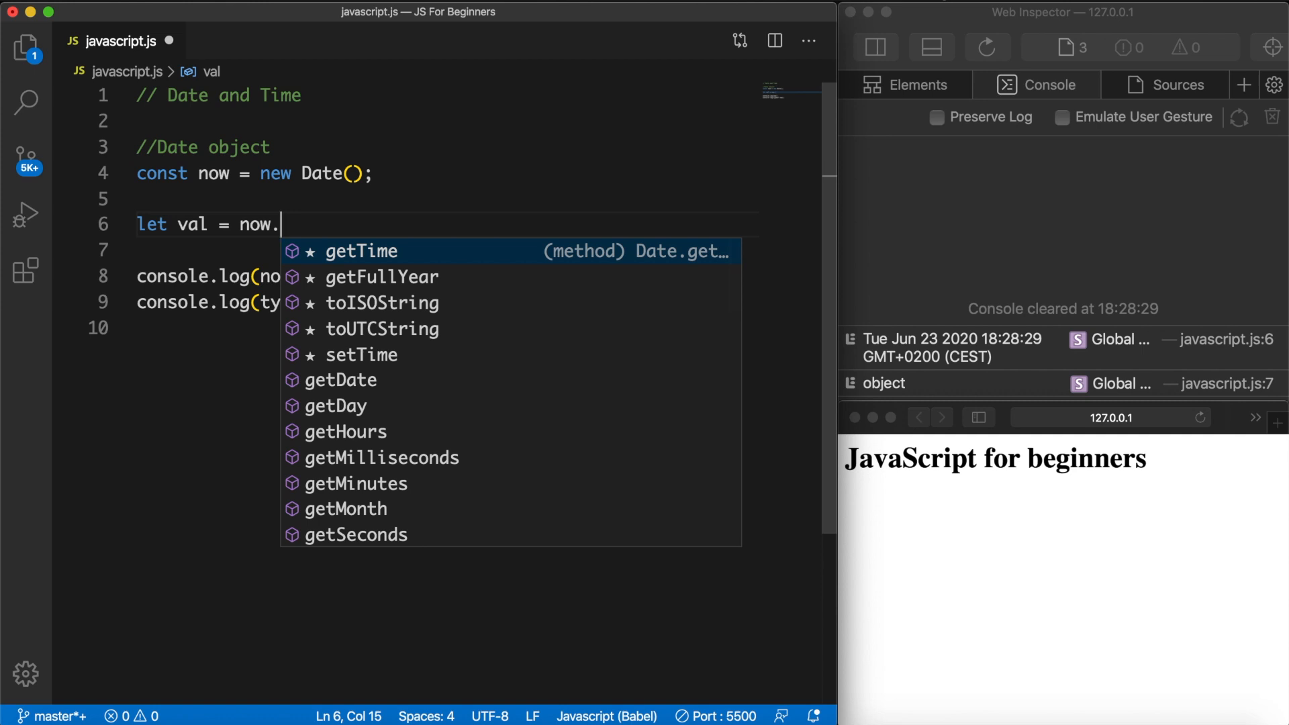
type("toString();")
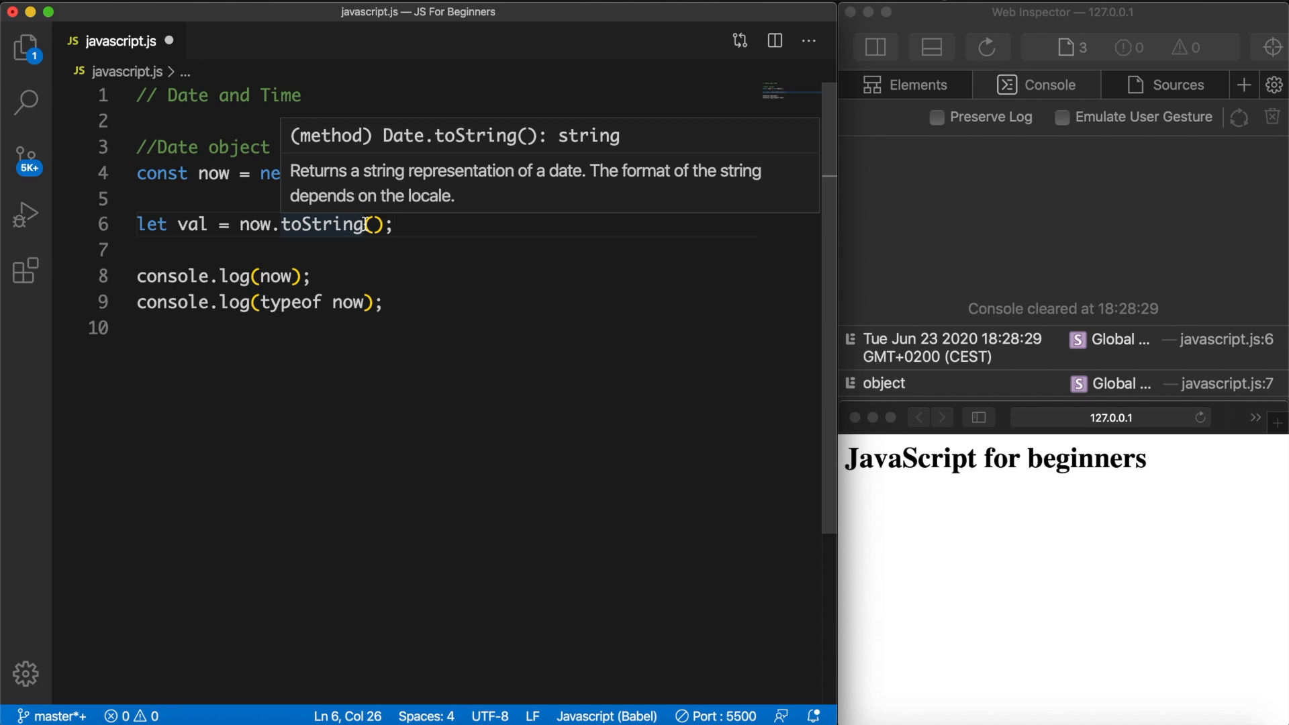
mouse_move(292, 303)
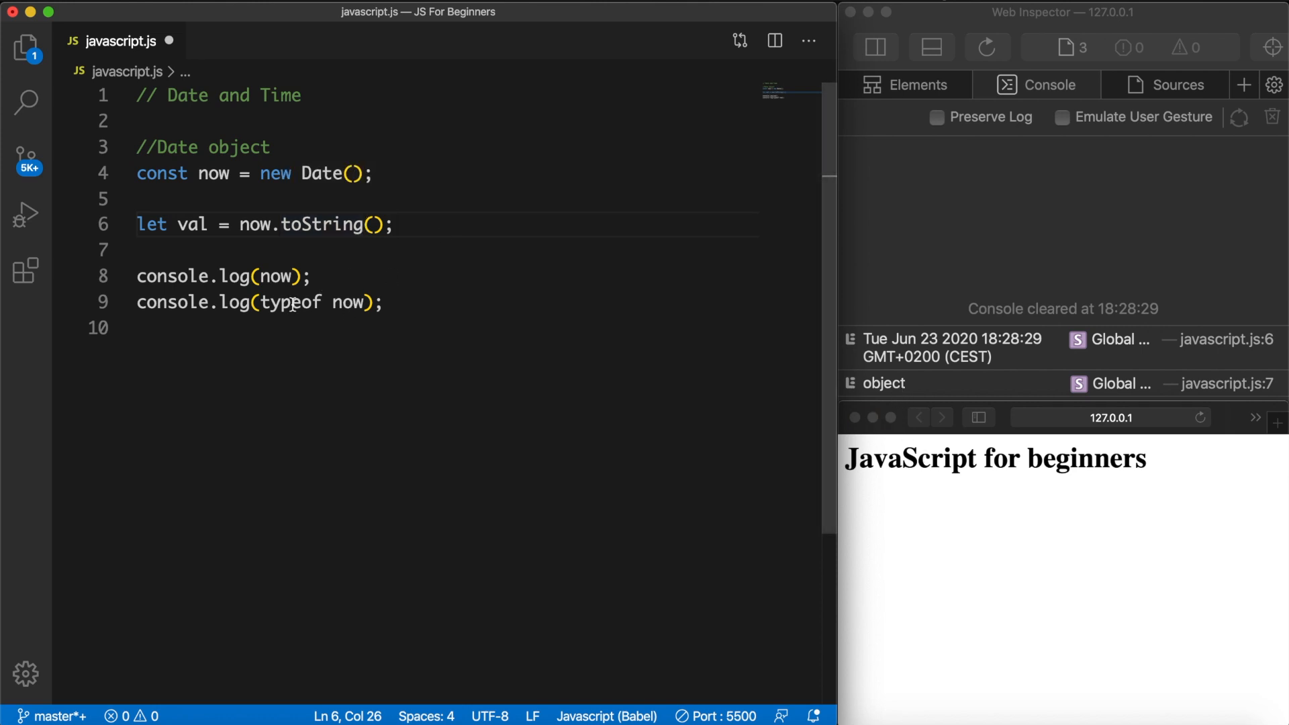
double_click(346, 303)
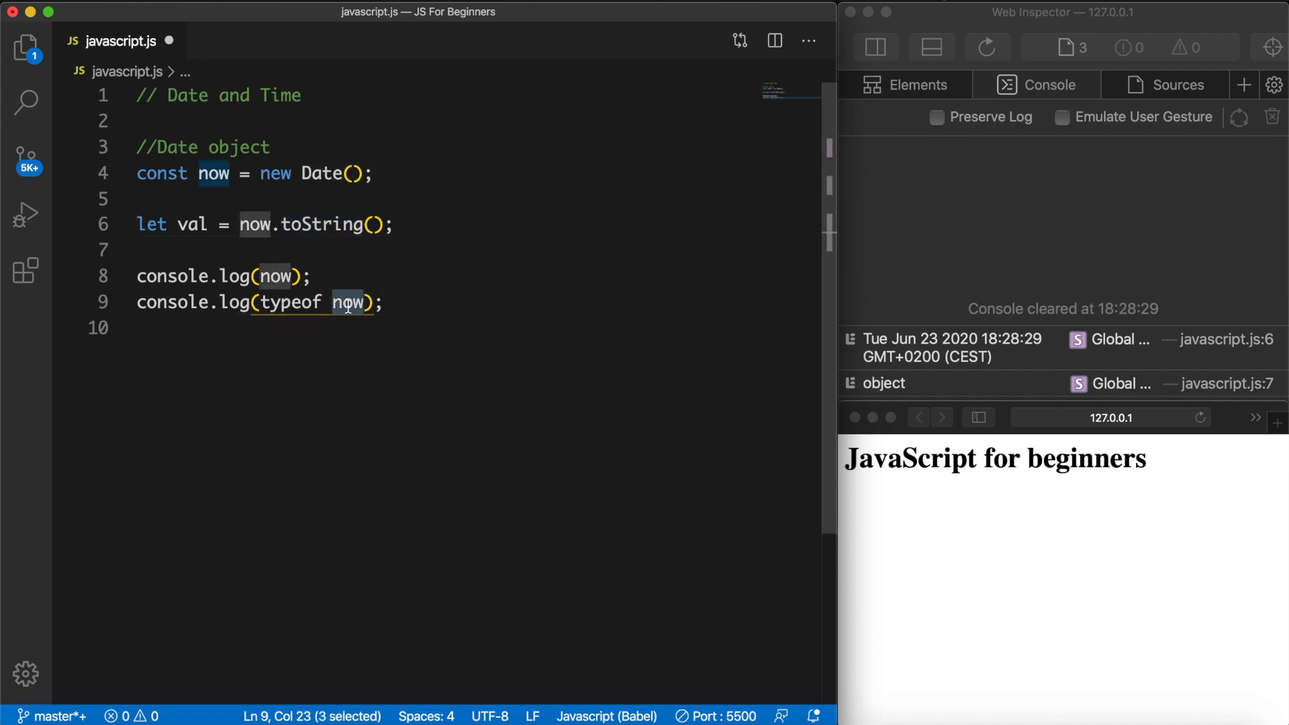
type("val")
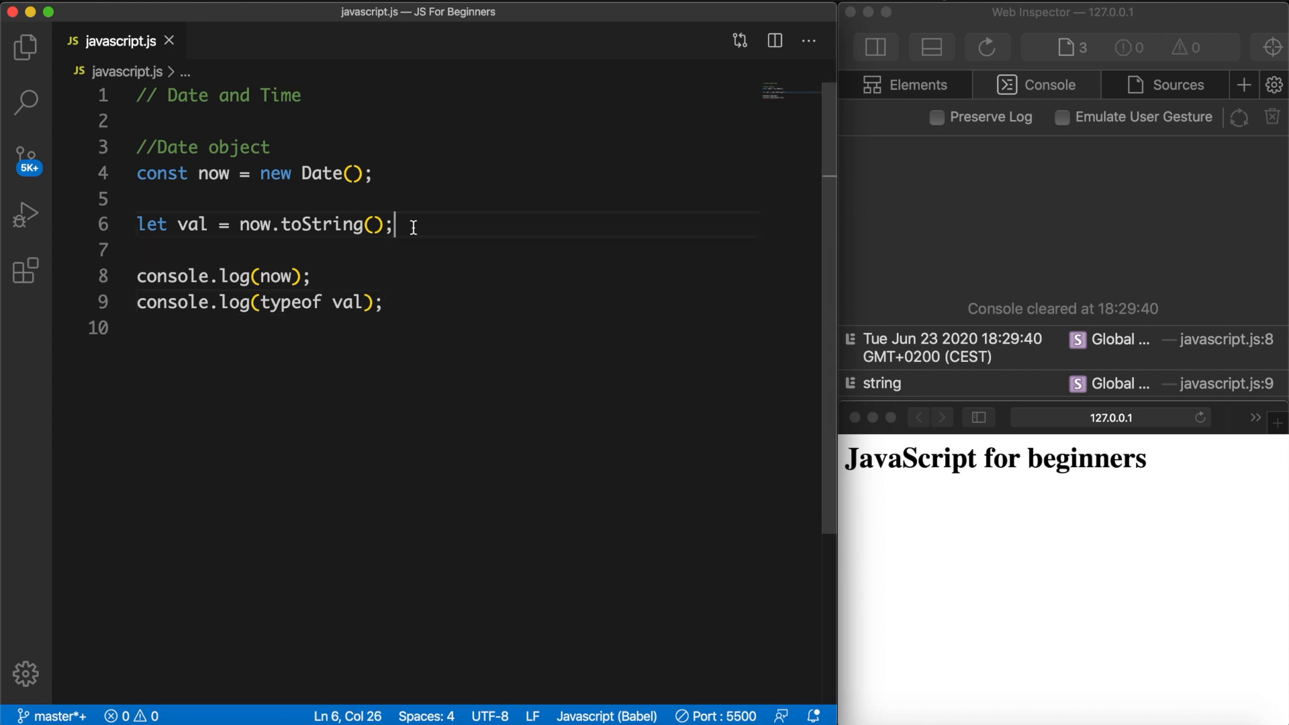
Declare const birthday = new Date(1995, 6); using the Date autocomplete
key("enter")
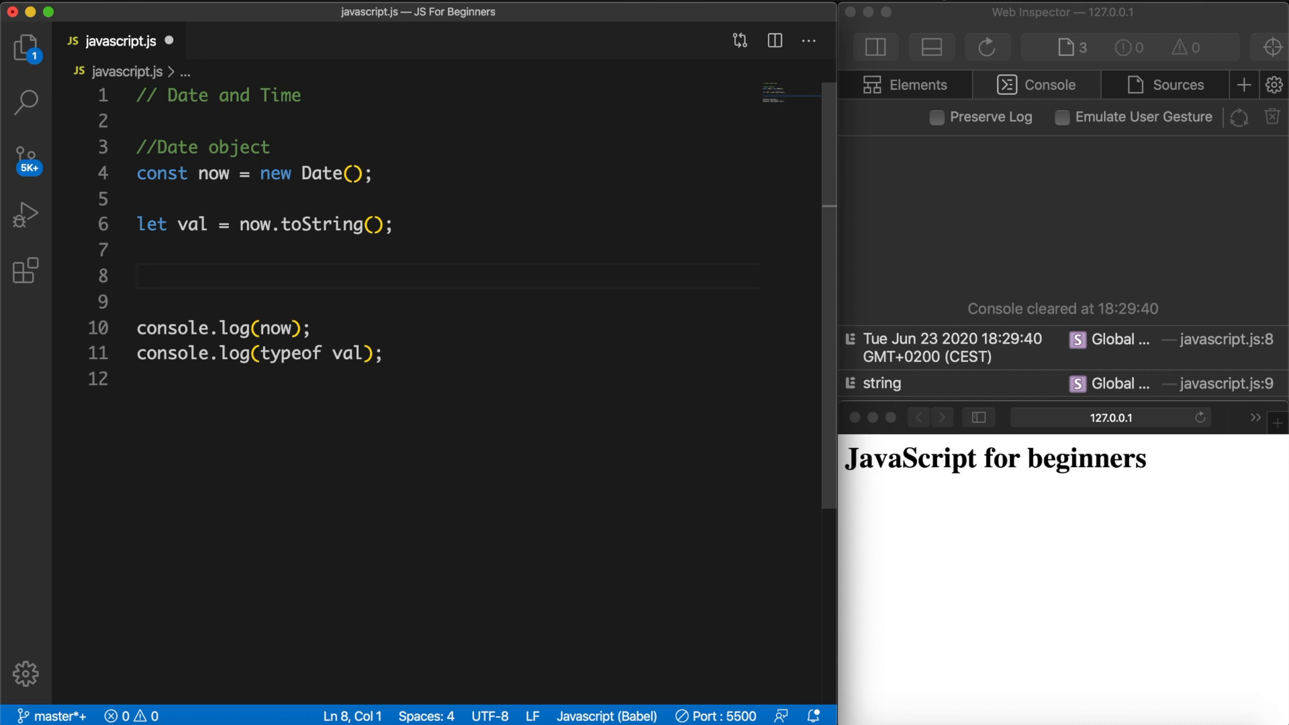
type("const b")
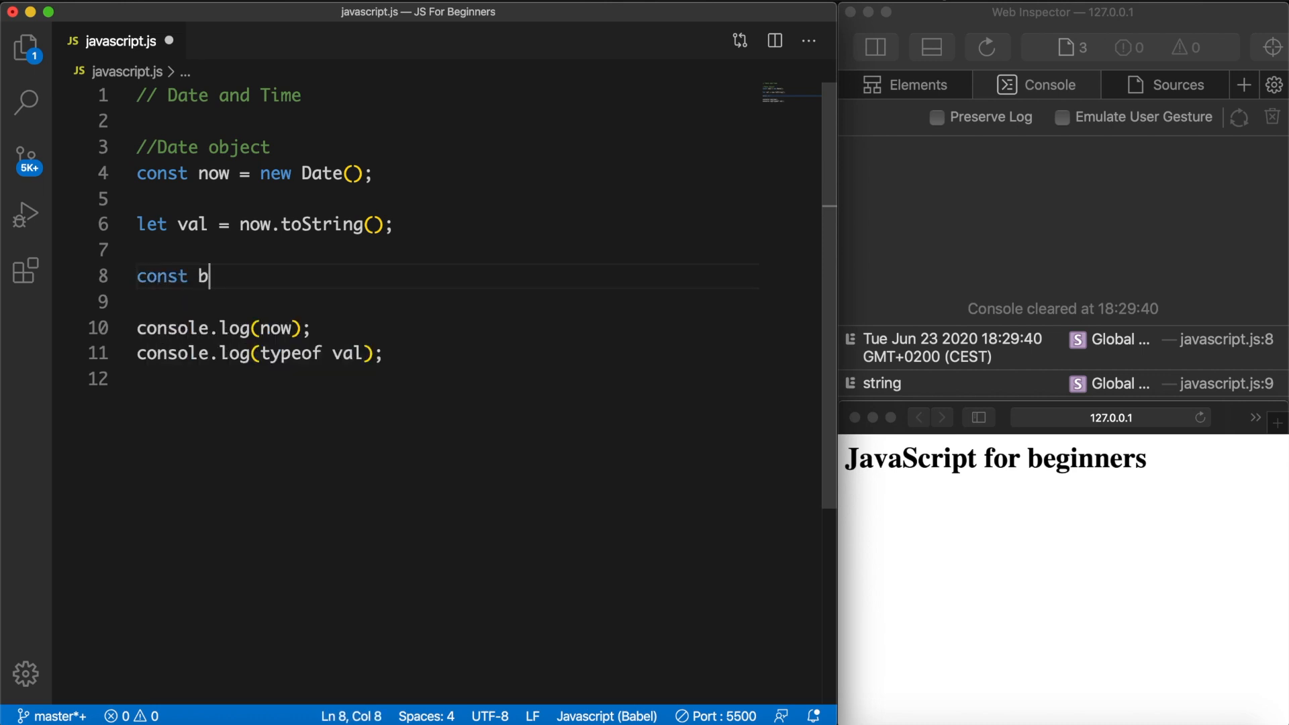
type("irthday =")
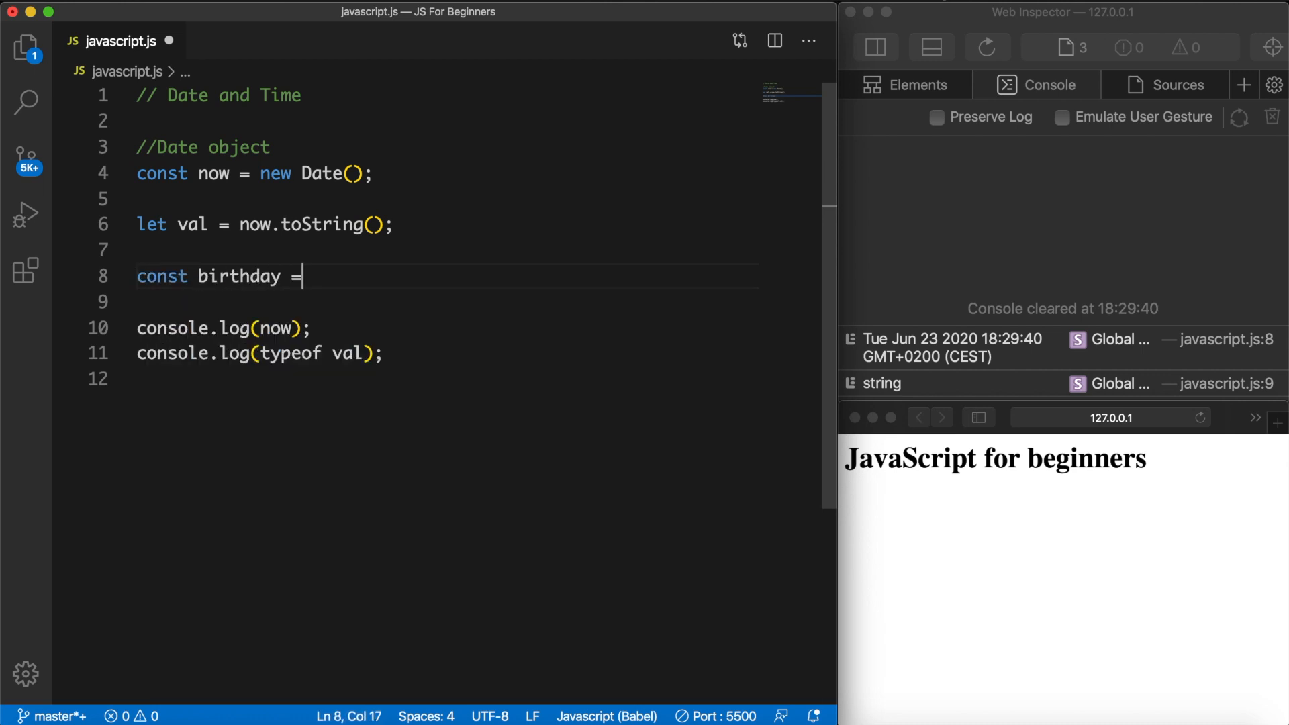
type("new Date")
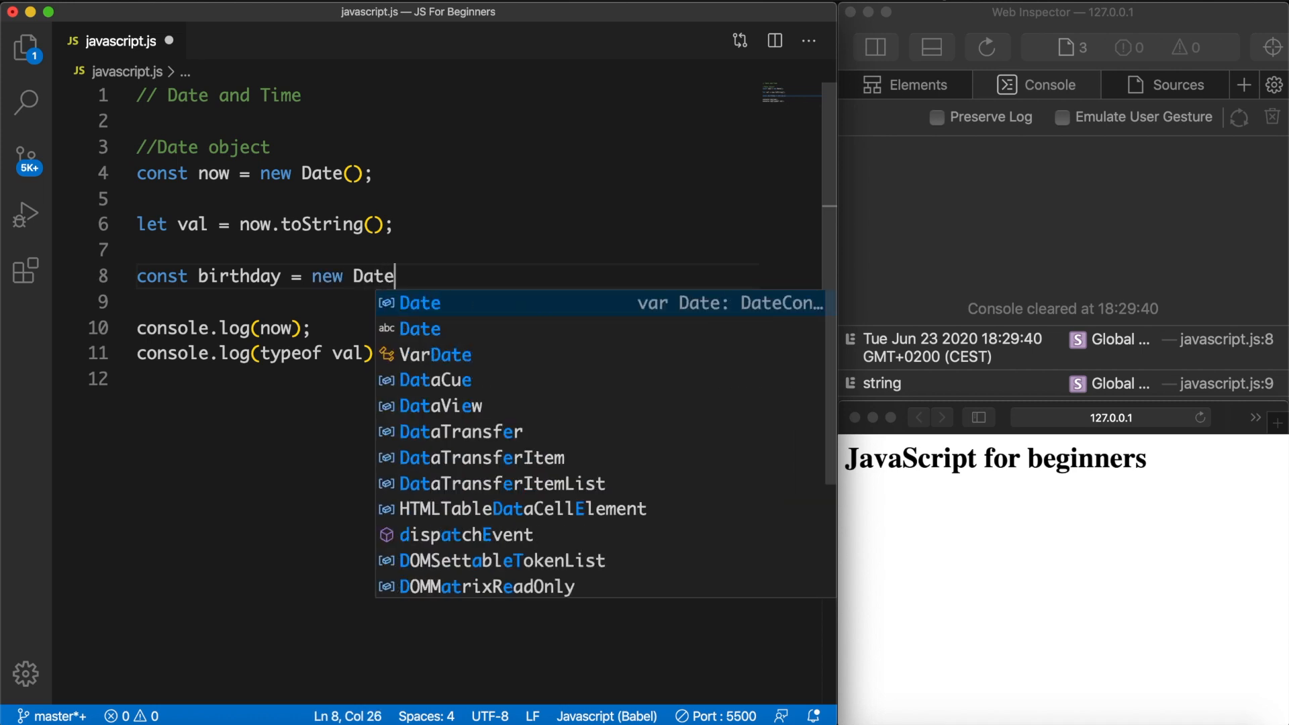
key("Enter")
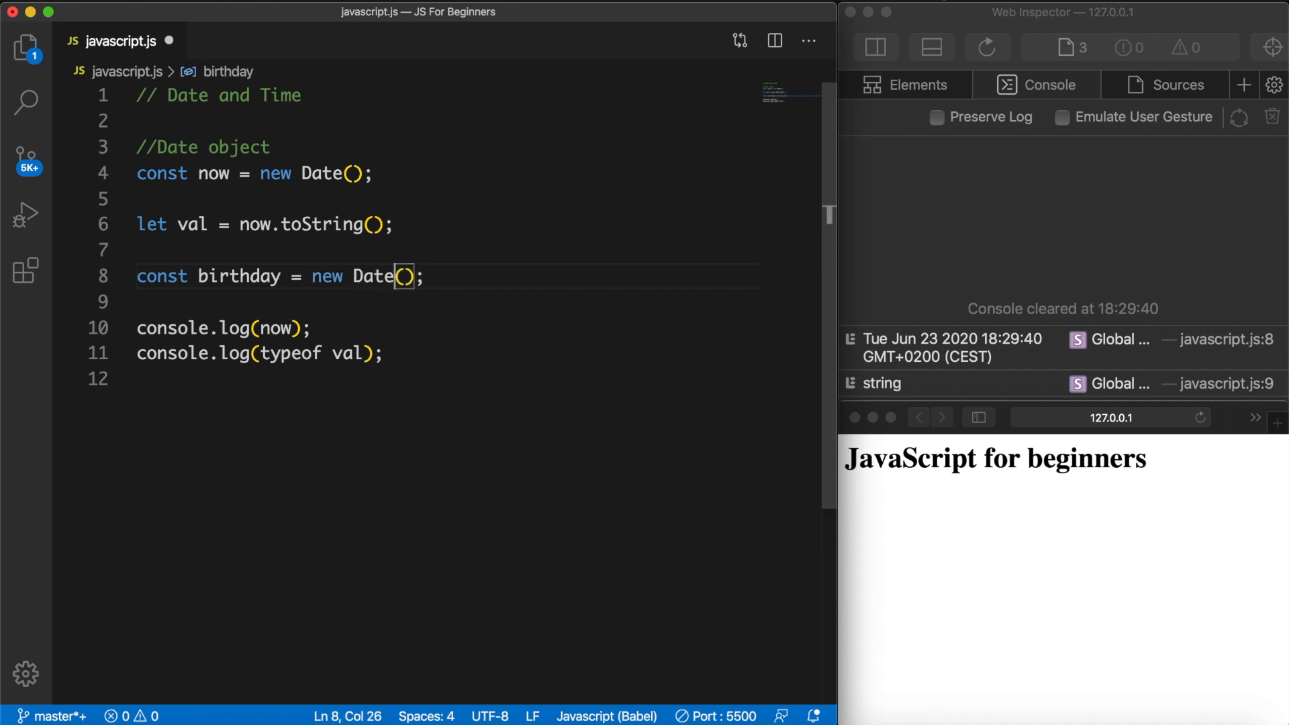
key("right")
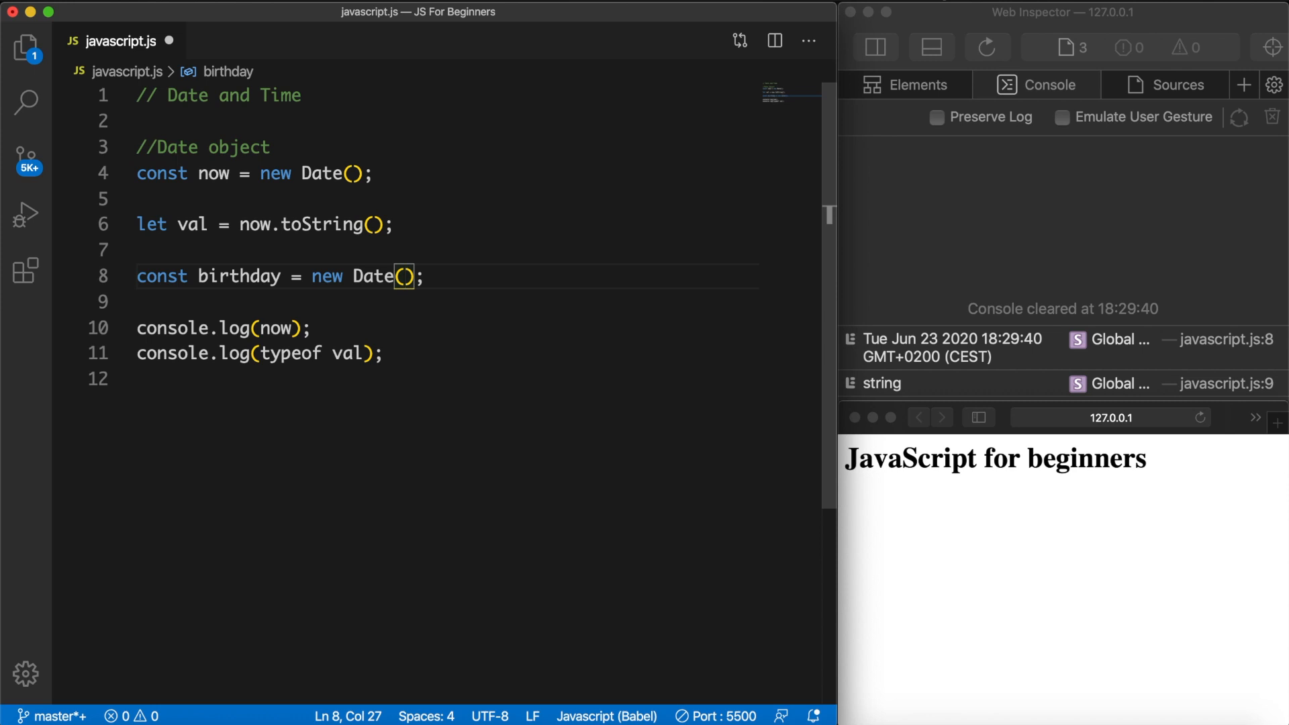
type("1995,")
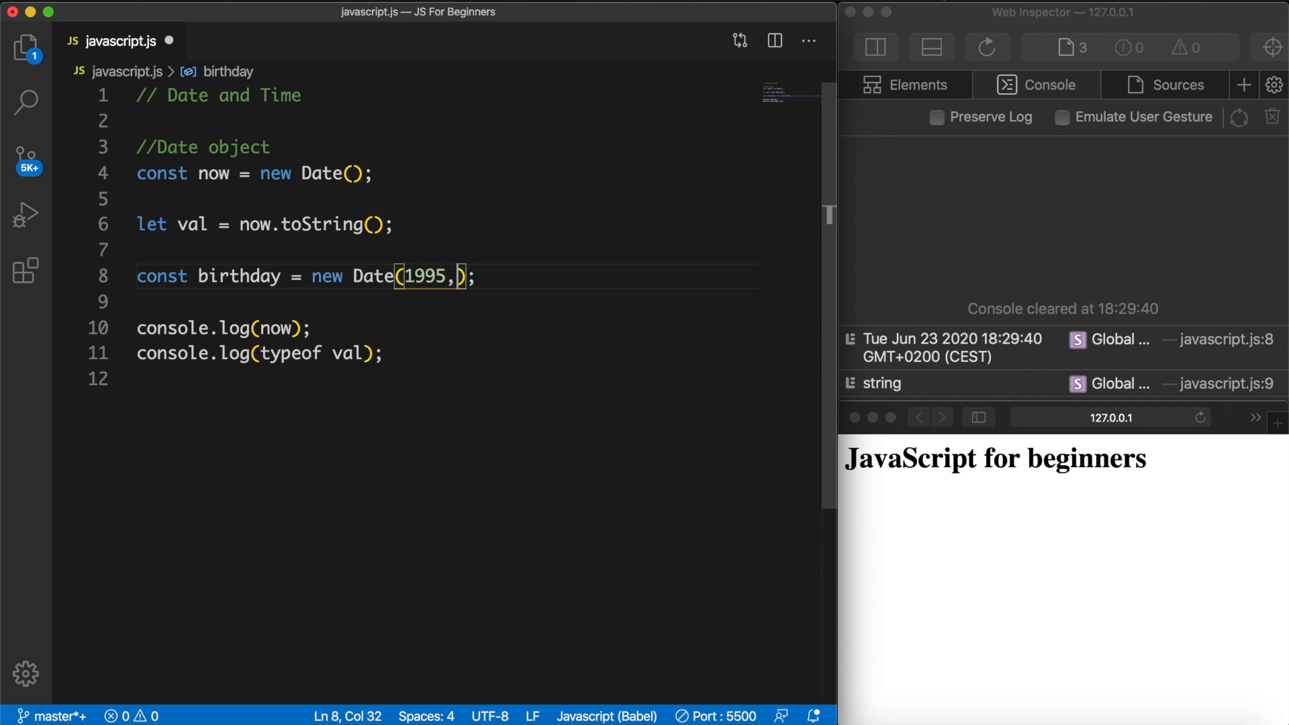
type("\" \"")
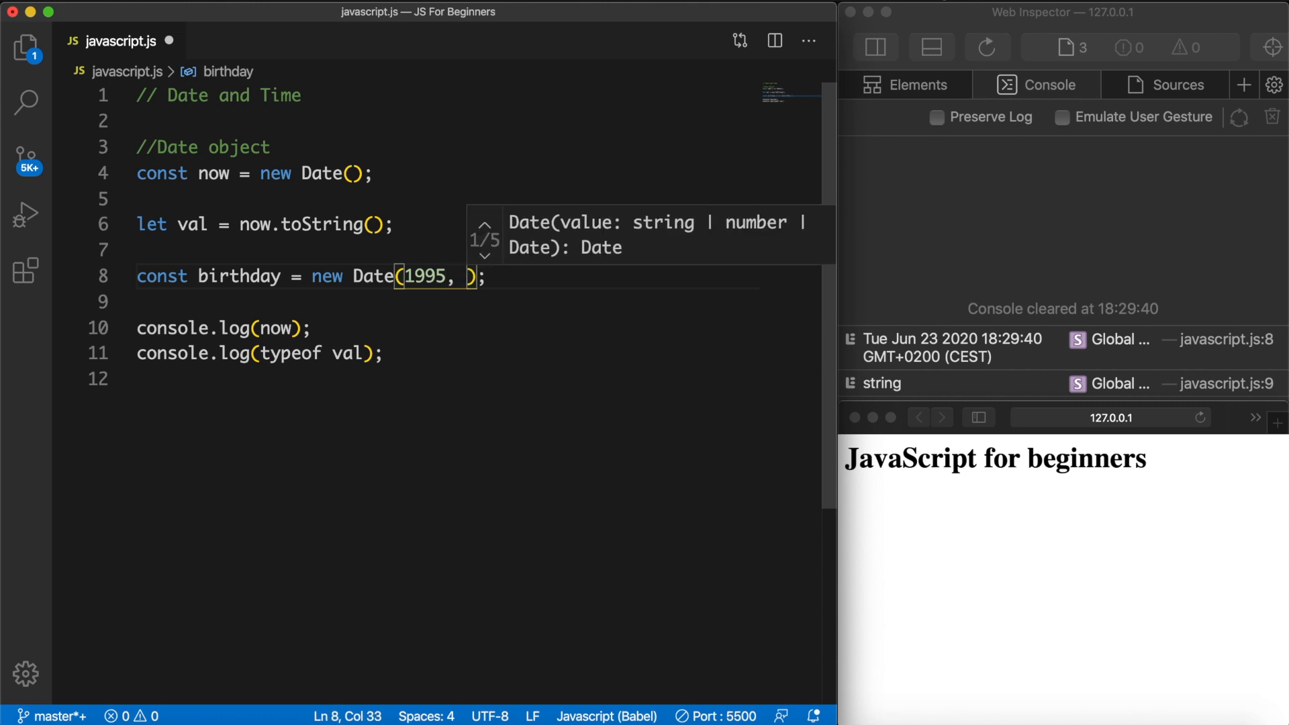
type("6")
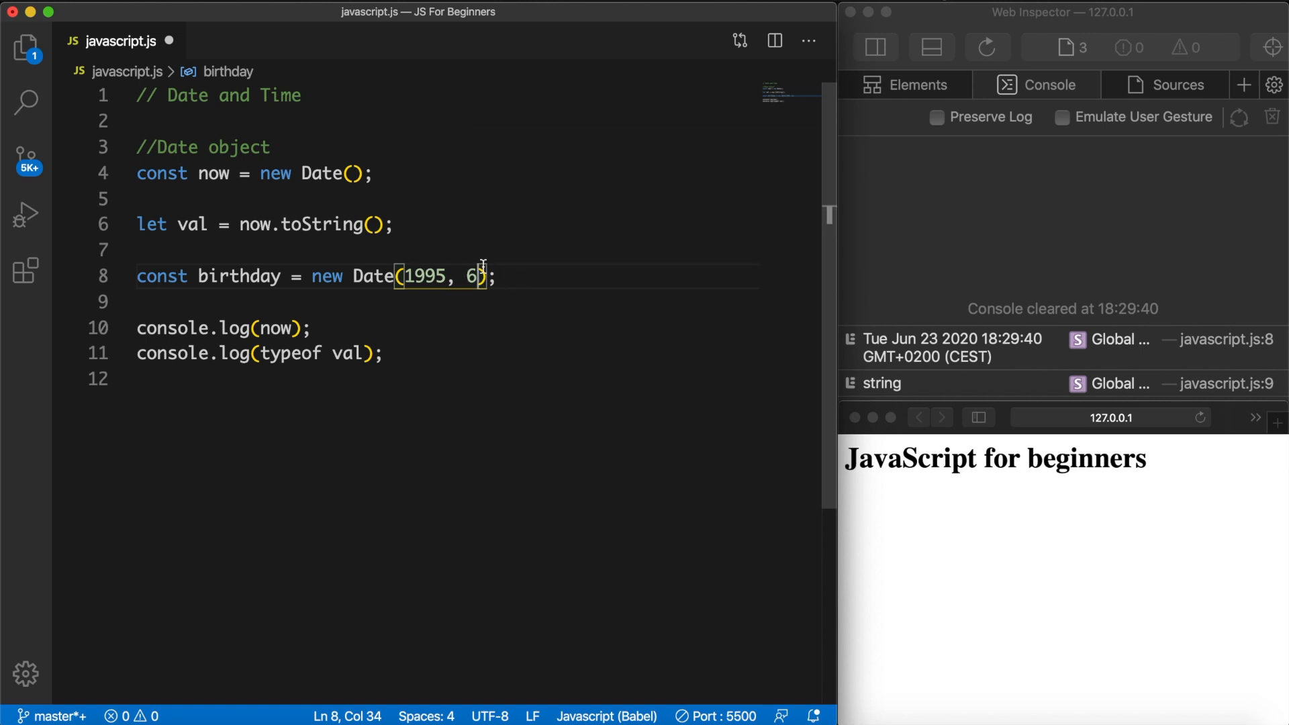
Add the comment //JS counts months from 0 to 11 for the birthday date
type("//")
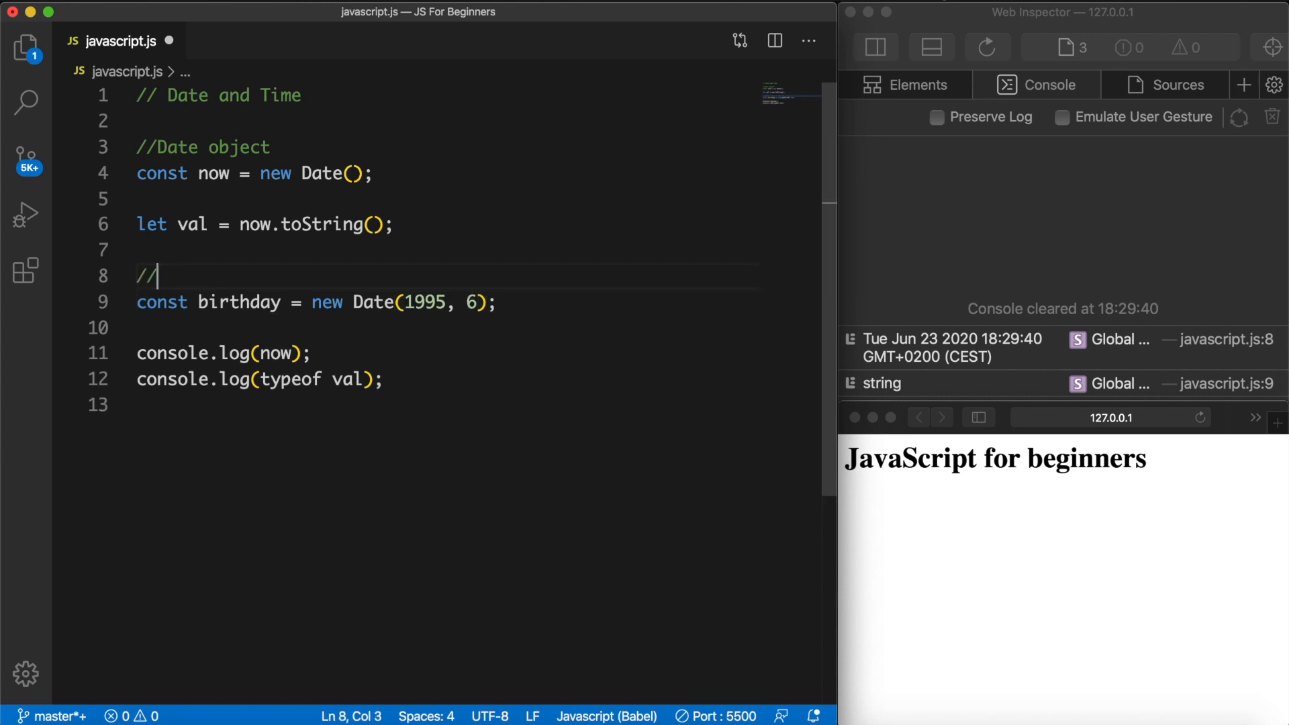
type("JS")
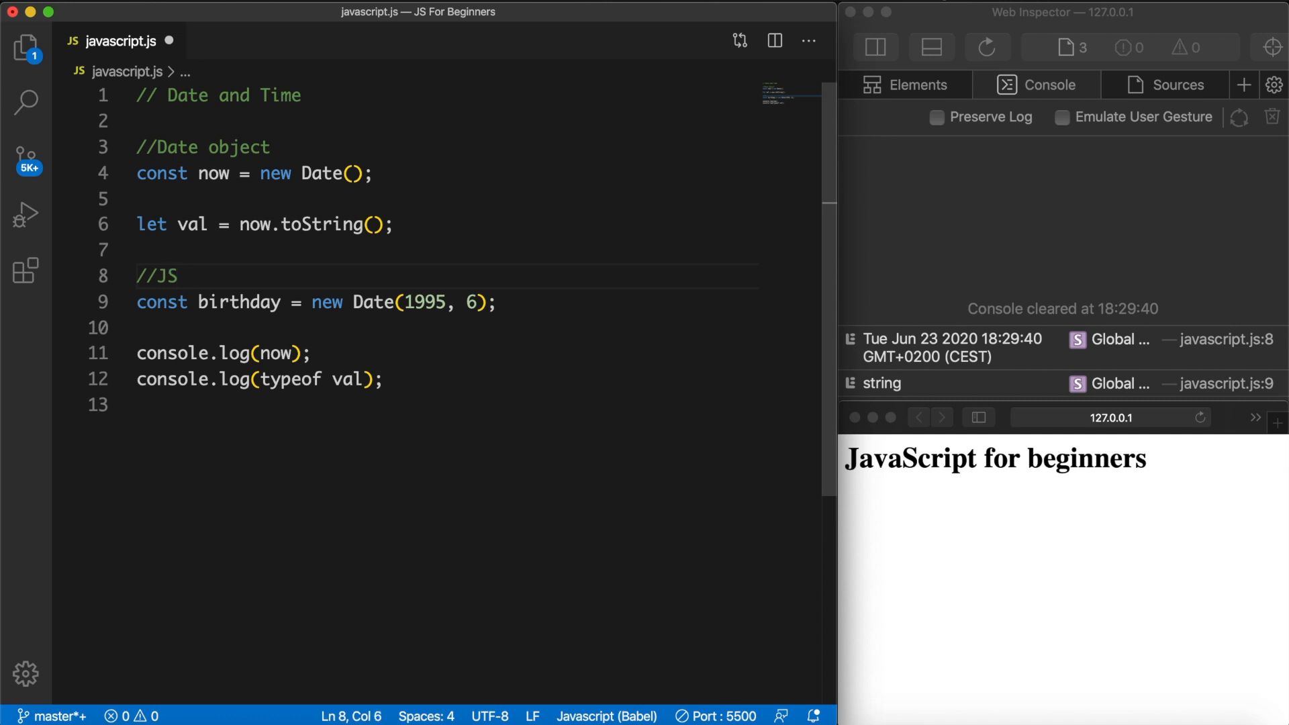
type("counts months from")
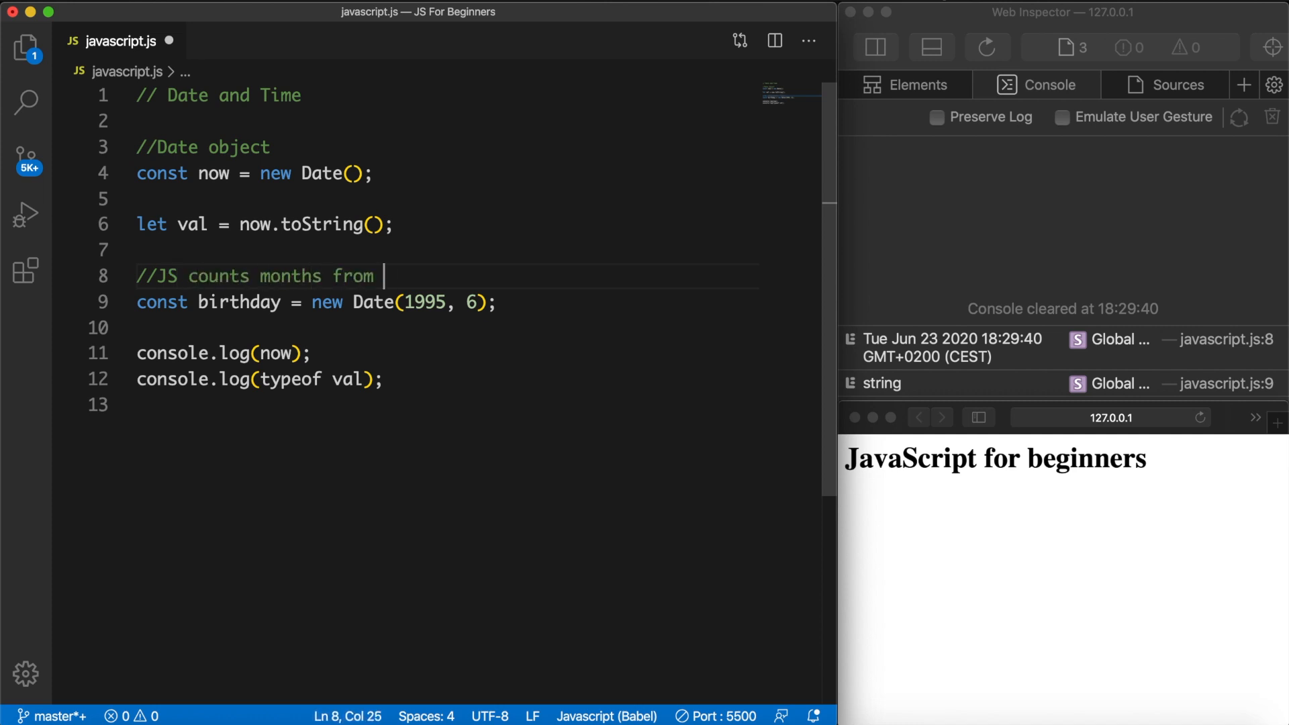
type("0 to 11")
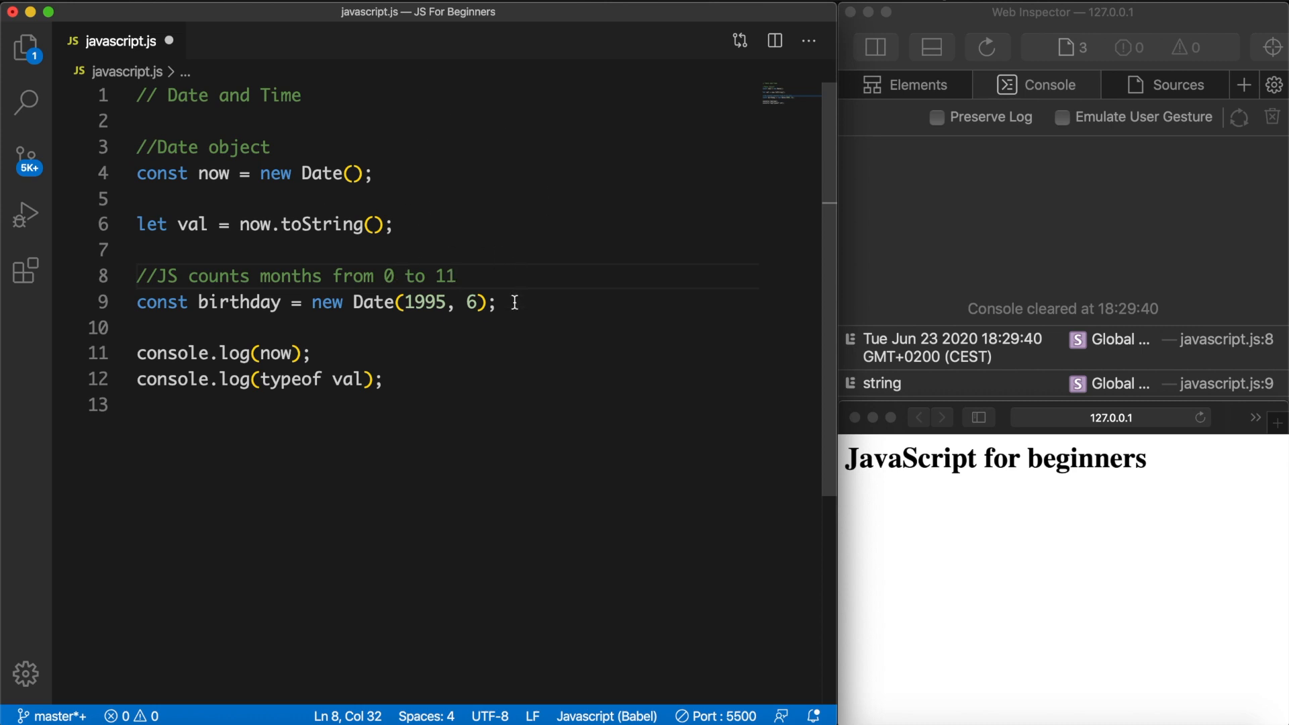
double_click(470, 301)
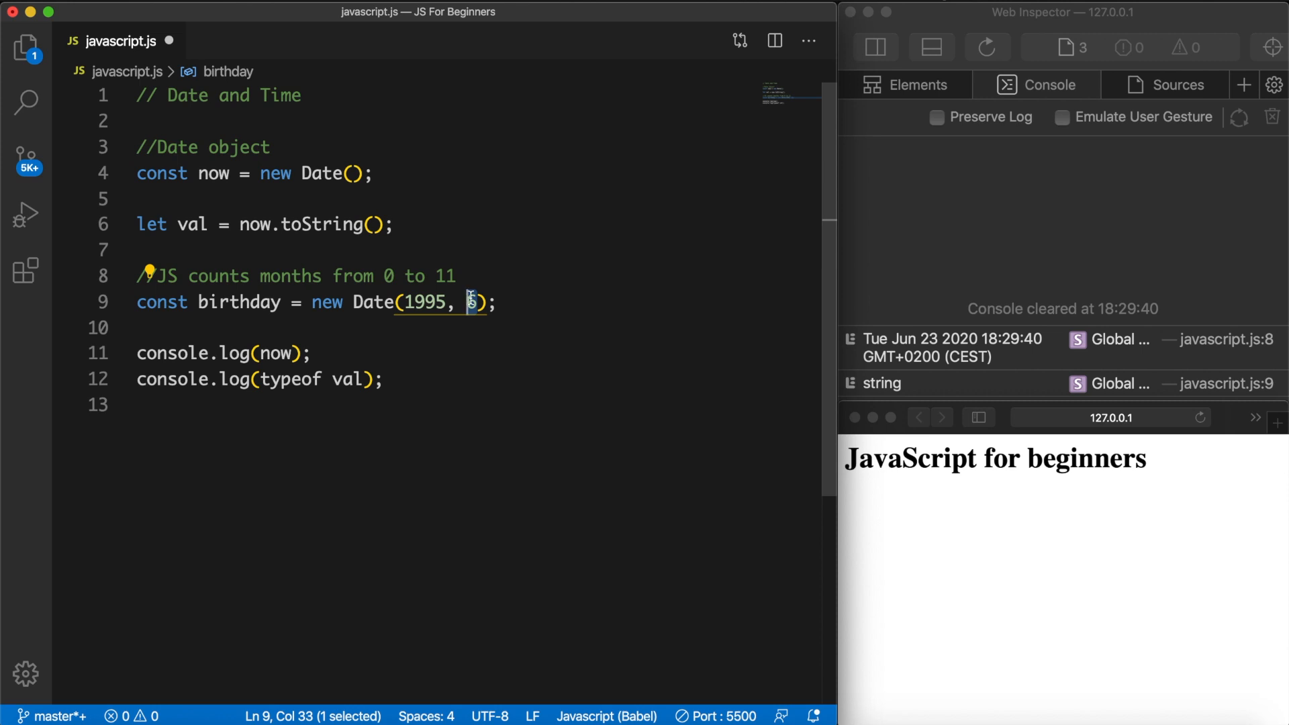
Add day 19 to birthday's Date and log birthday instead of now
type("6,")
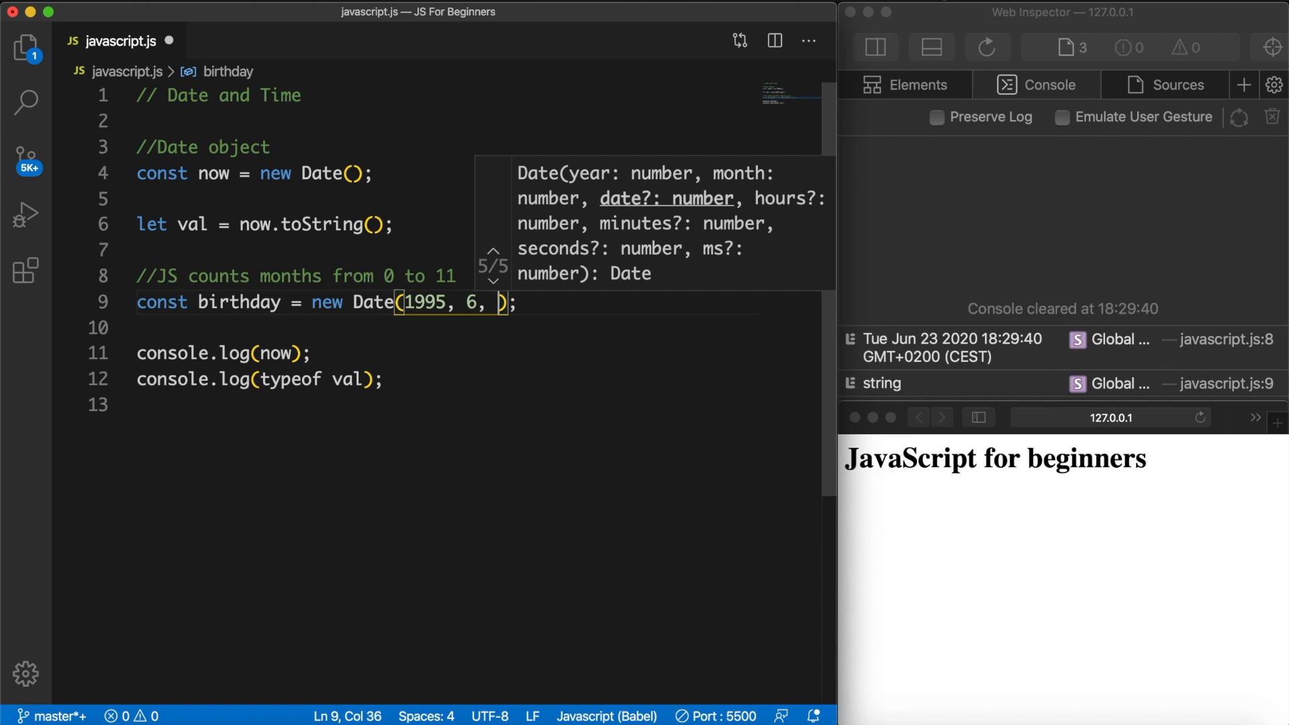
type("19")
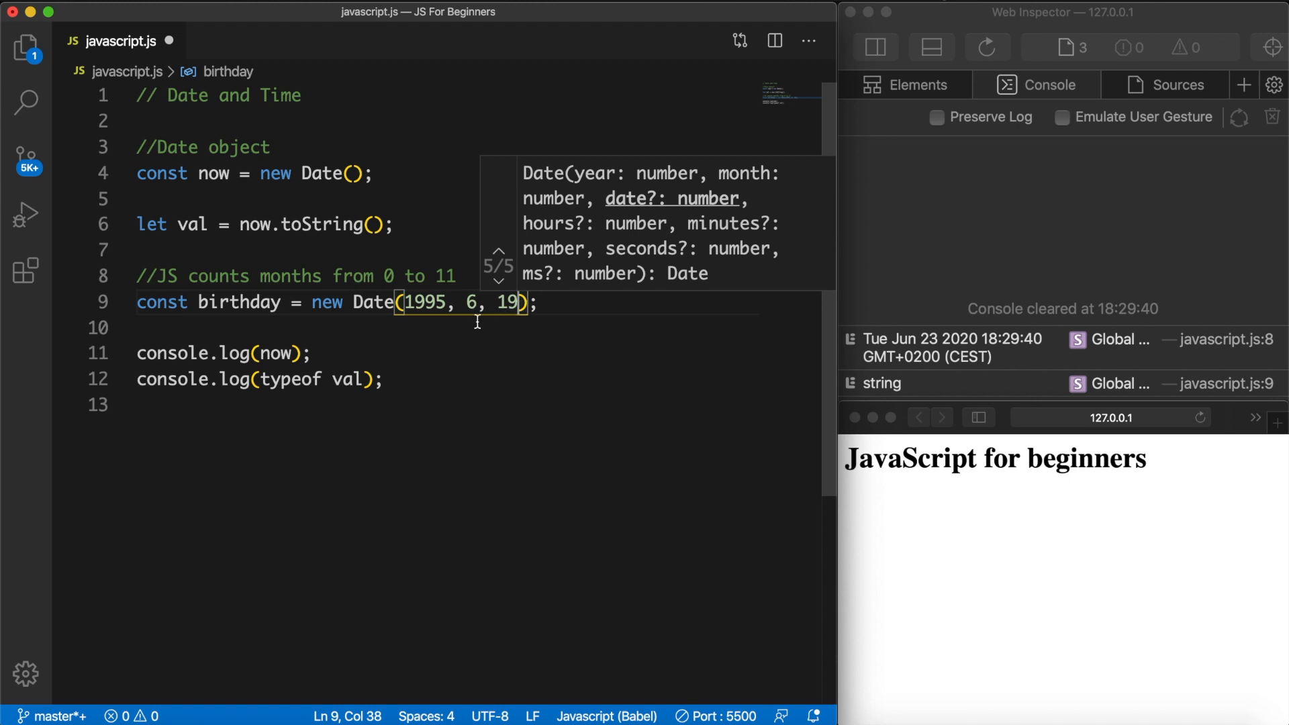
mouse_move(439, 323)
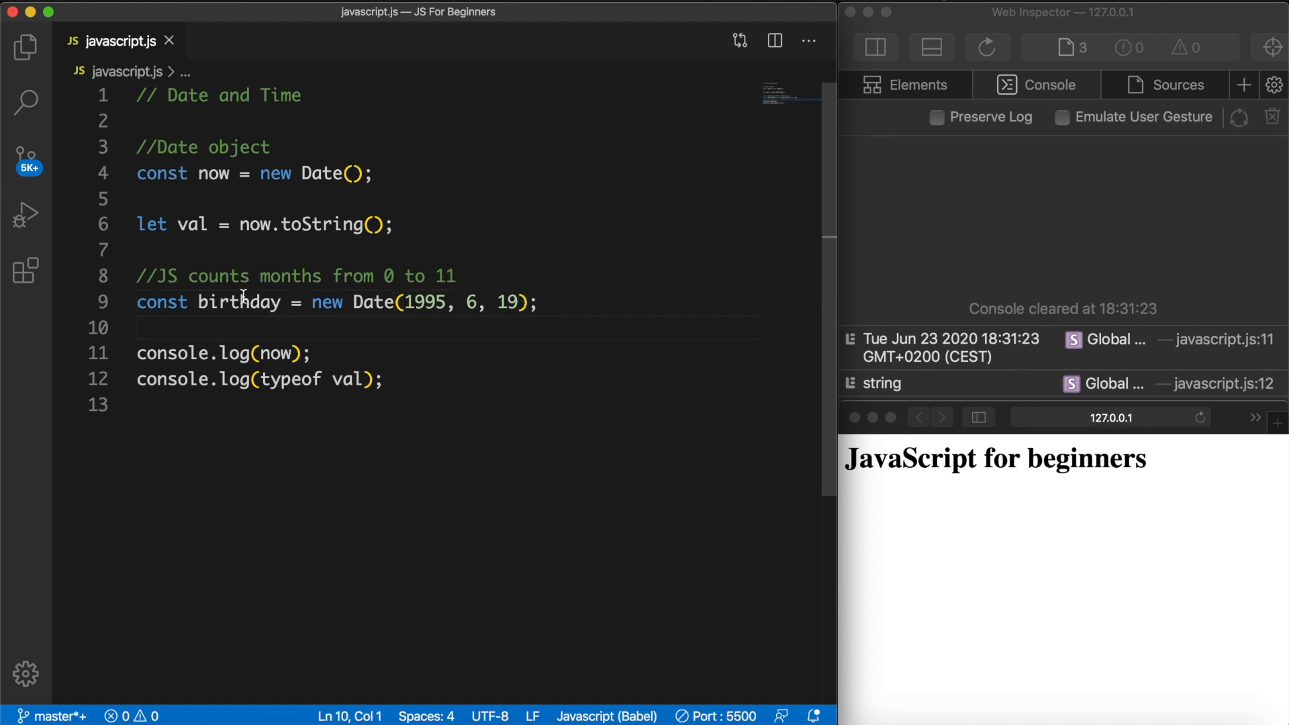
double_click(238, 301)
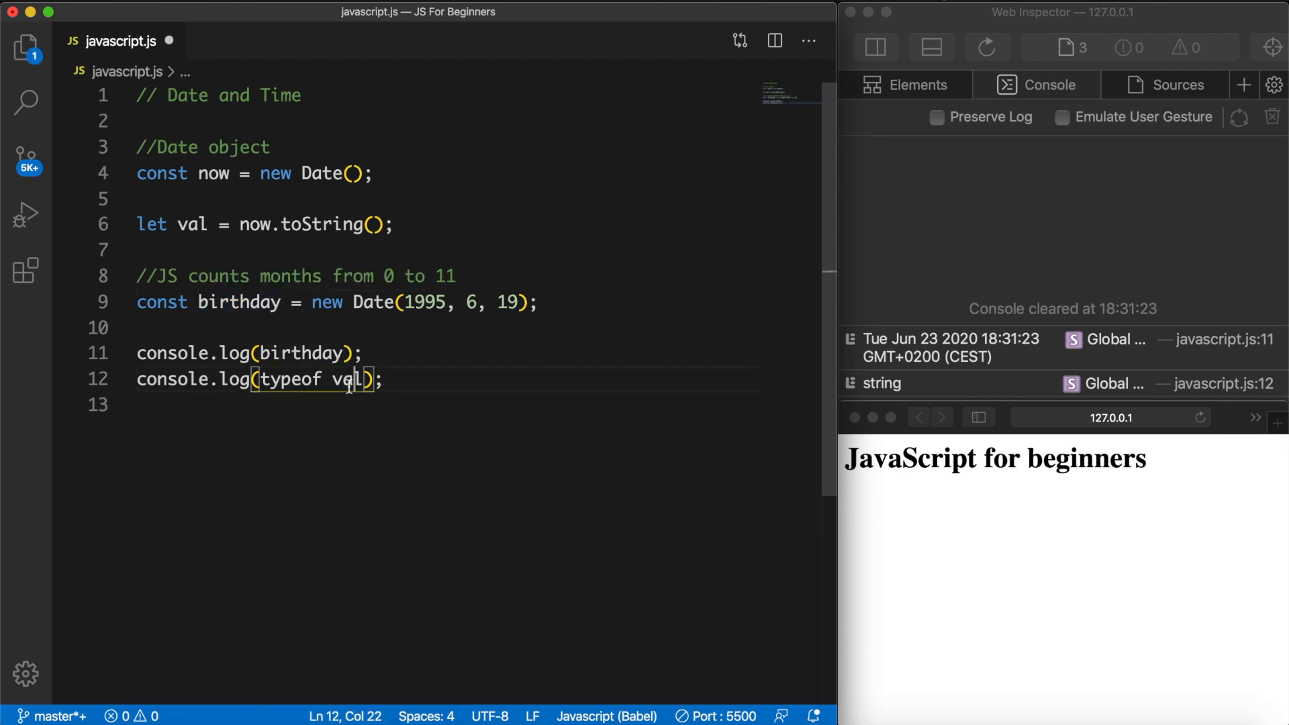
type("birthday")
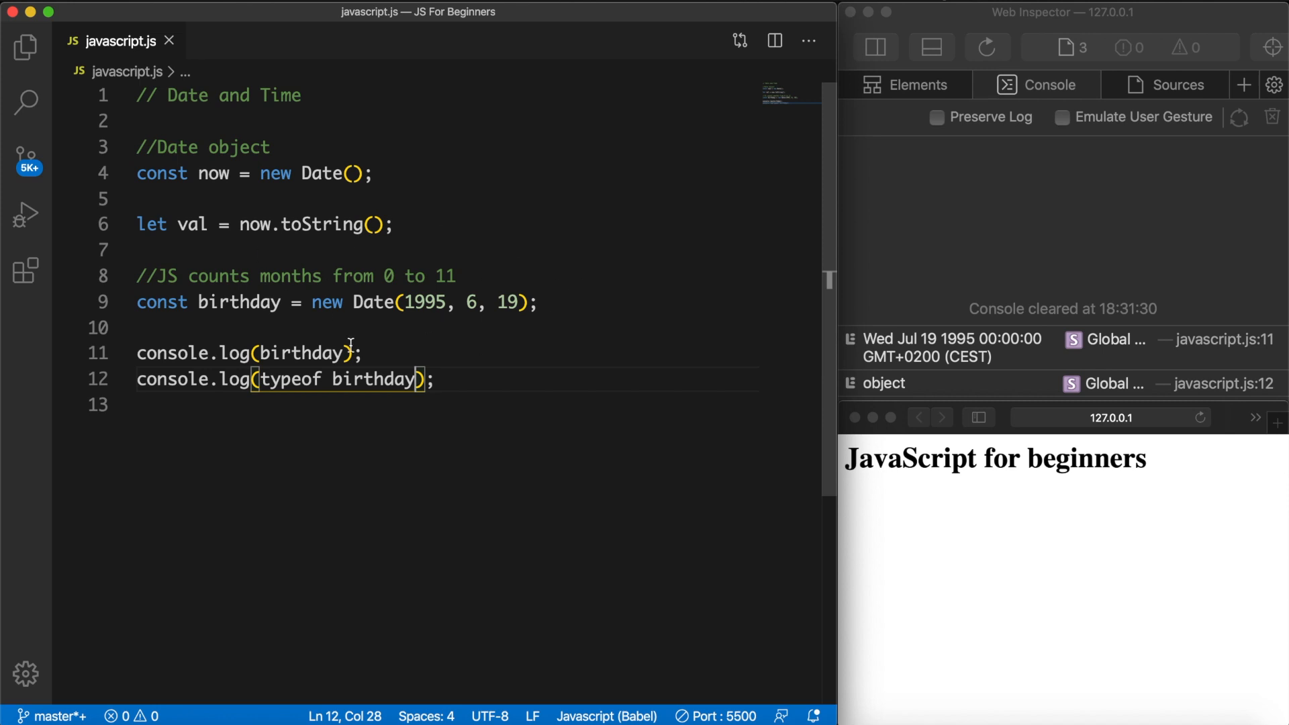
mouse_move(675, 313)
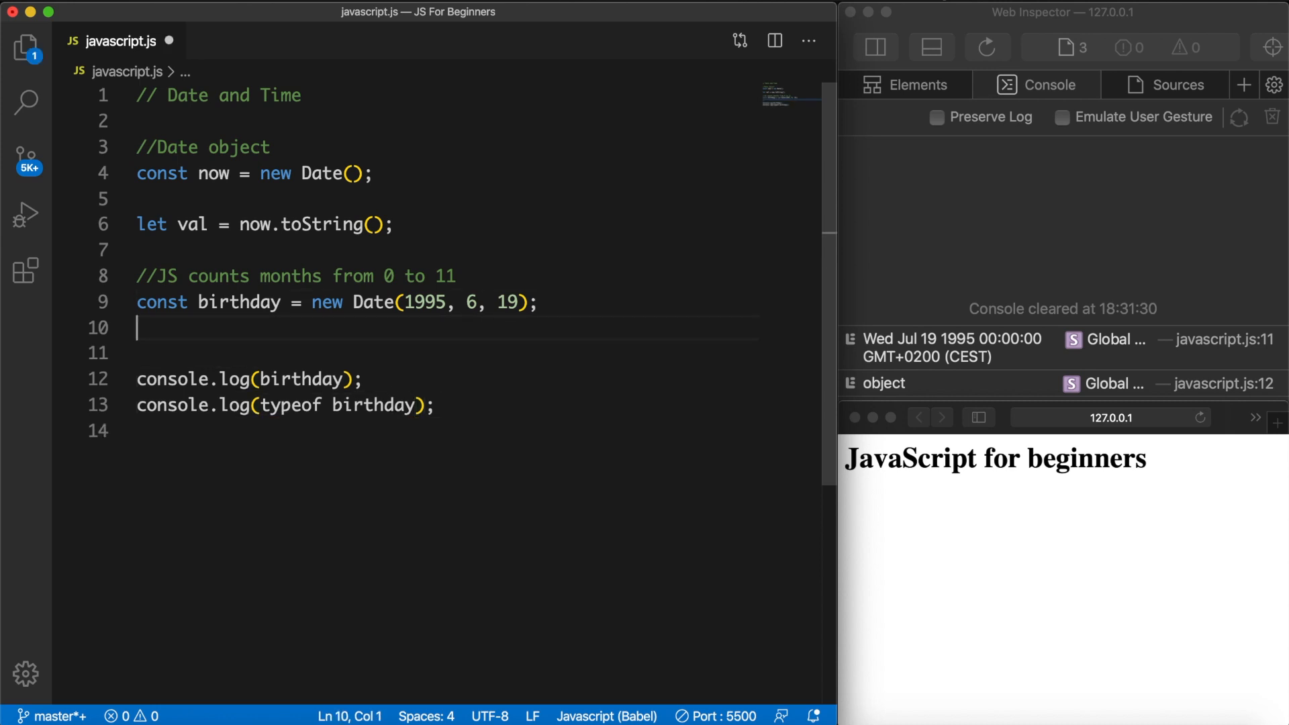
Reassign birthday to new Date('July 19 1995') on line 10
type("birthday = ne")
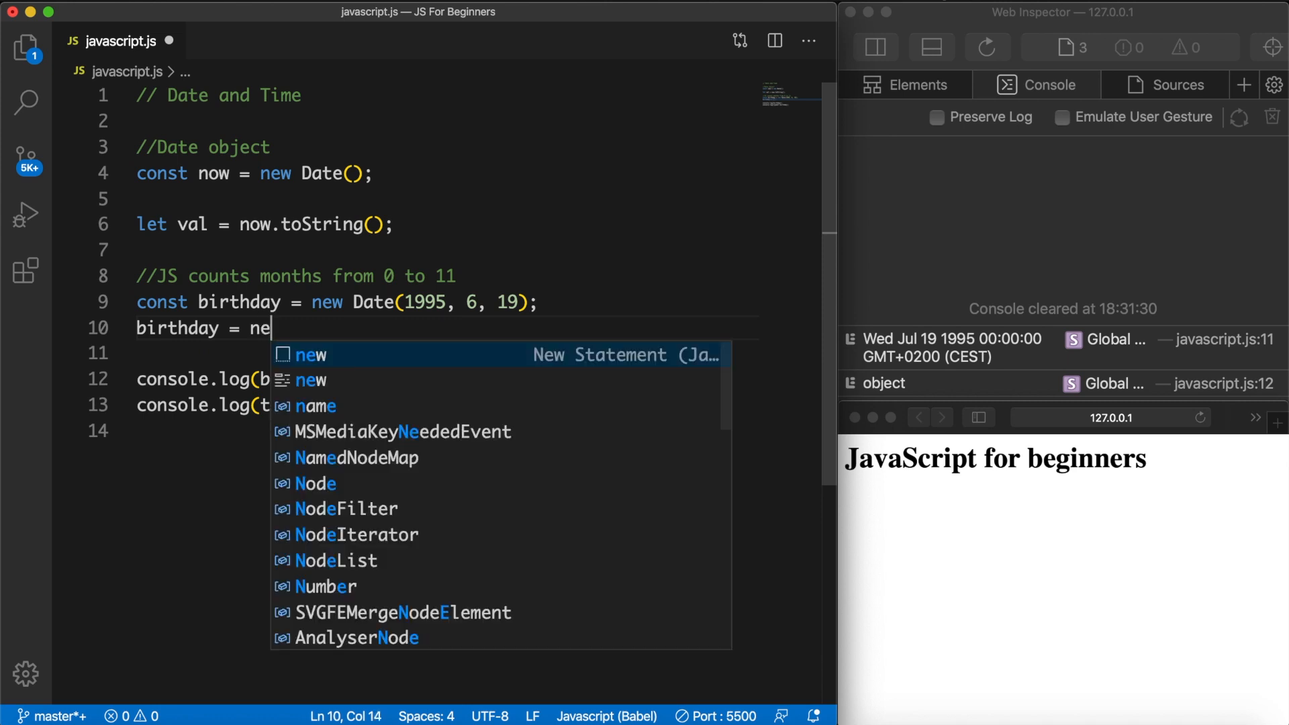
type("w Date();")
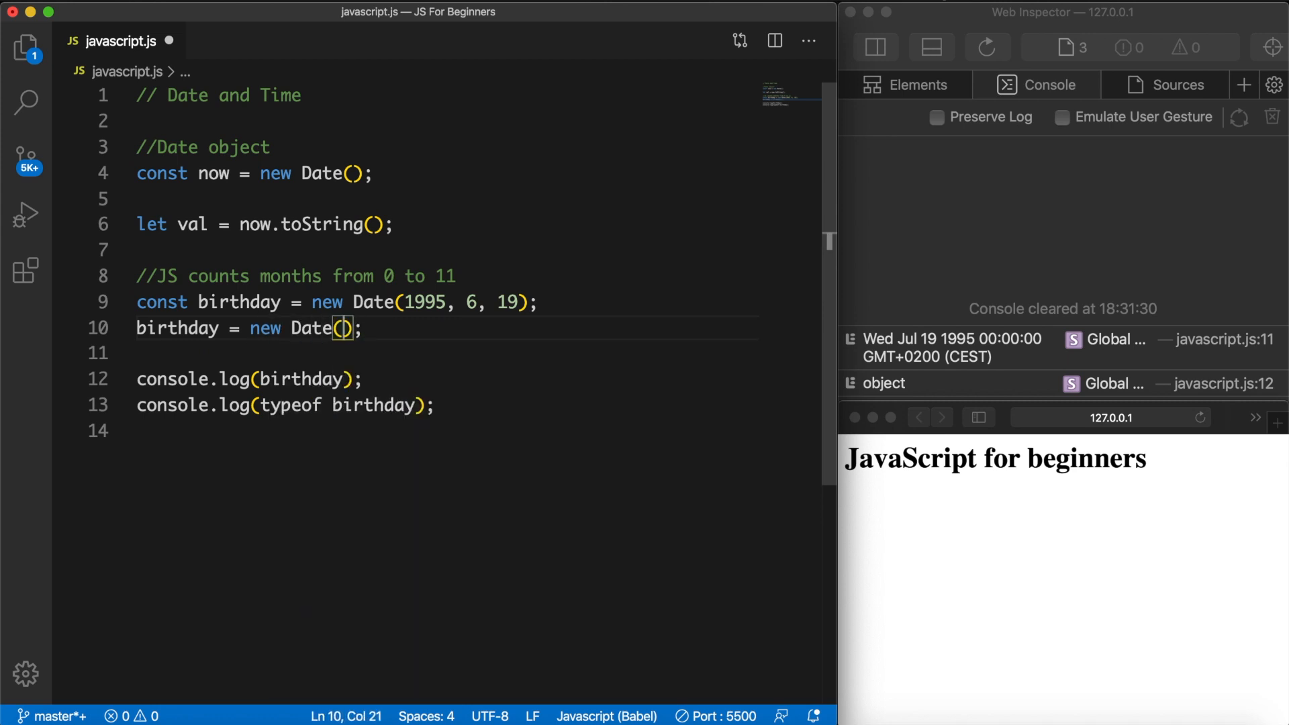
type("'")
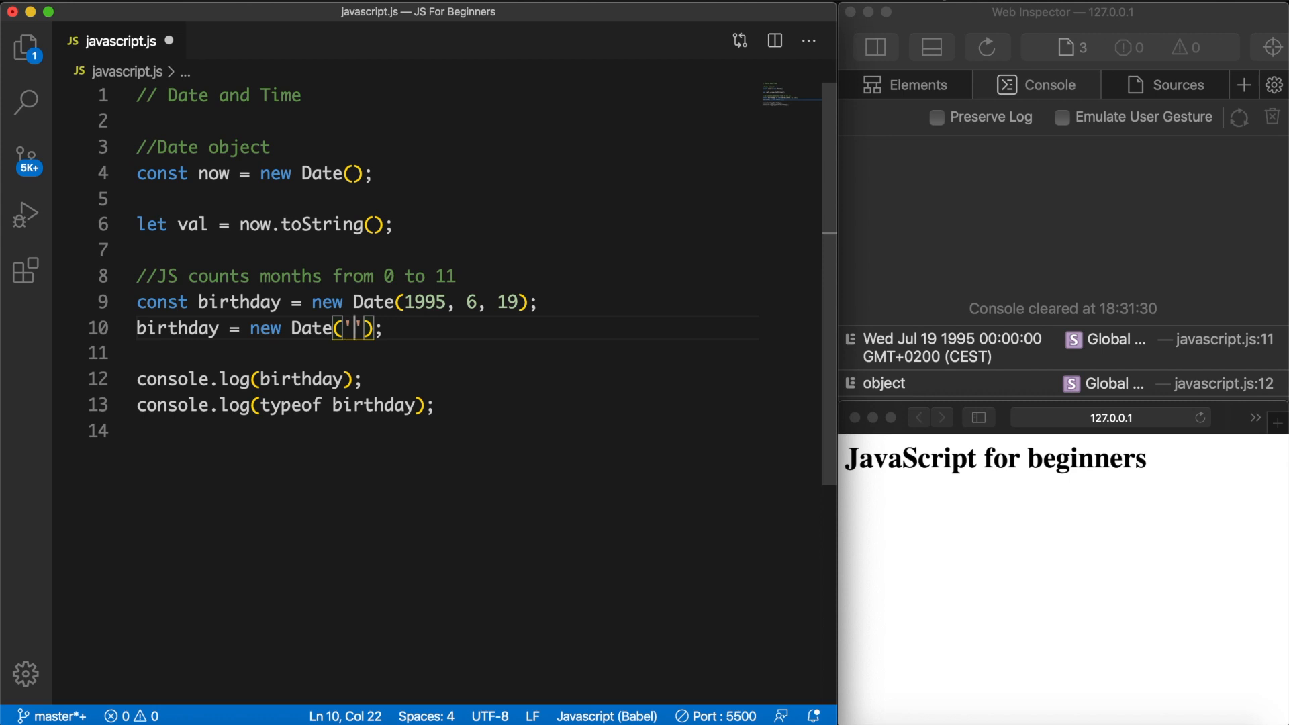
type("July")
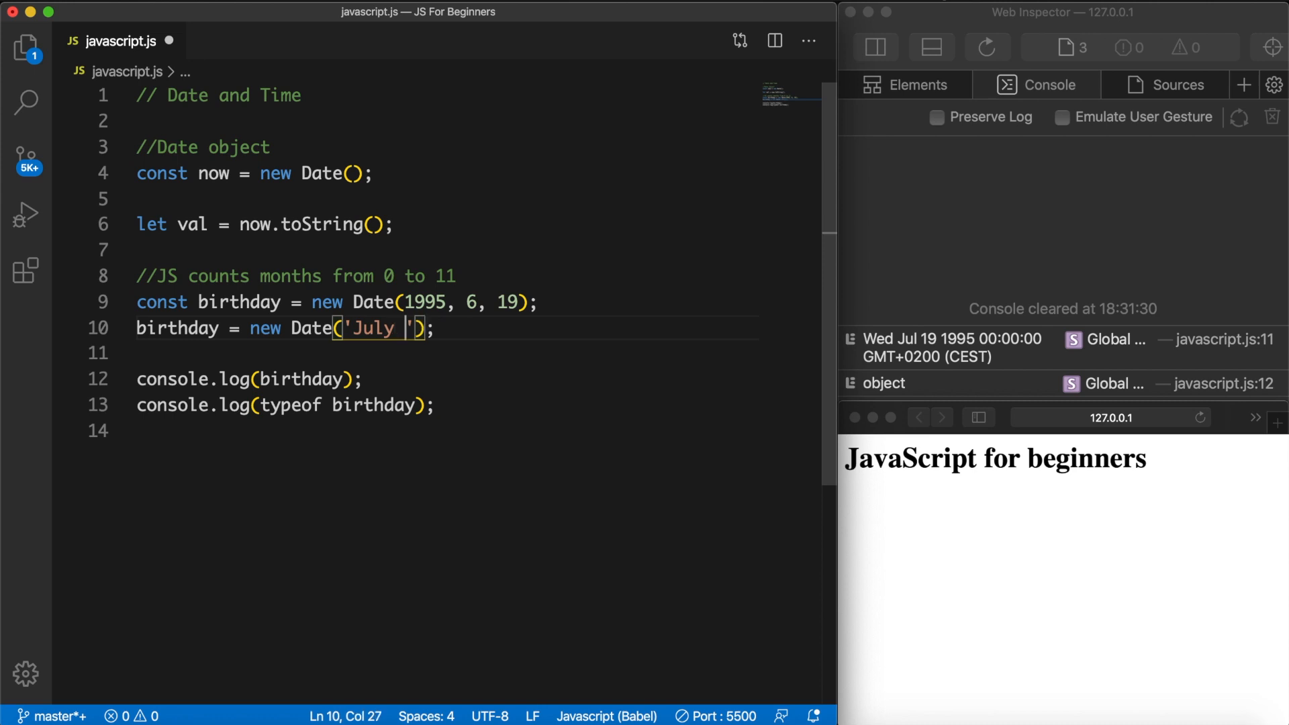
type("19")
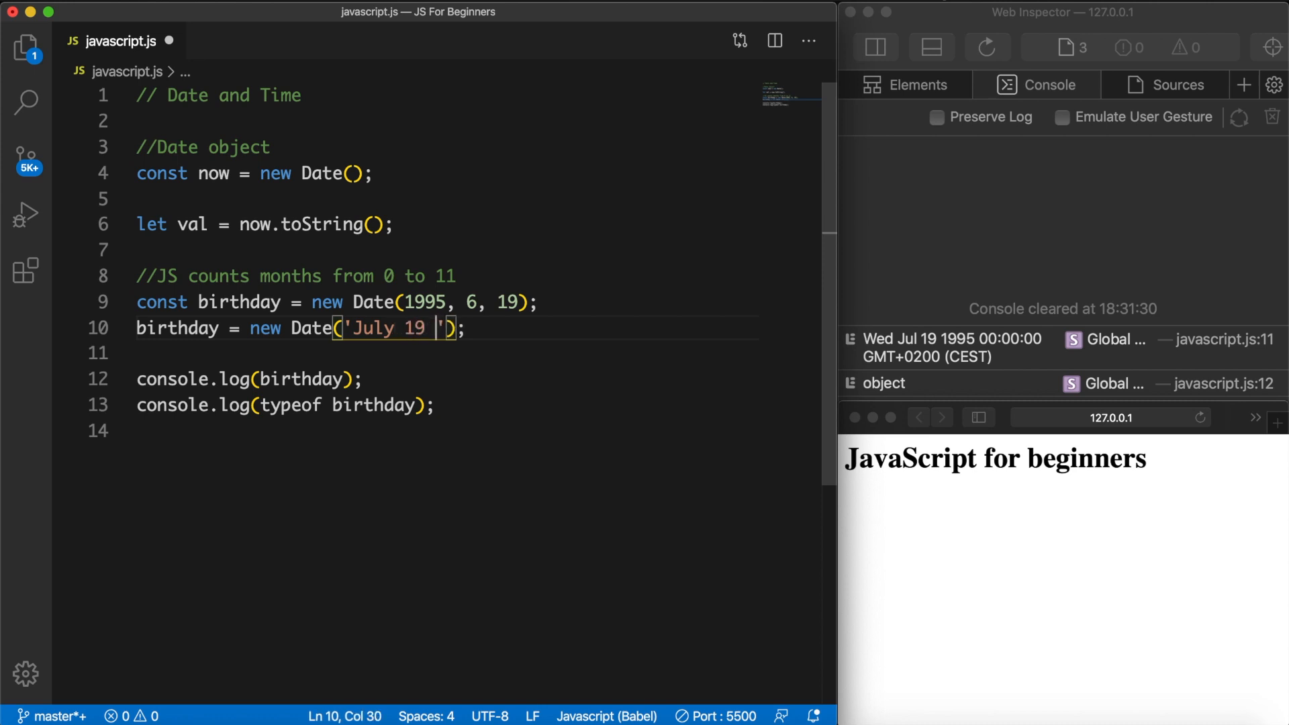
type("1")
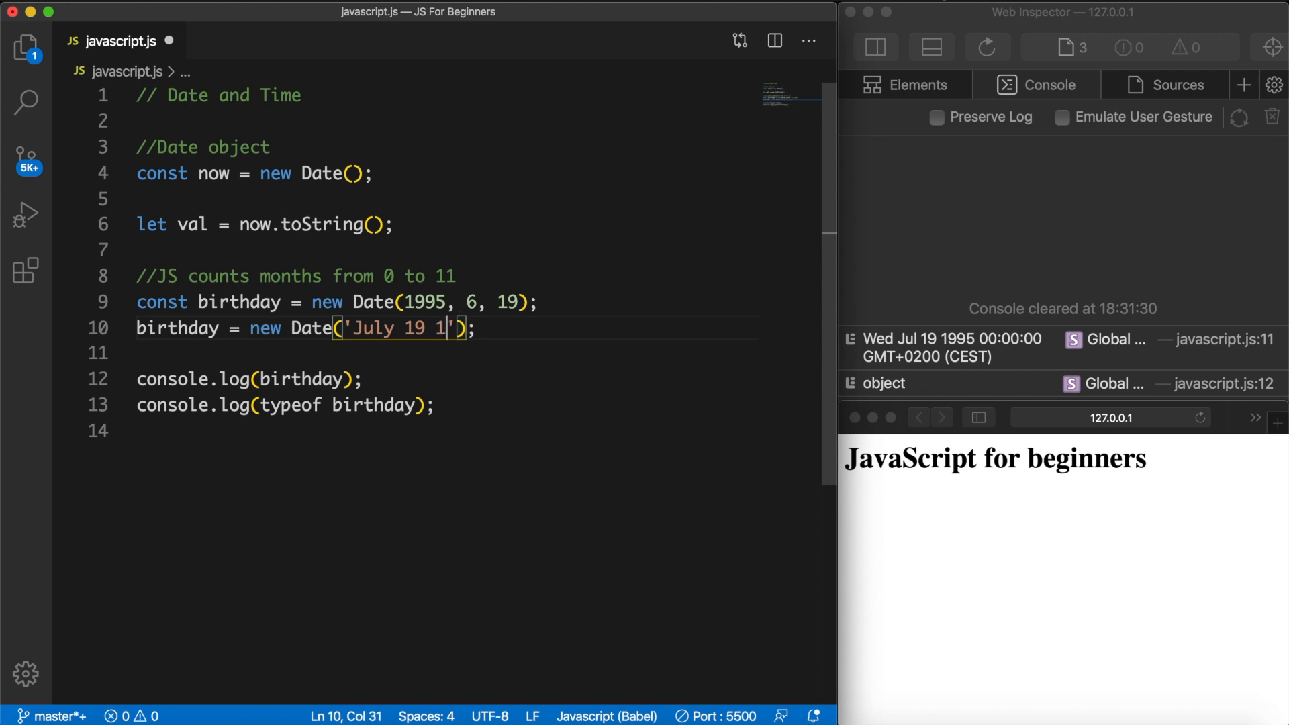
type("995")
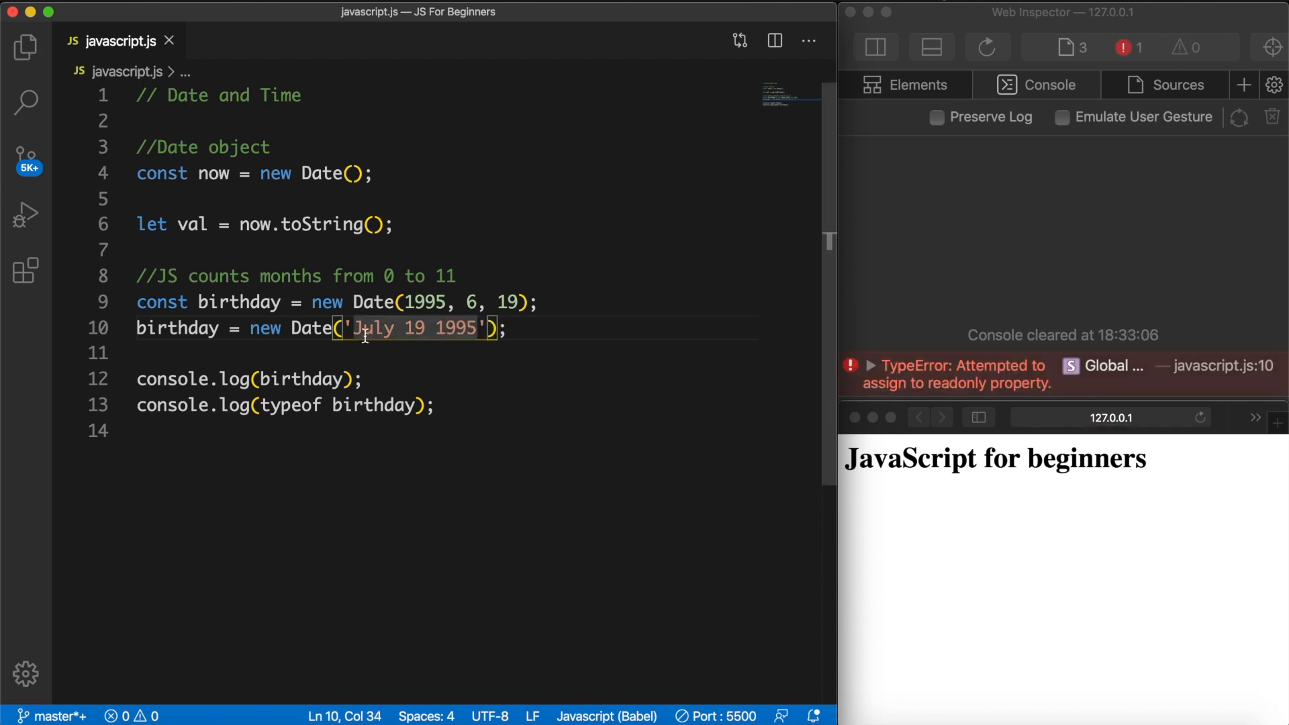
double_click(161, 302)
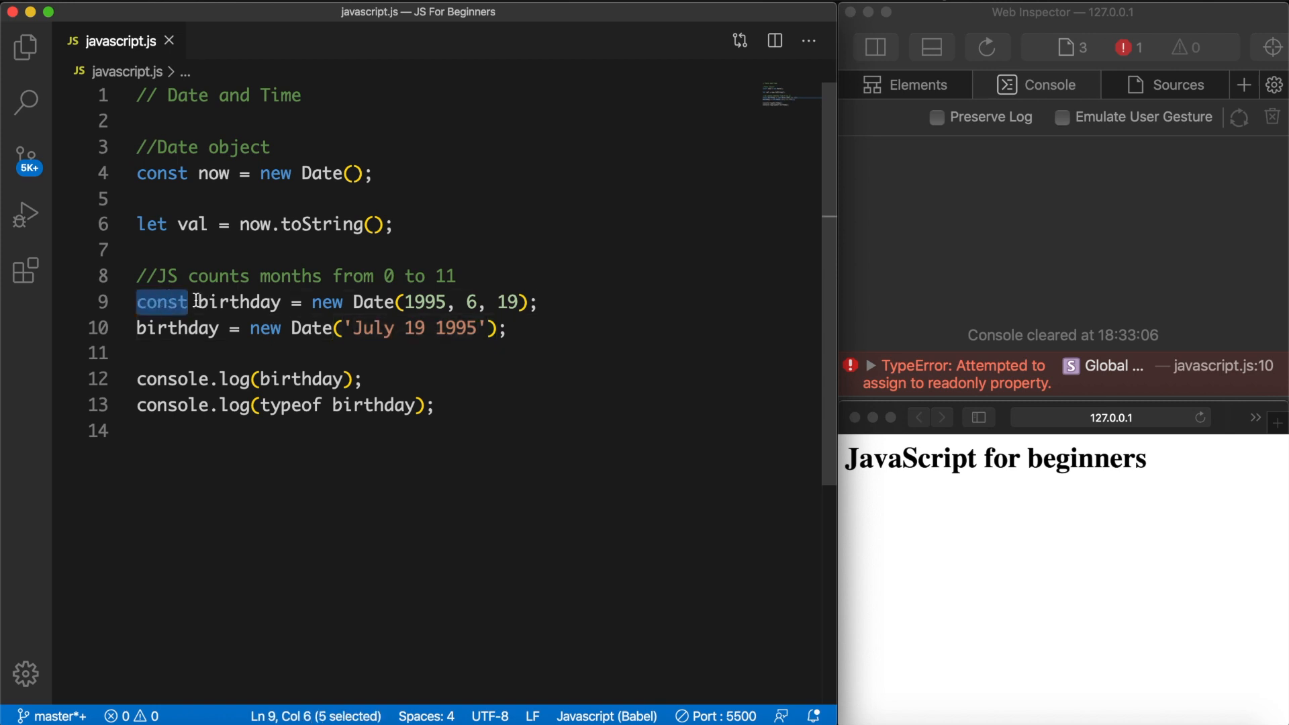
type("let")
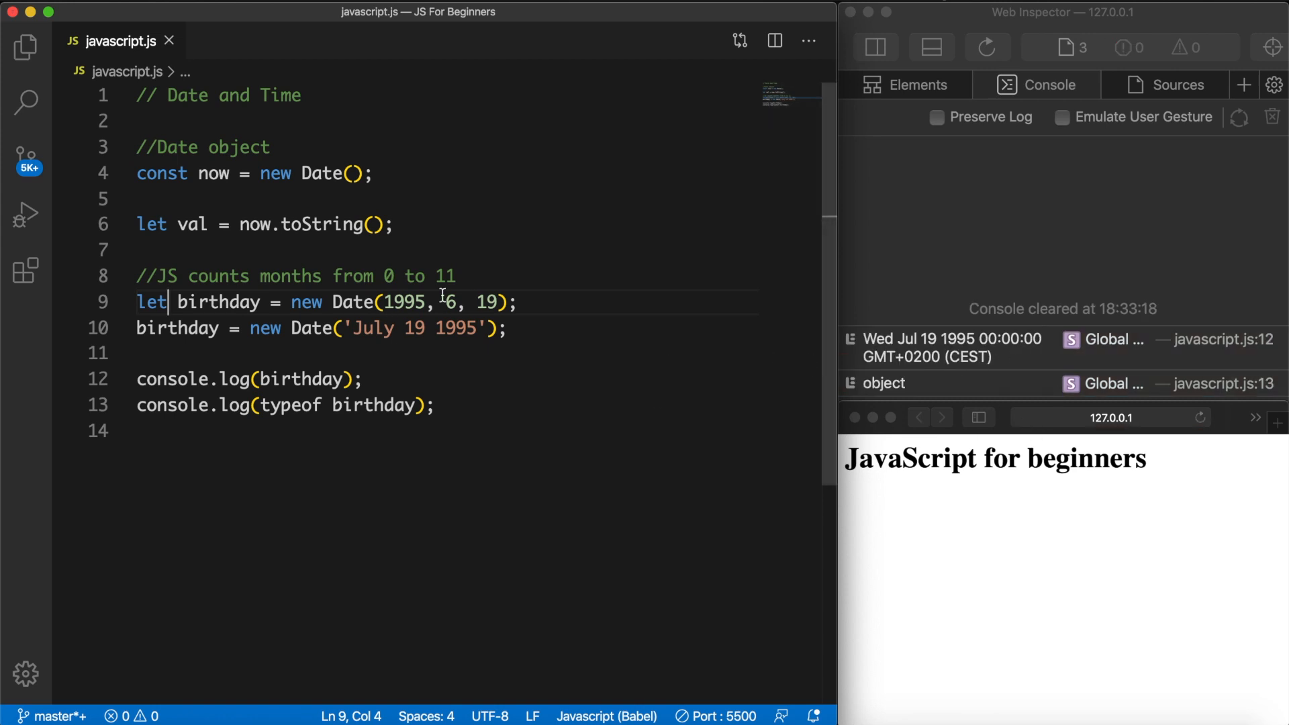
left_click_drag(378, 302, 517, 301)
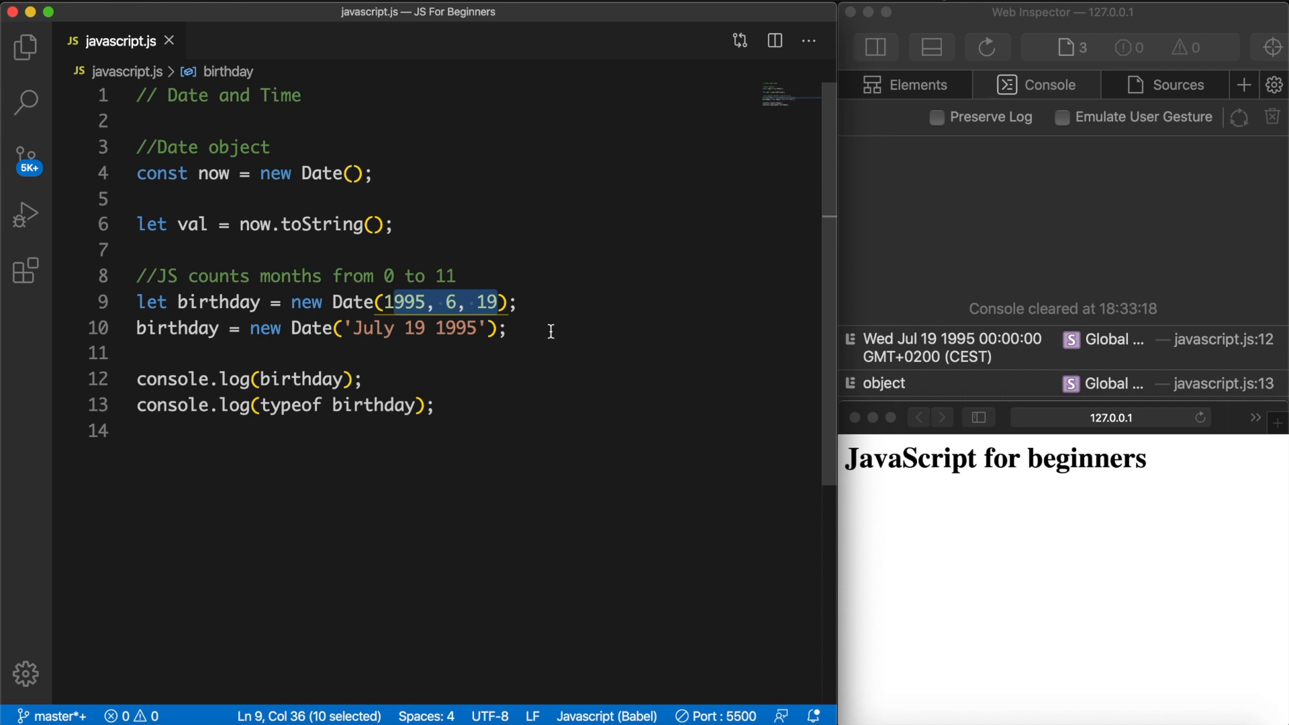
left_click(510, 329)
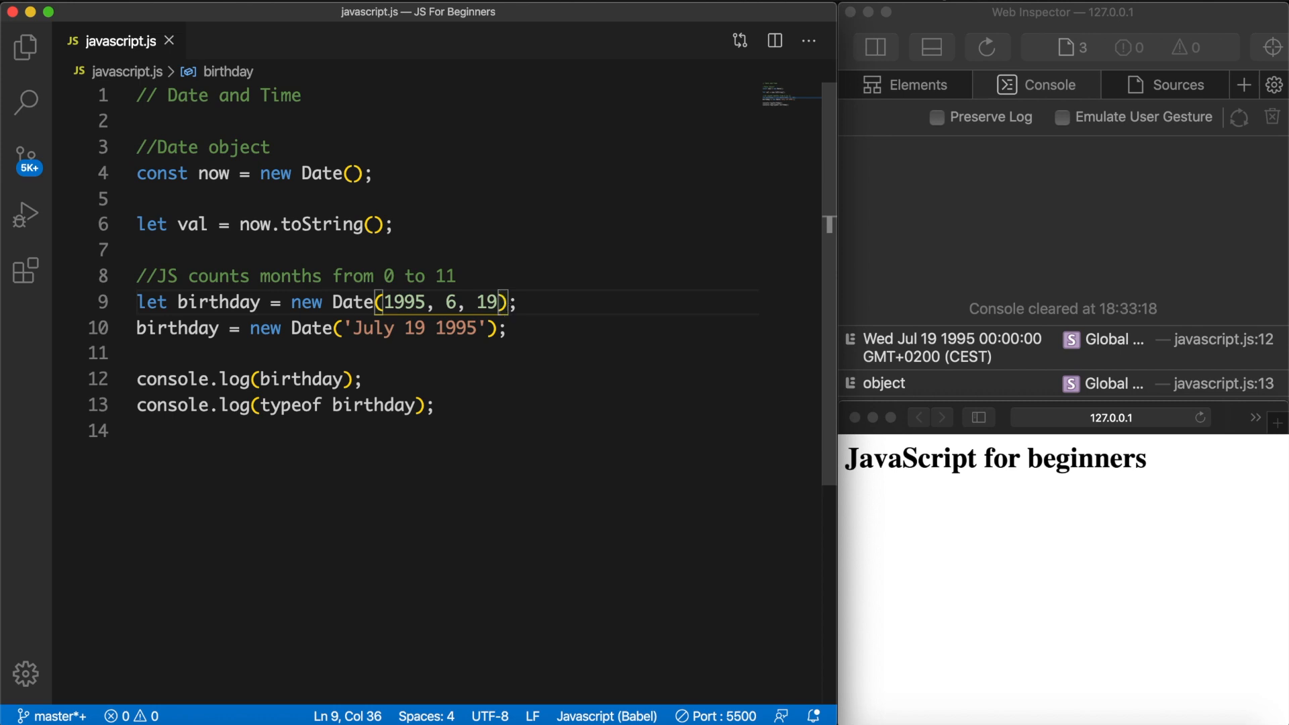
Add hour 20, minute 30 and second 00 to birthday's Date(1995, 6, 19)
type(",")
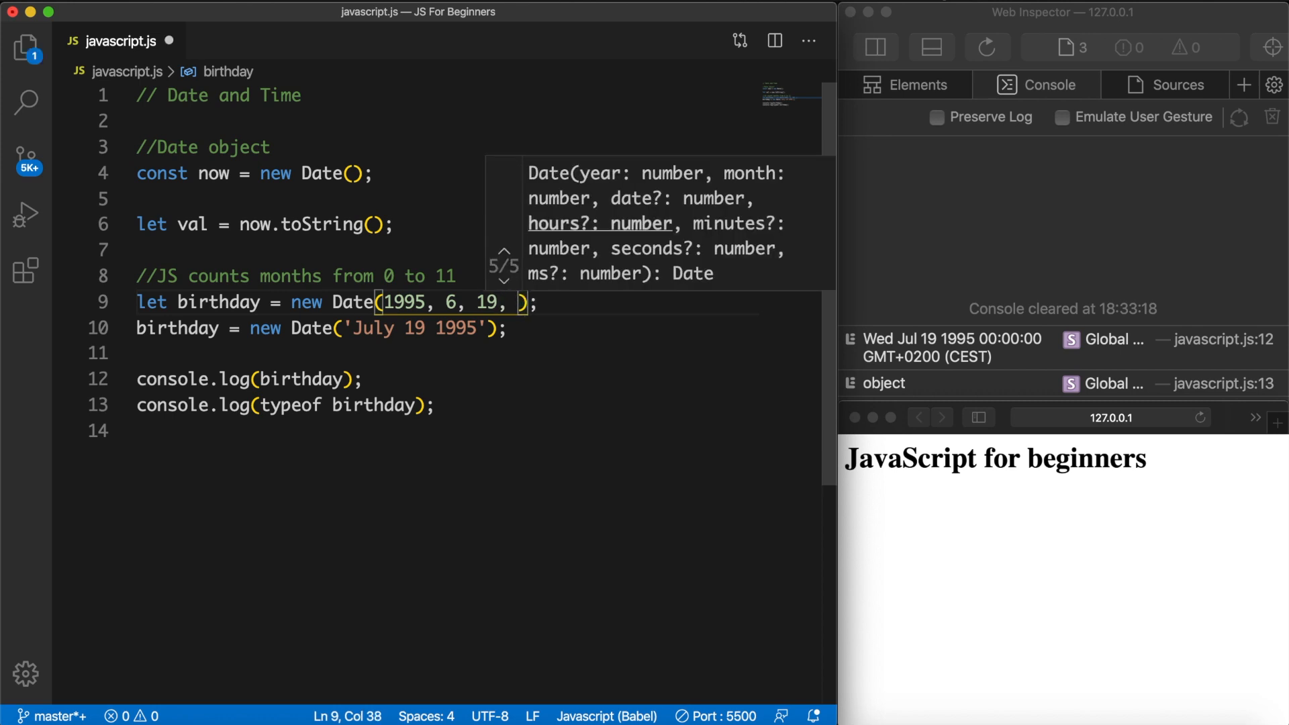
type("20")
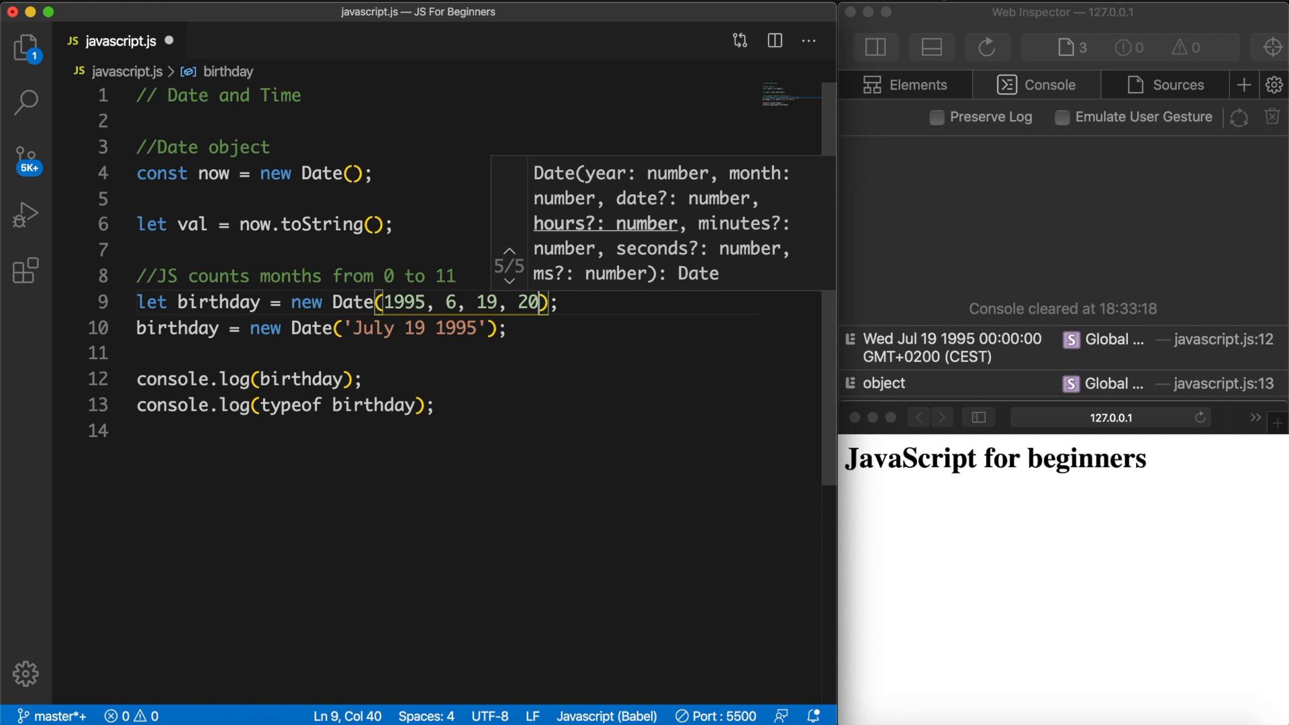
type(",")
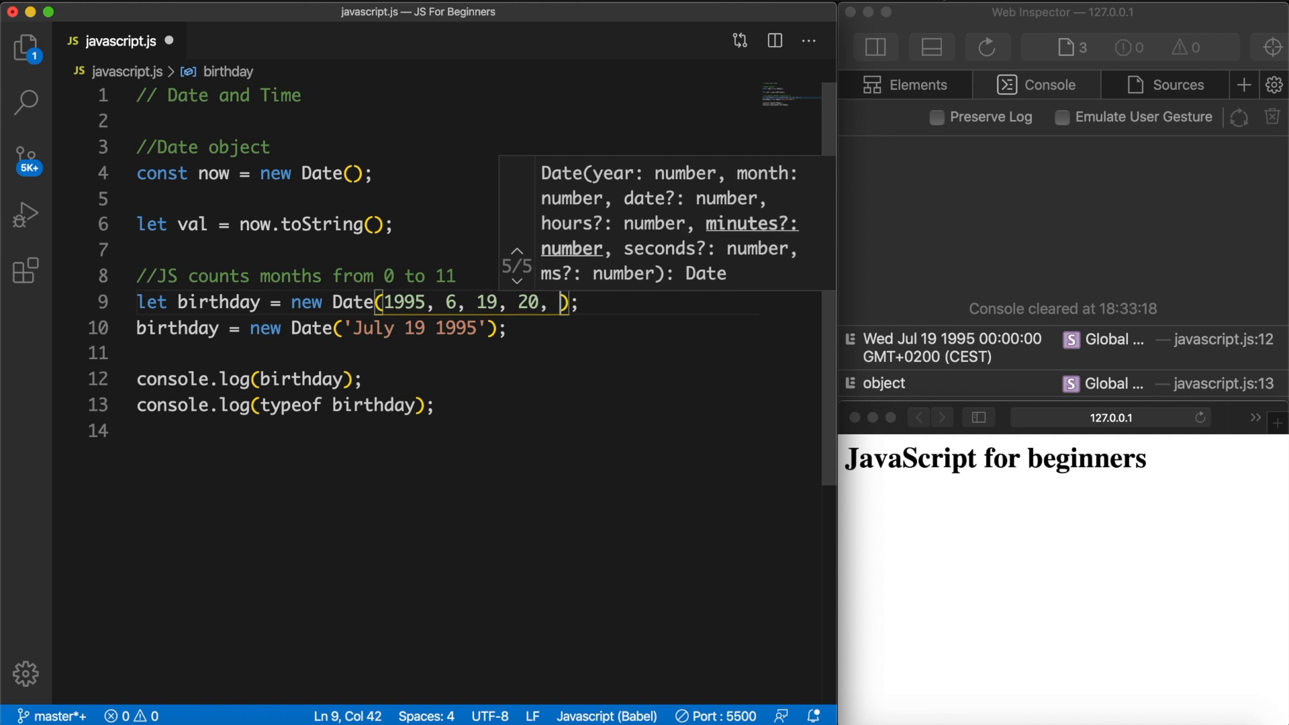
type("30,")
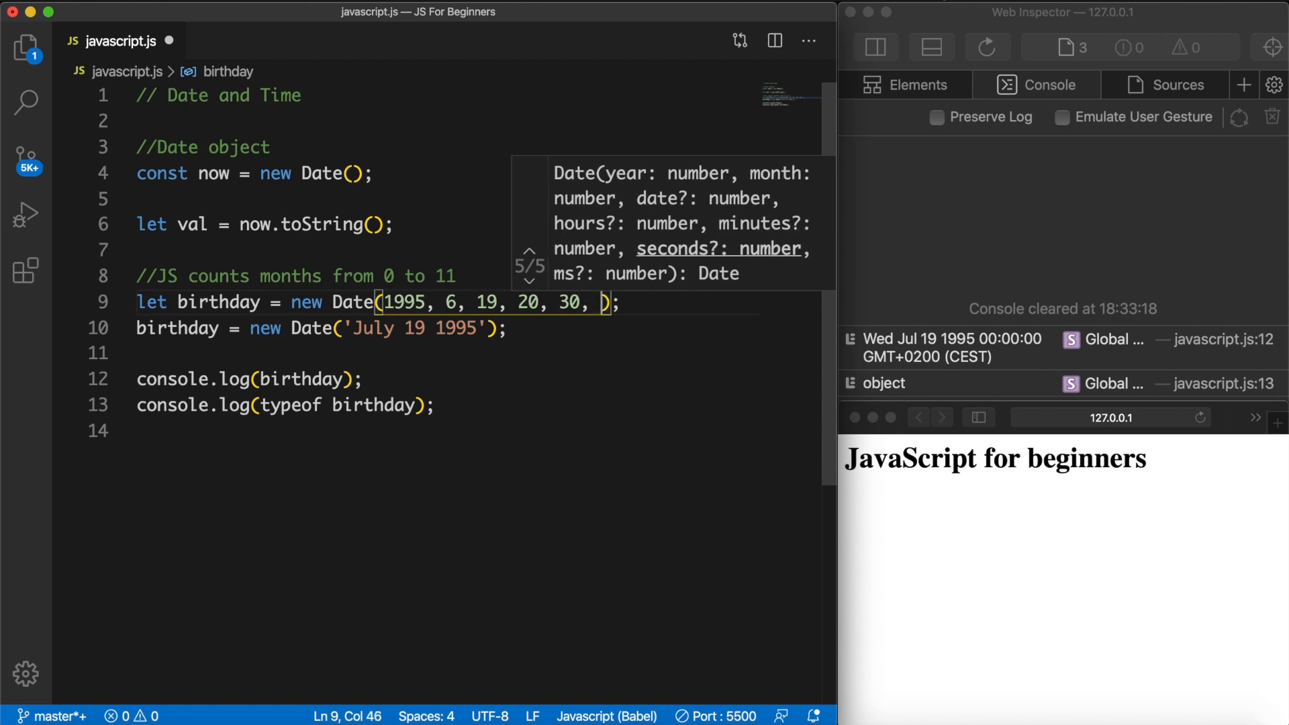
type("00")
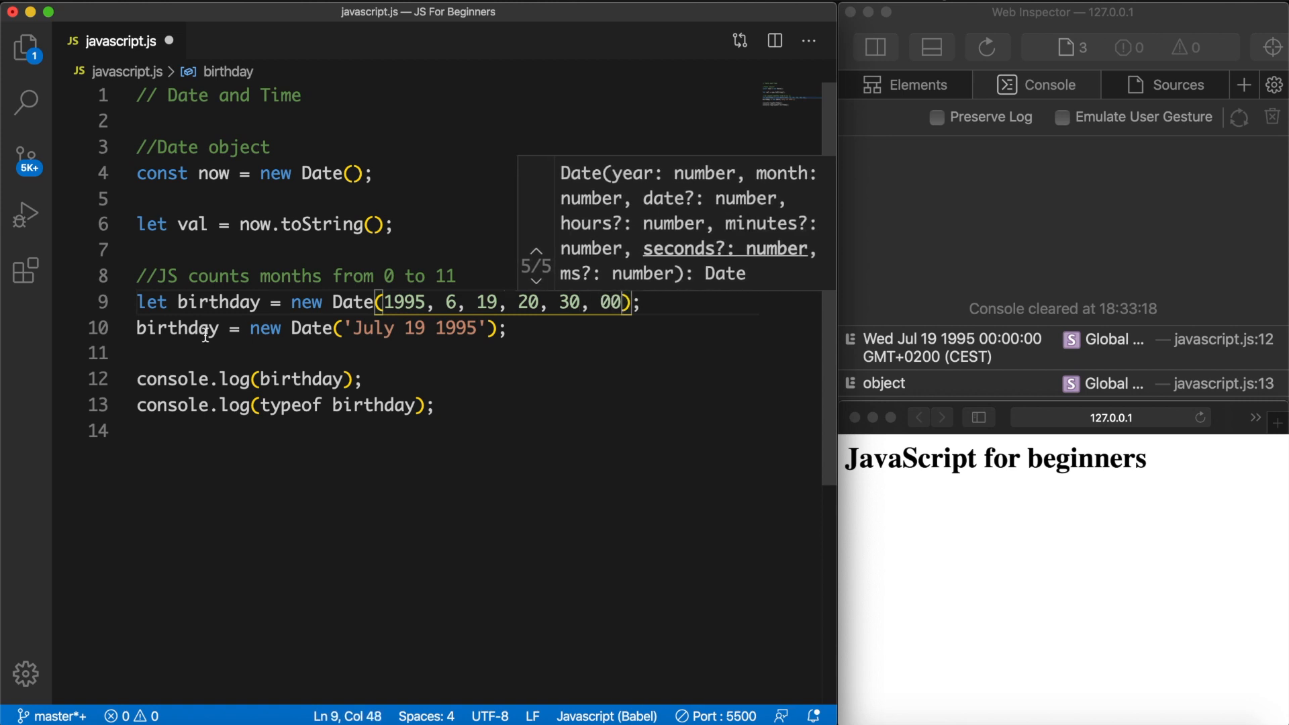
type("//")
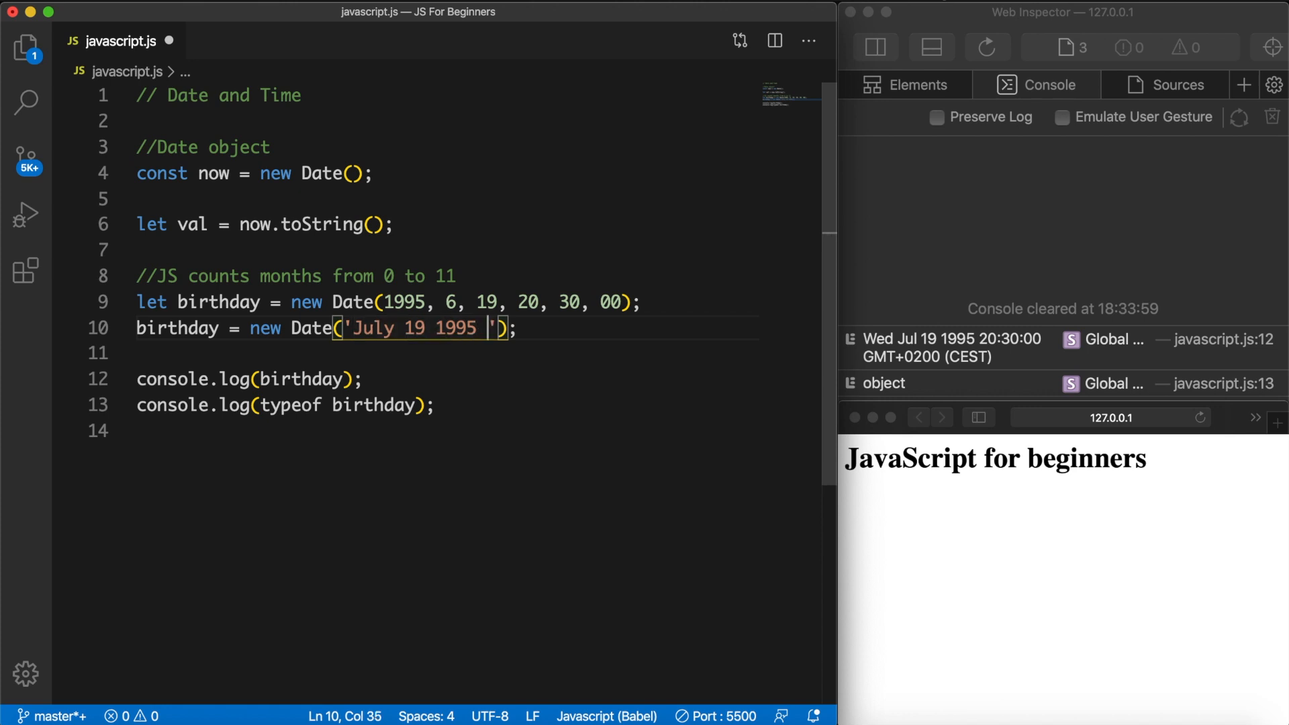
Append 20:30:00 to the 'July 19 1995' date string
type("20")
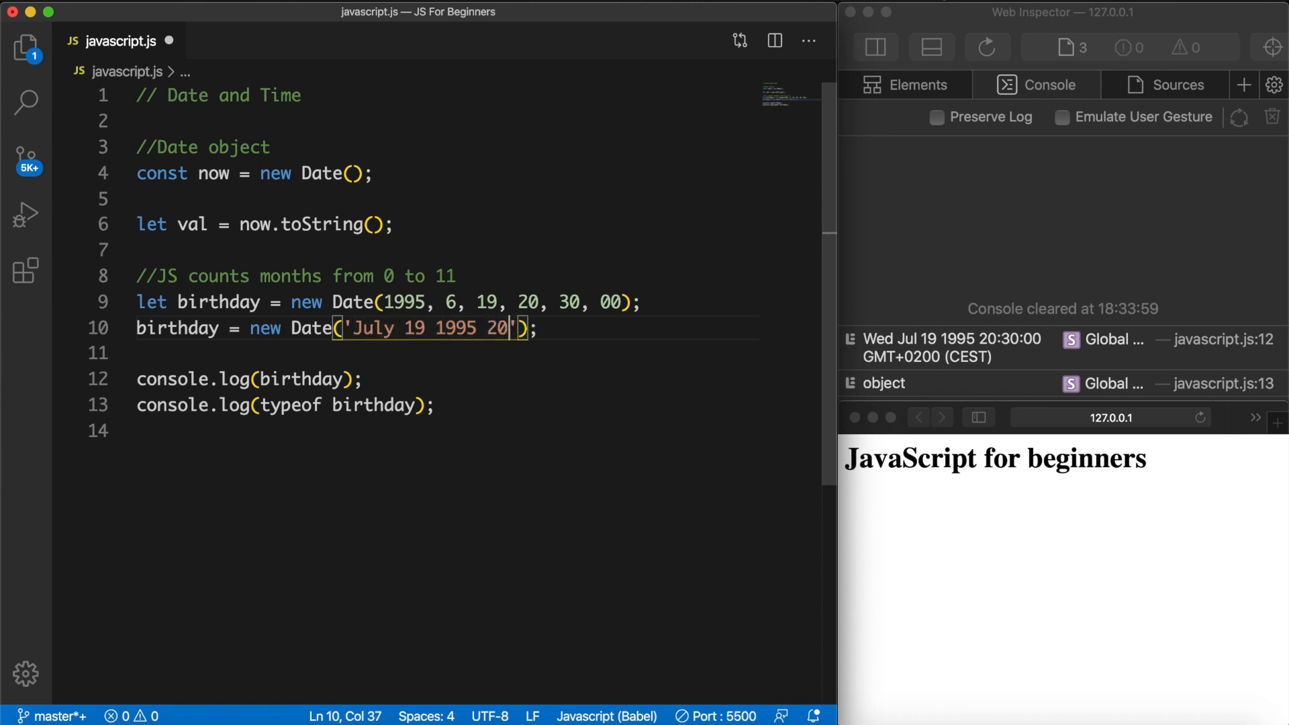
type(":30")
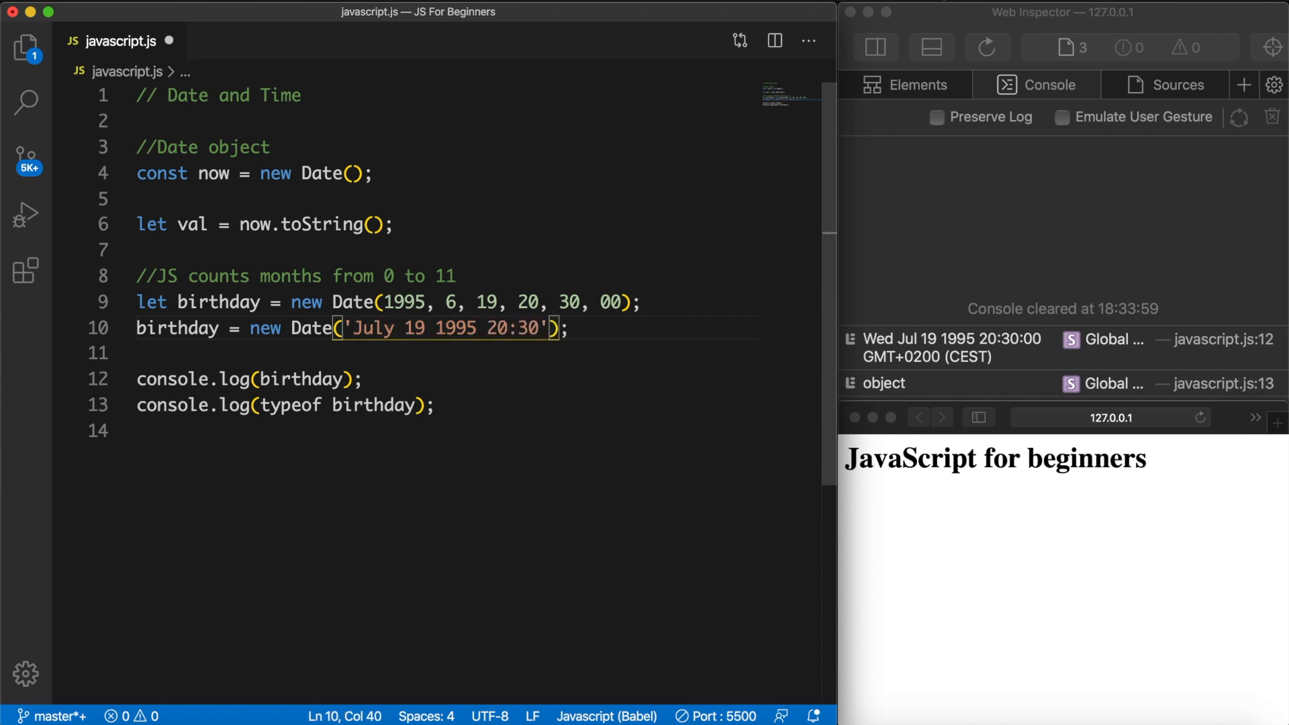
type(":00")
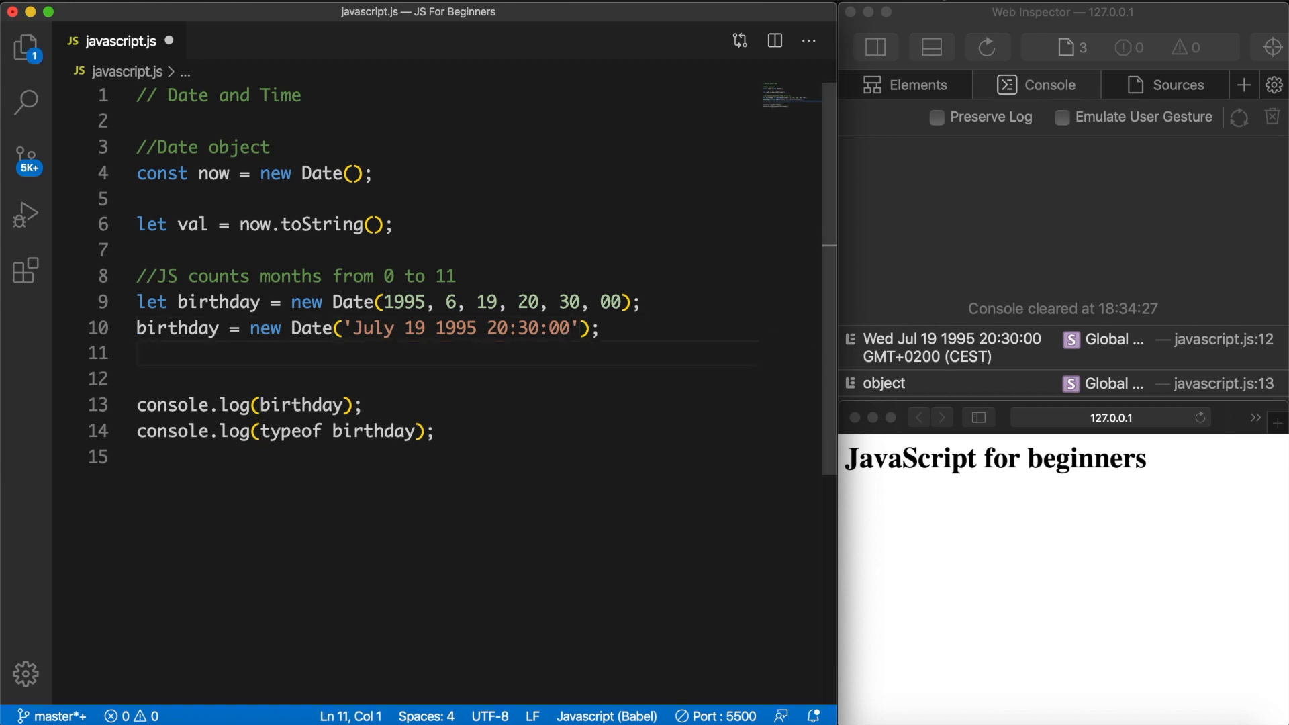
Write birthday = new Date('07/19/1995 20:30:00') on line 11
type("birthday = new D")
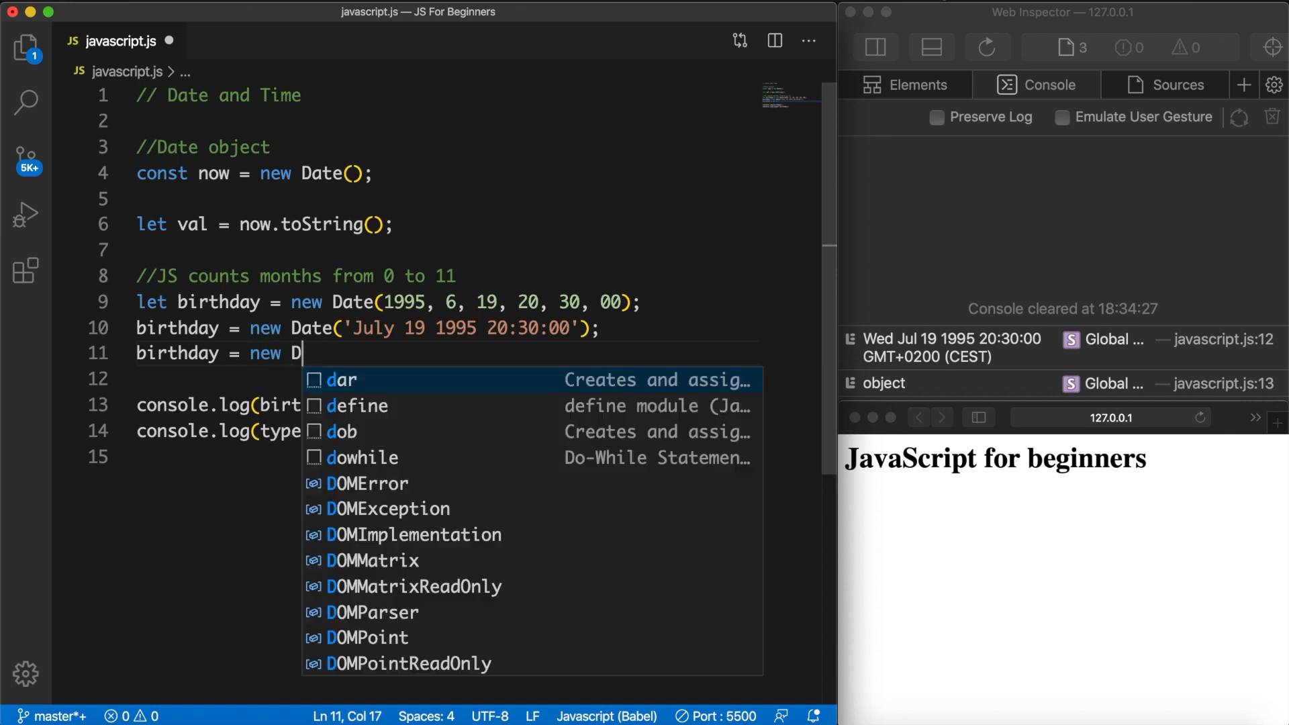
type("ate();")
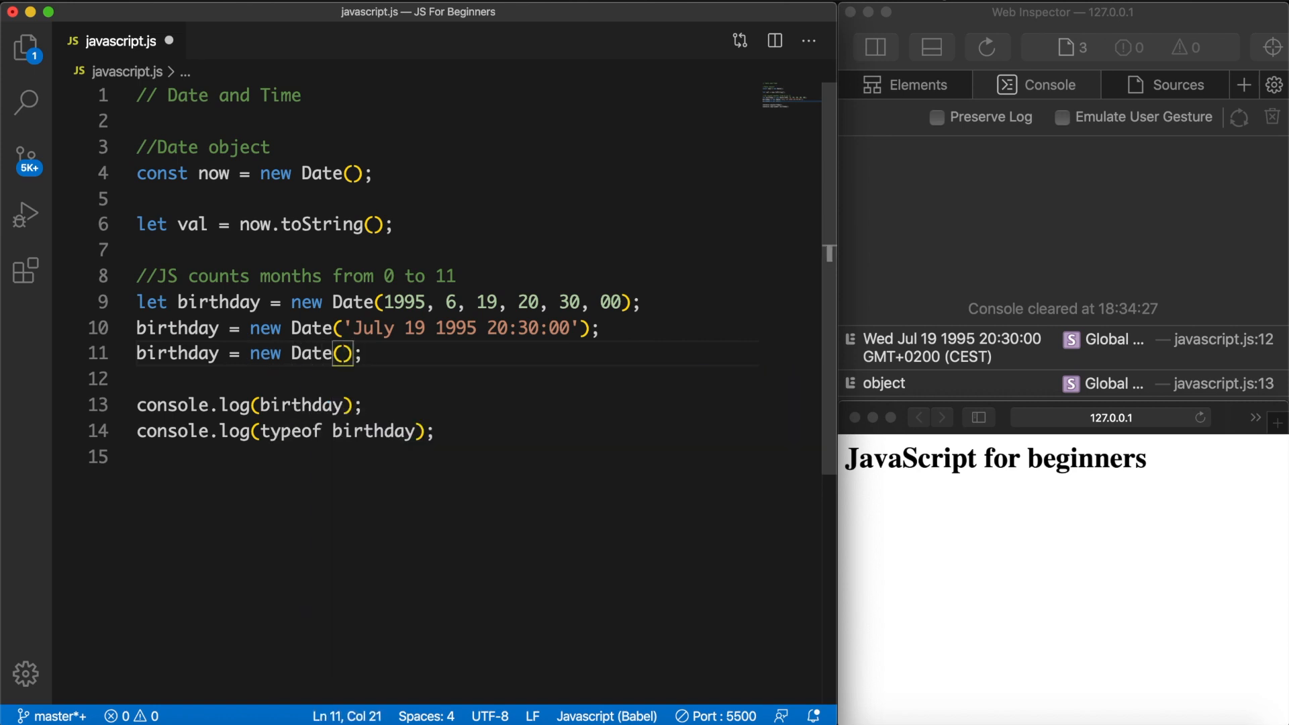
type("''")
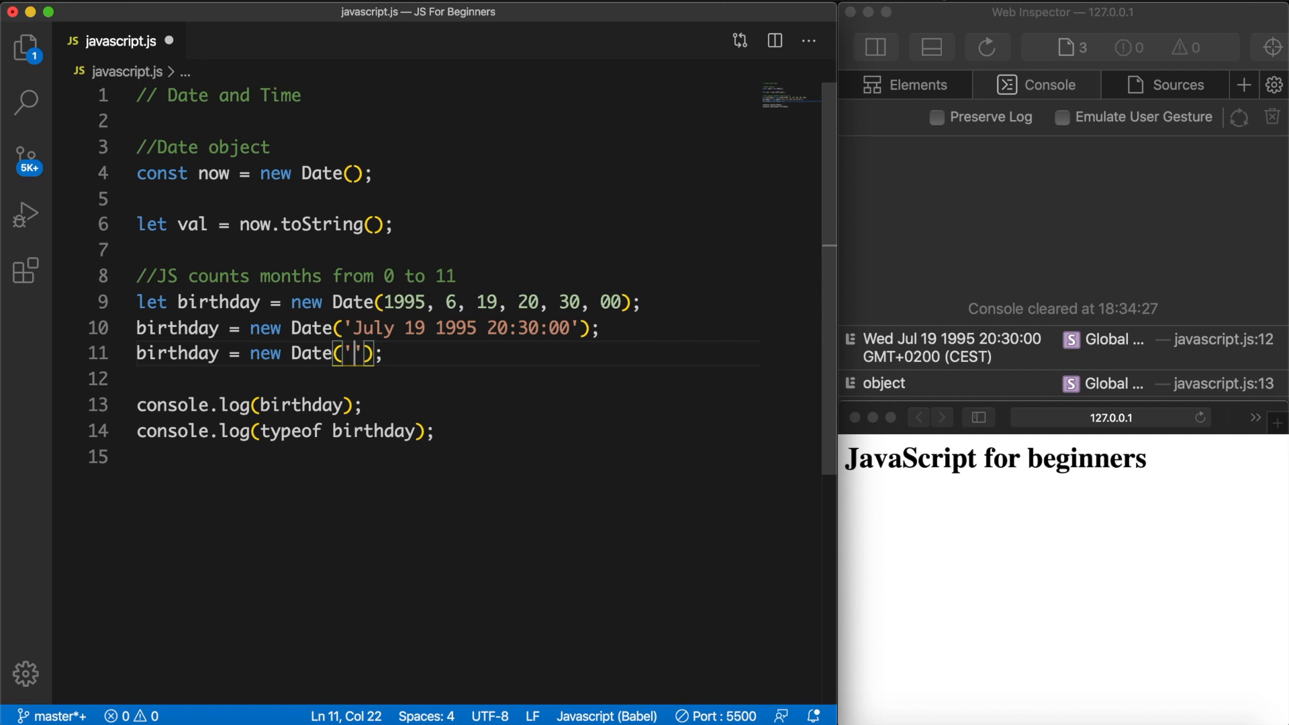
type("07/")
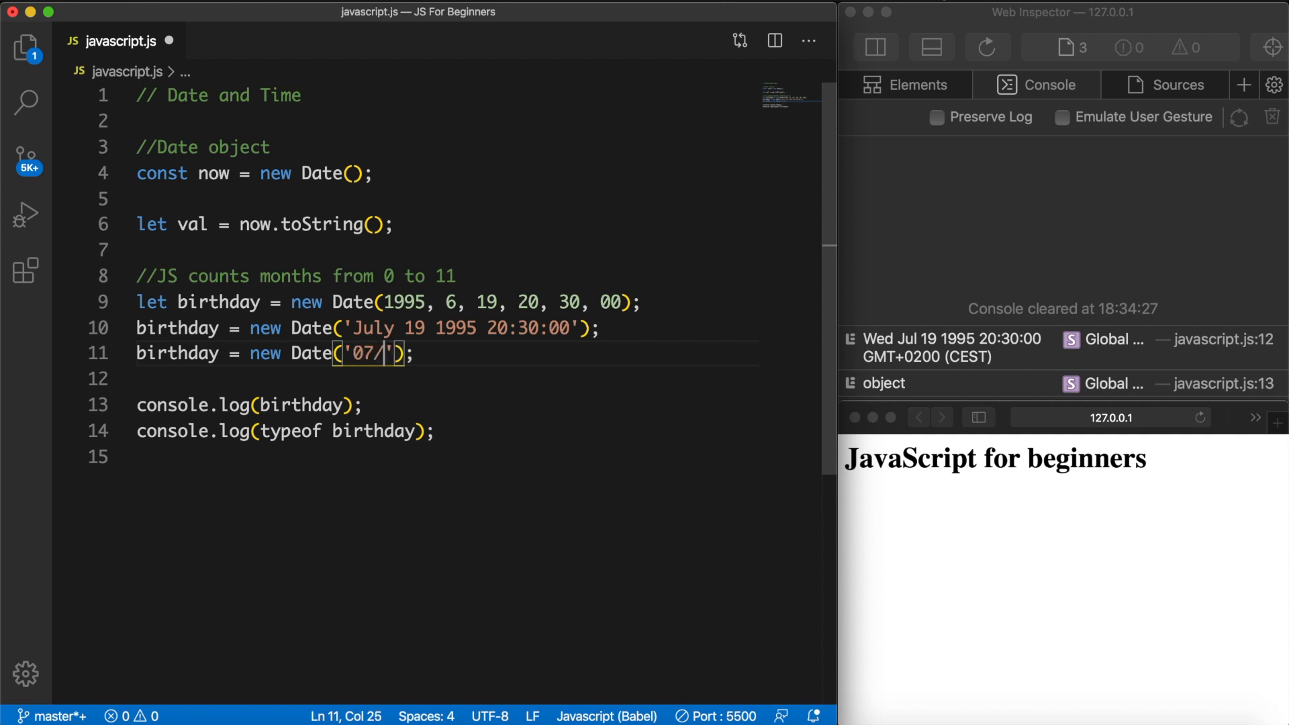
type("19")
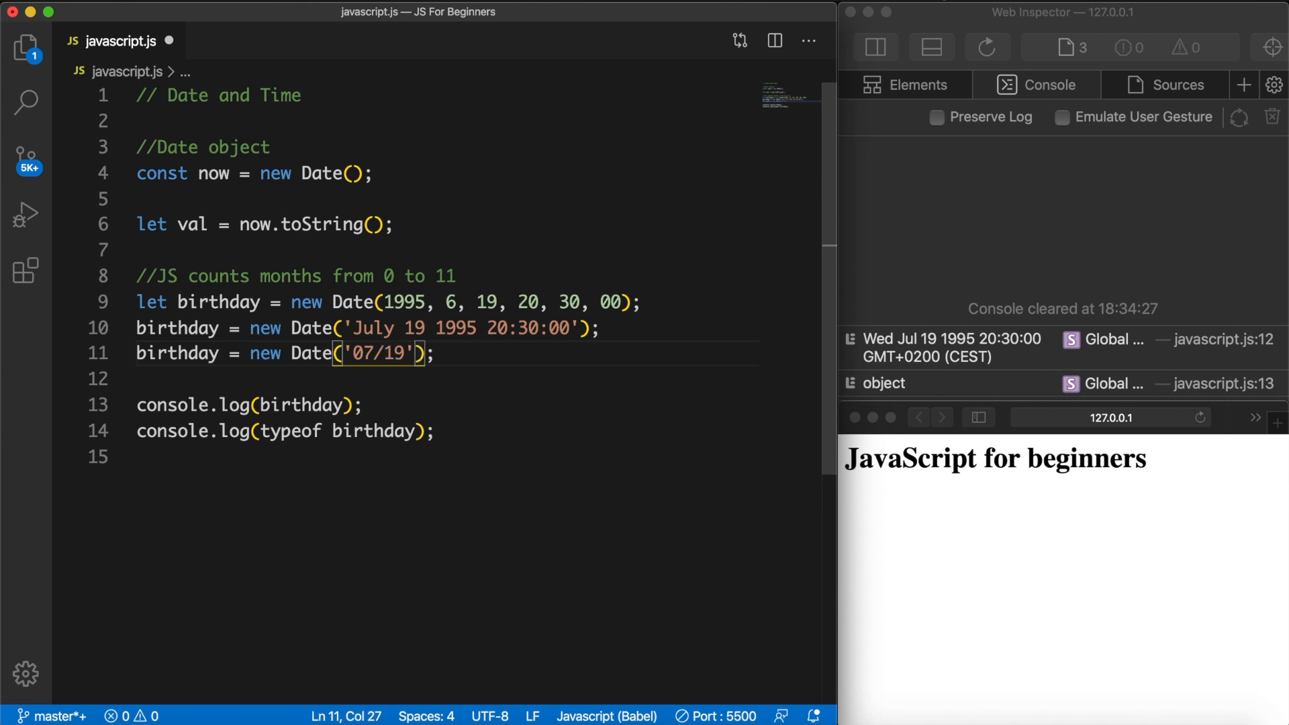
type("/1995")
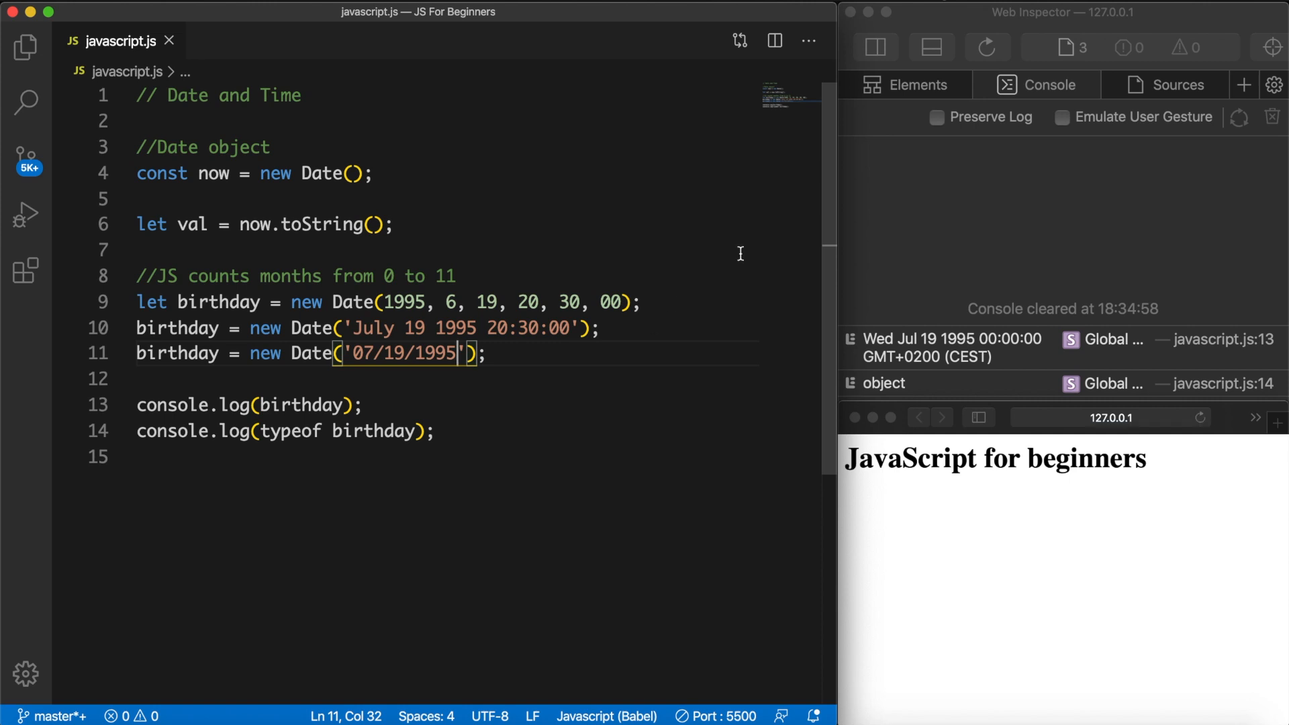
mouse_move(776, 343)
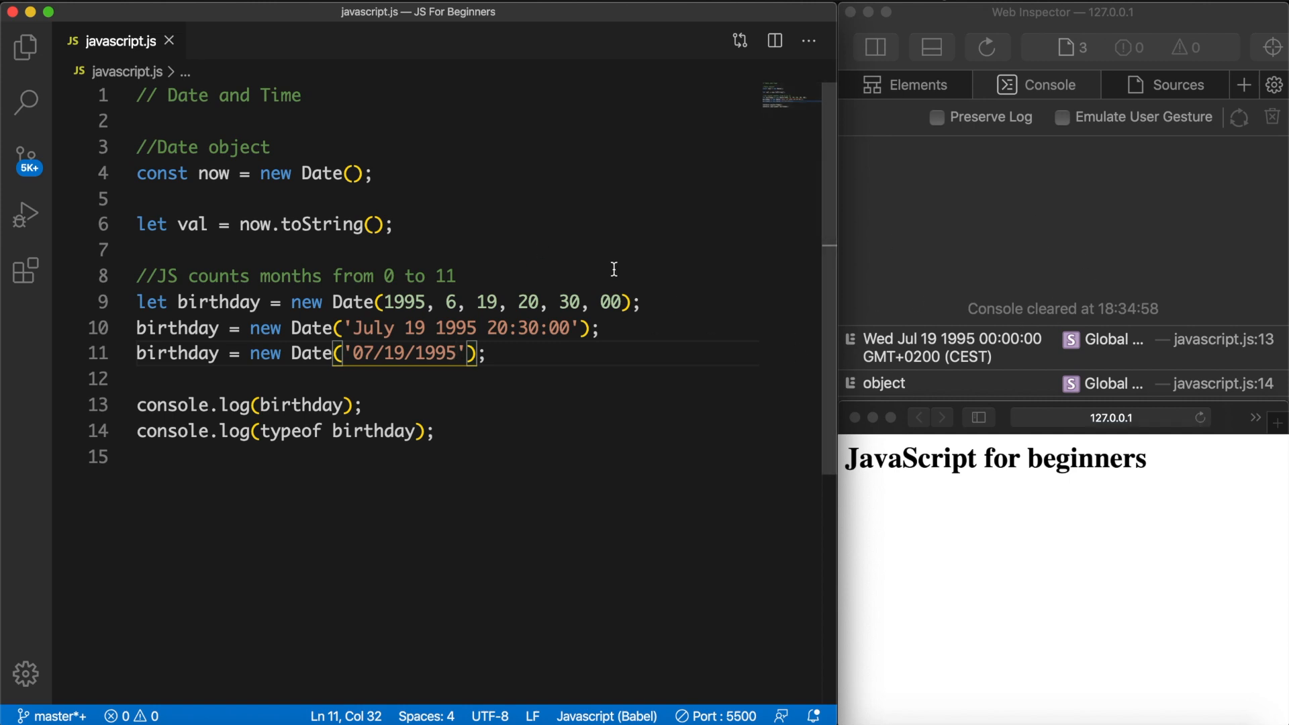
type("20:30")
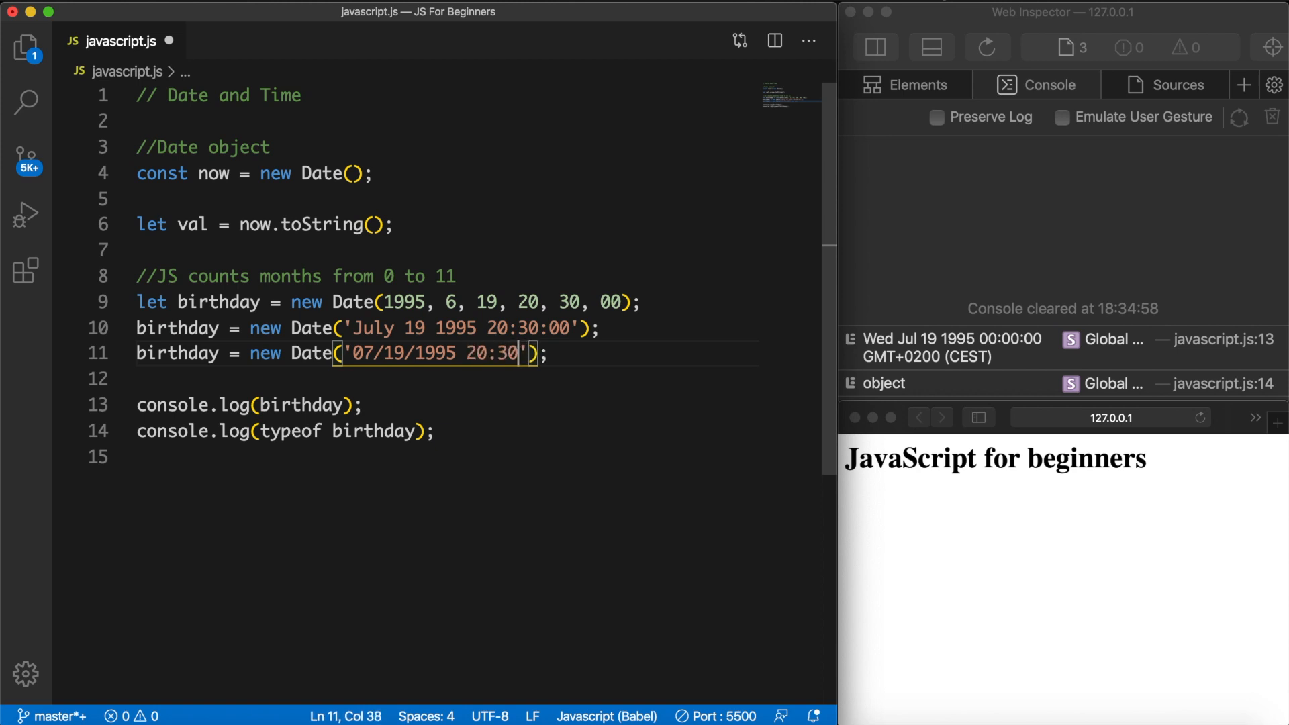
type(":00")
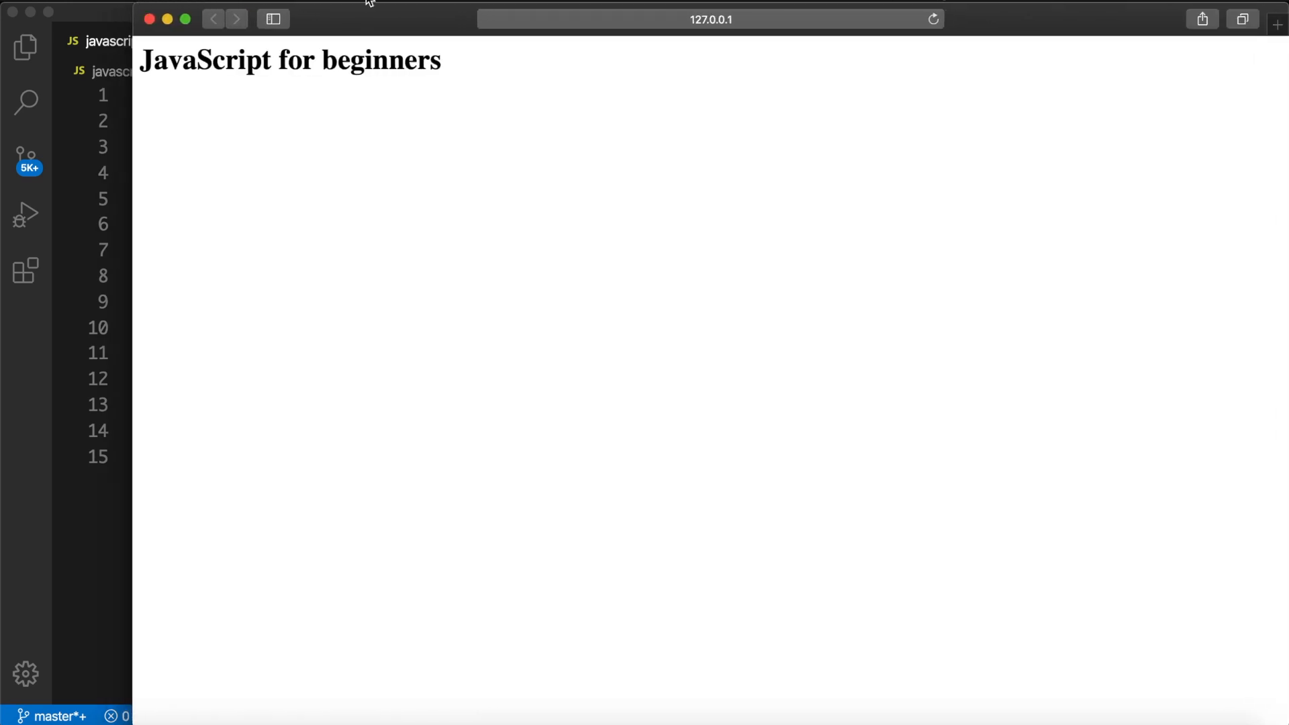
Google 'date and time javascript' and open the W3Schools Get Date Methods page
type("google.com")
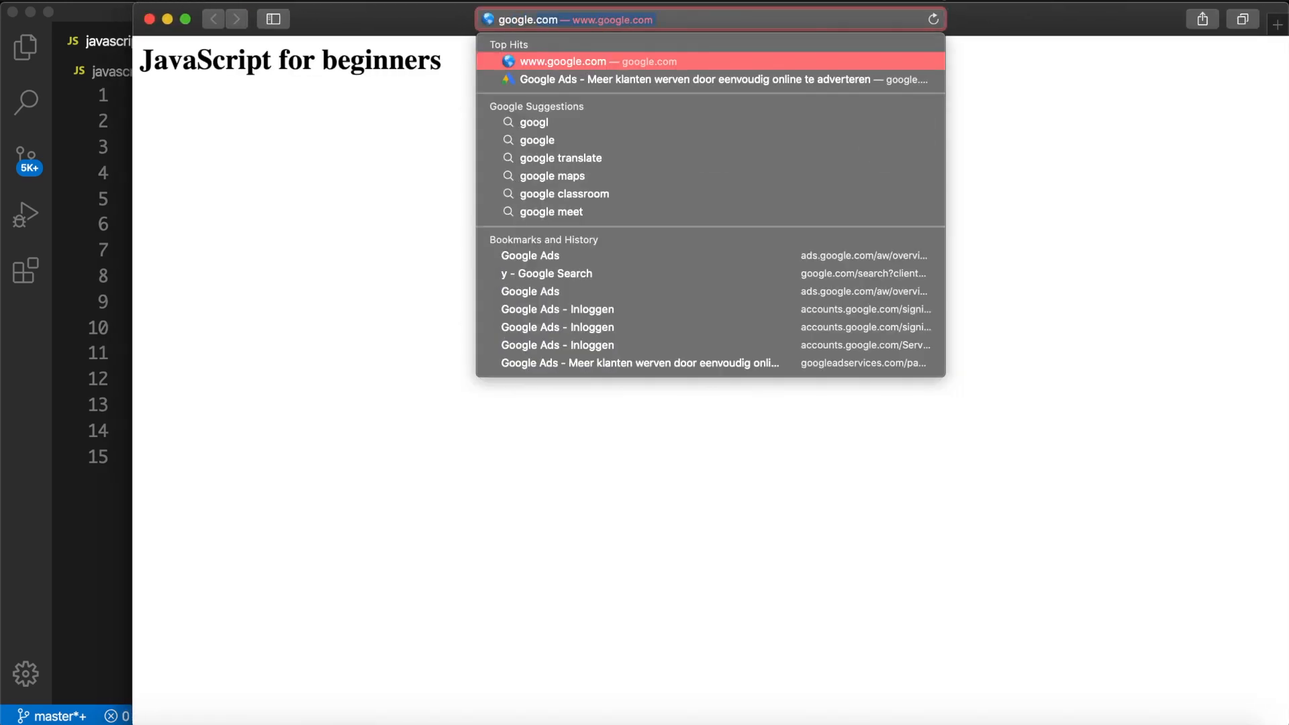
left_click(598, 61)
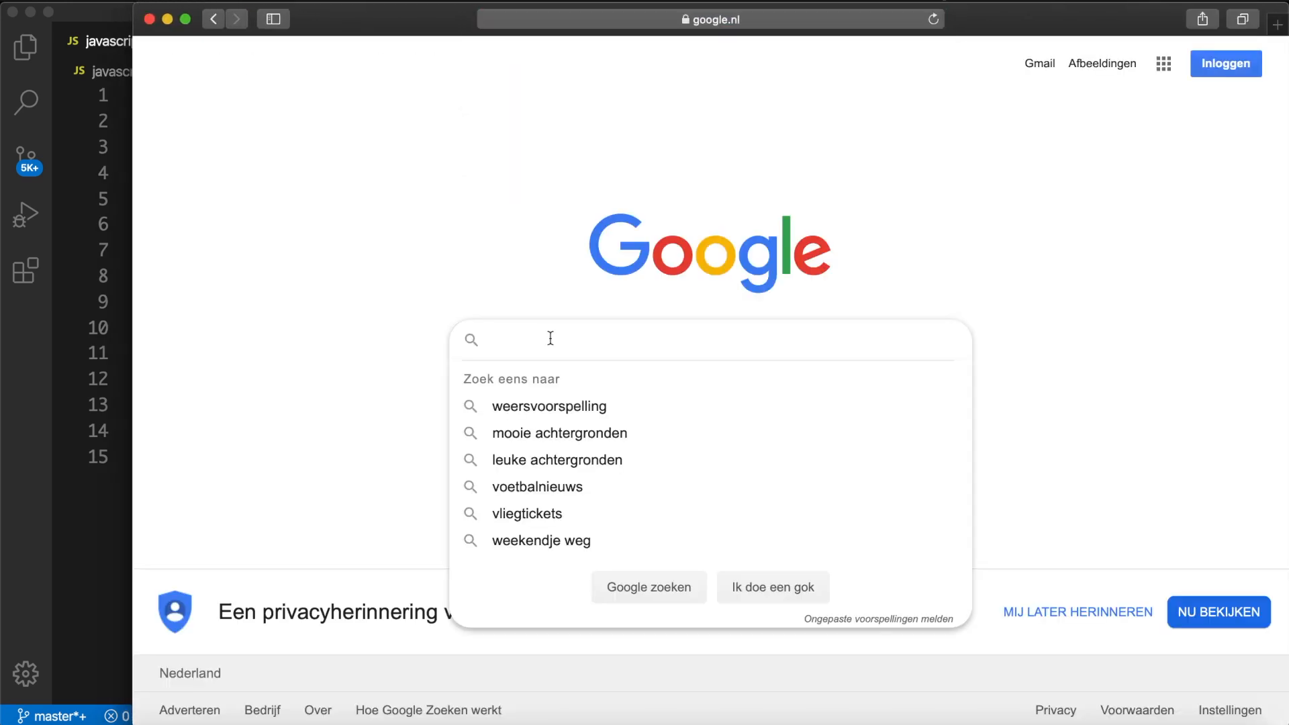
type("date and time javascript")
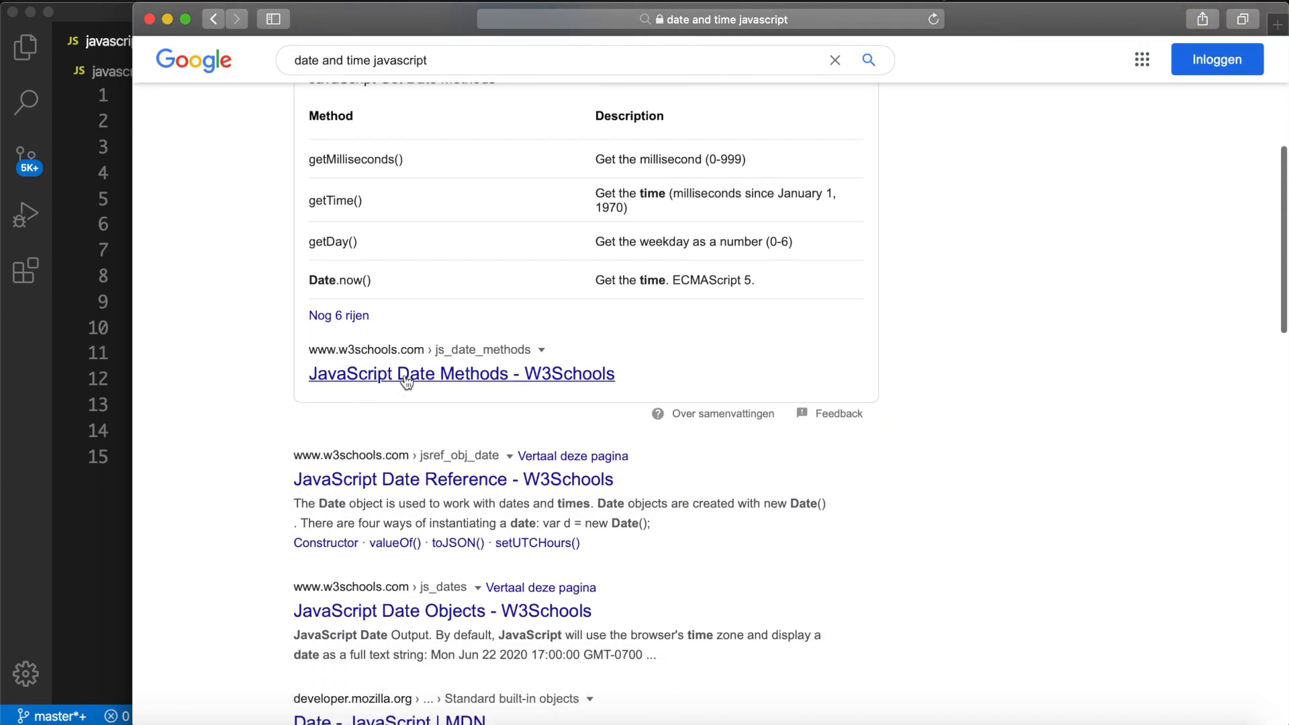
left_click(461, 374)
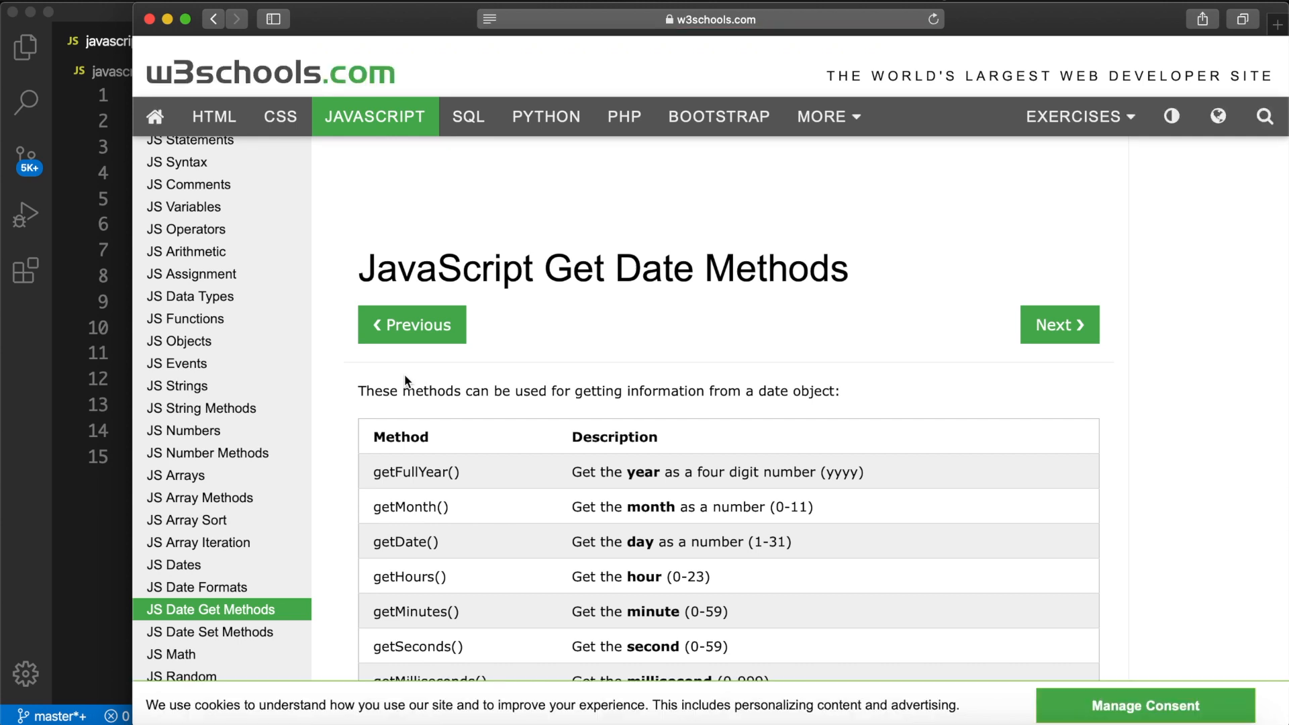
scroll("down", 3)
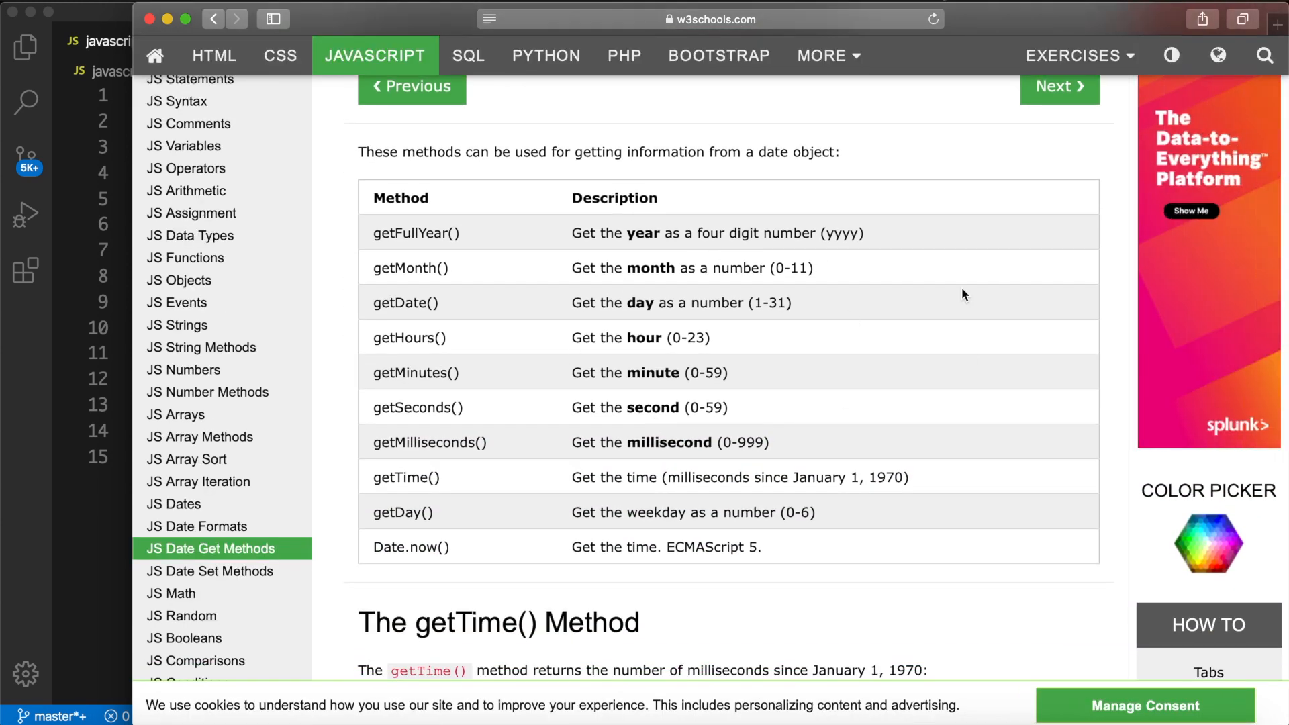
mouse_move(66, 482)
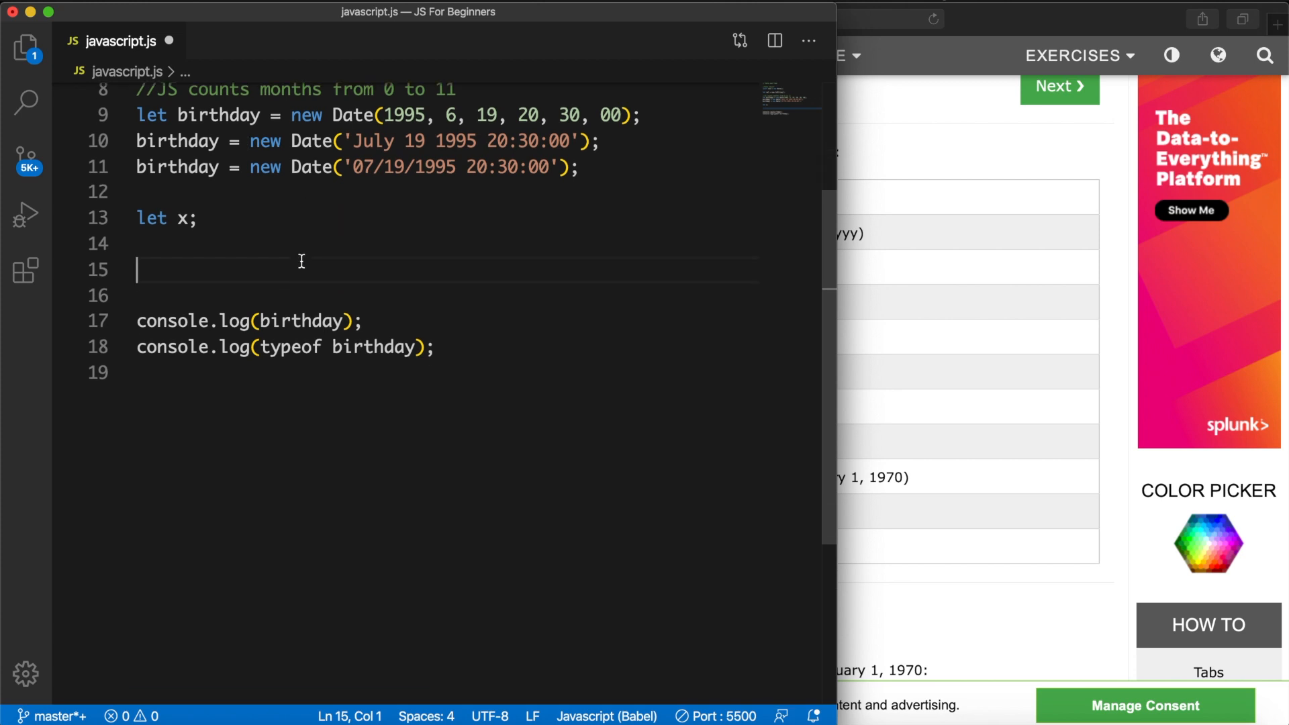
Set x = birthday.getMonth() and log x and its type, printing 6 and number
type("x =")
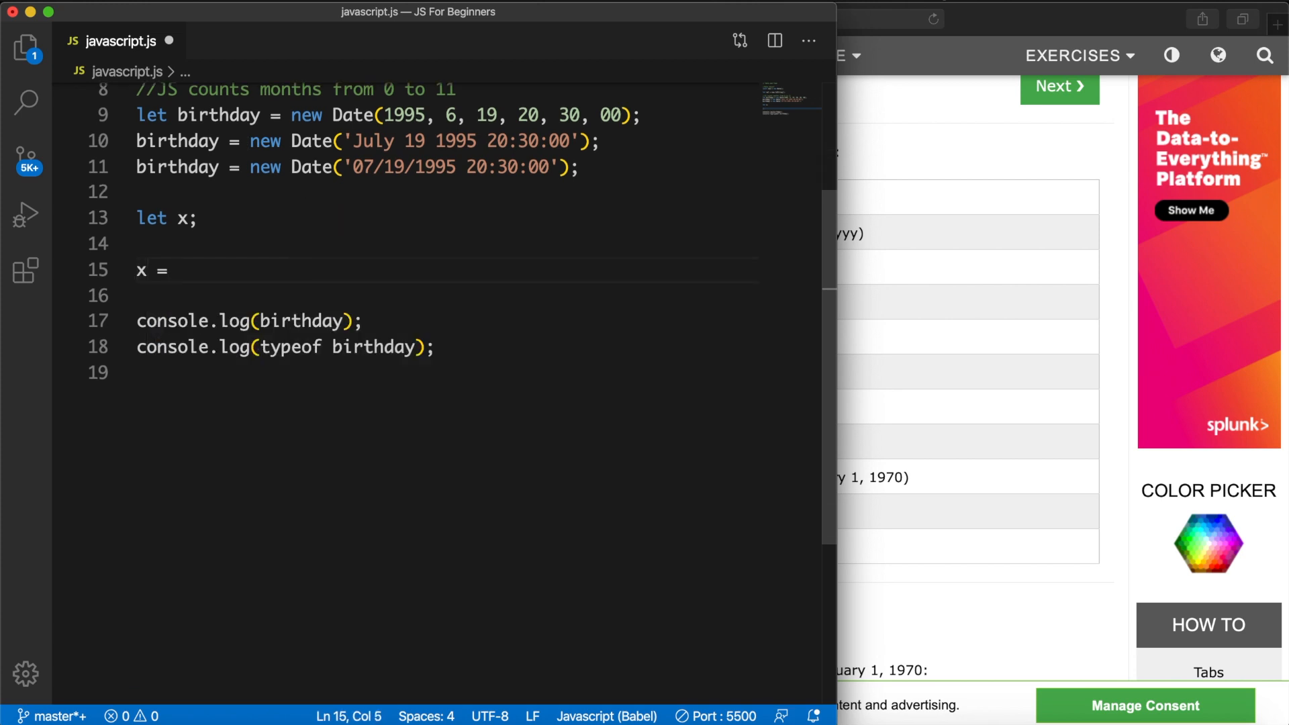
type("birthday")
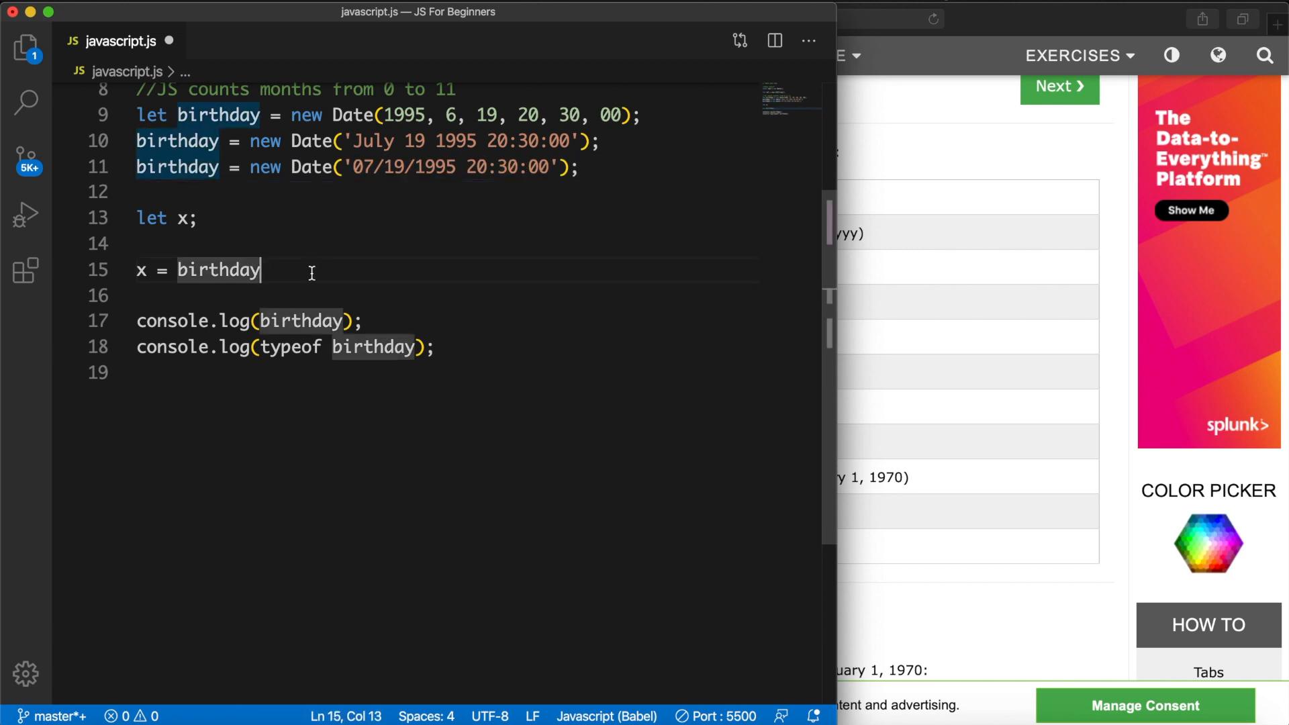
type(".")
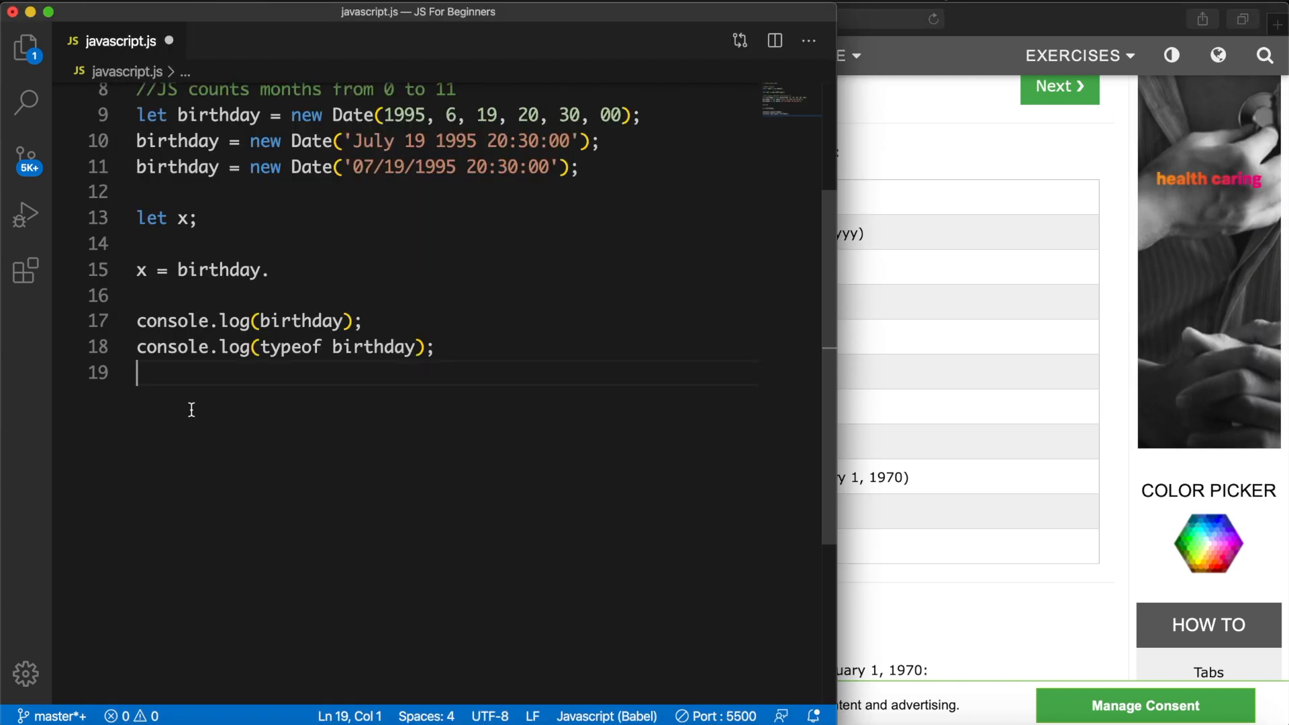
left_click(271, 270)
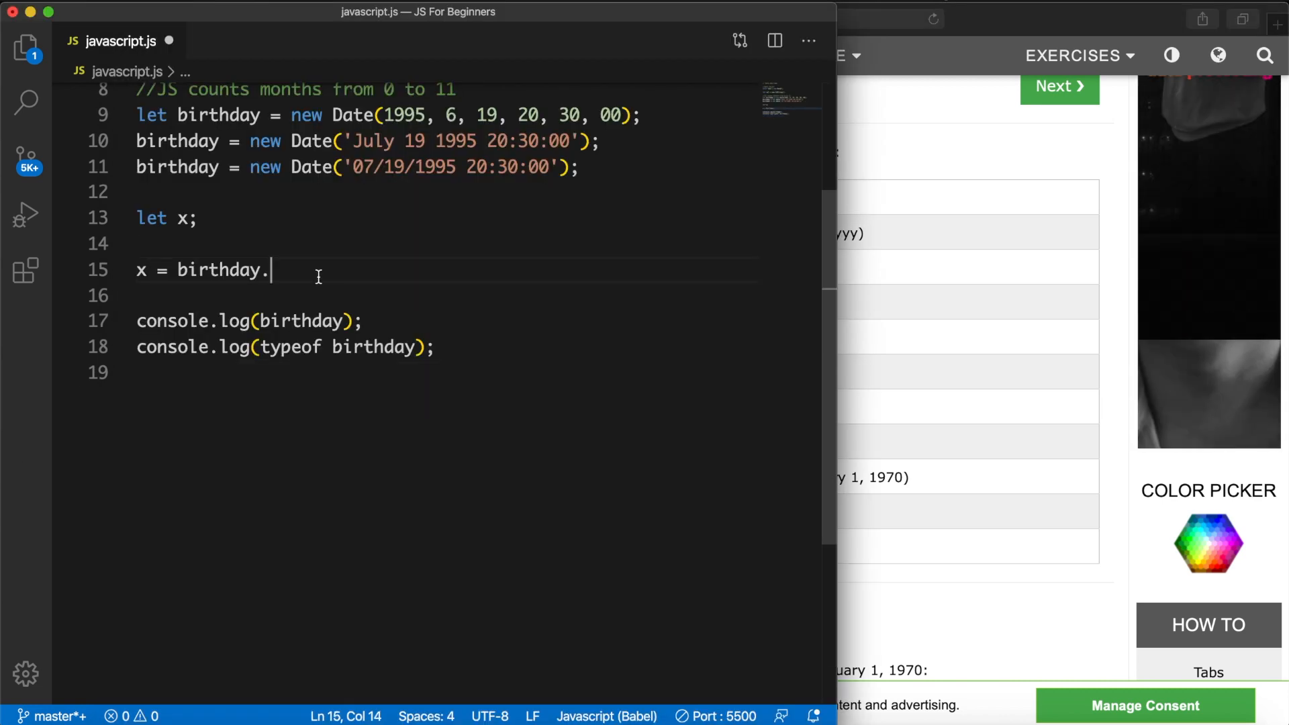
type("getMonth();")
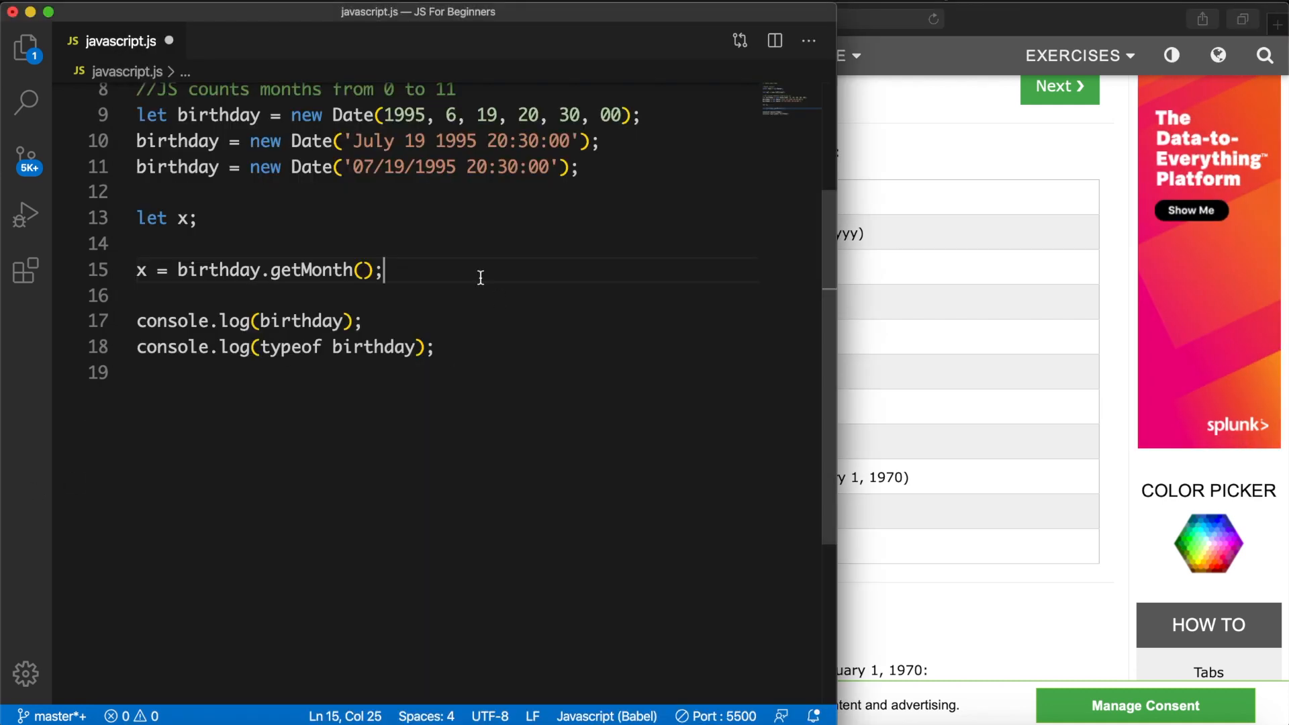
mouse_move(283, 321)
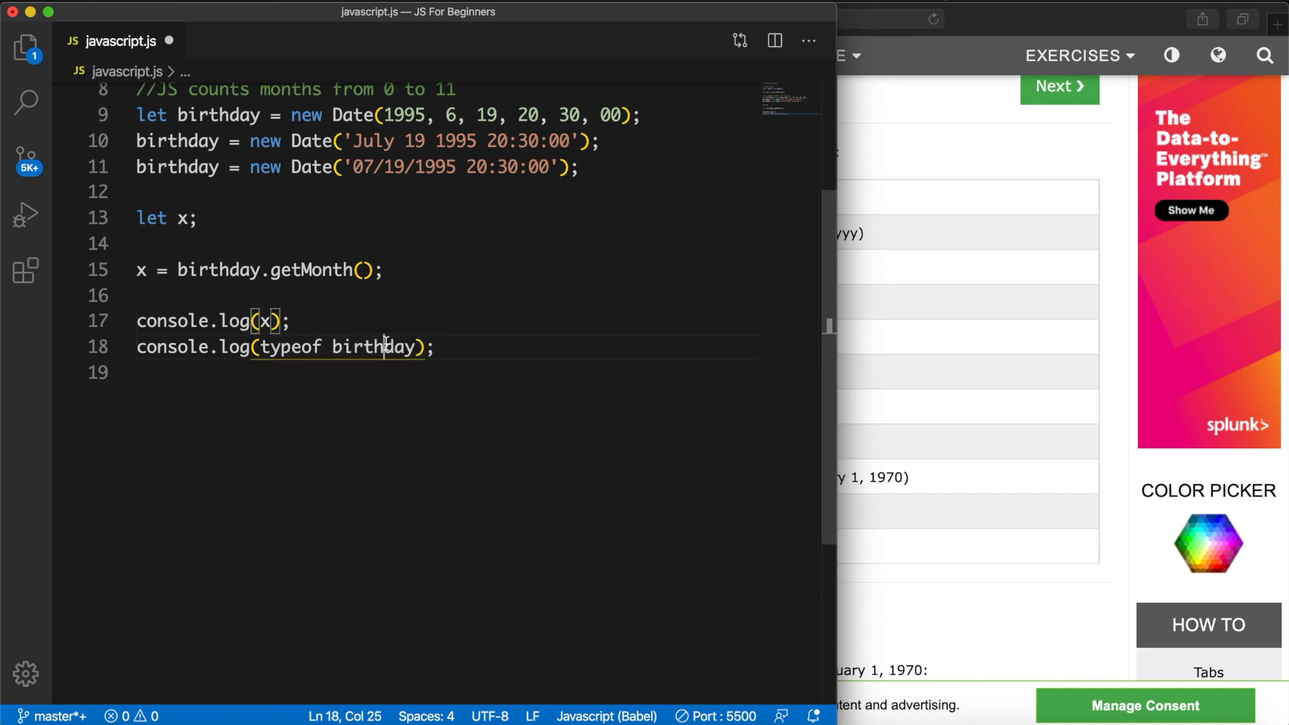
type("x")
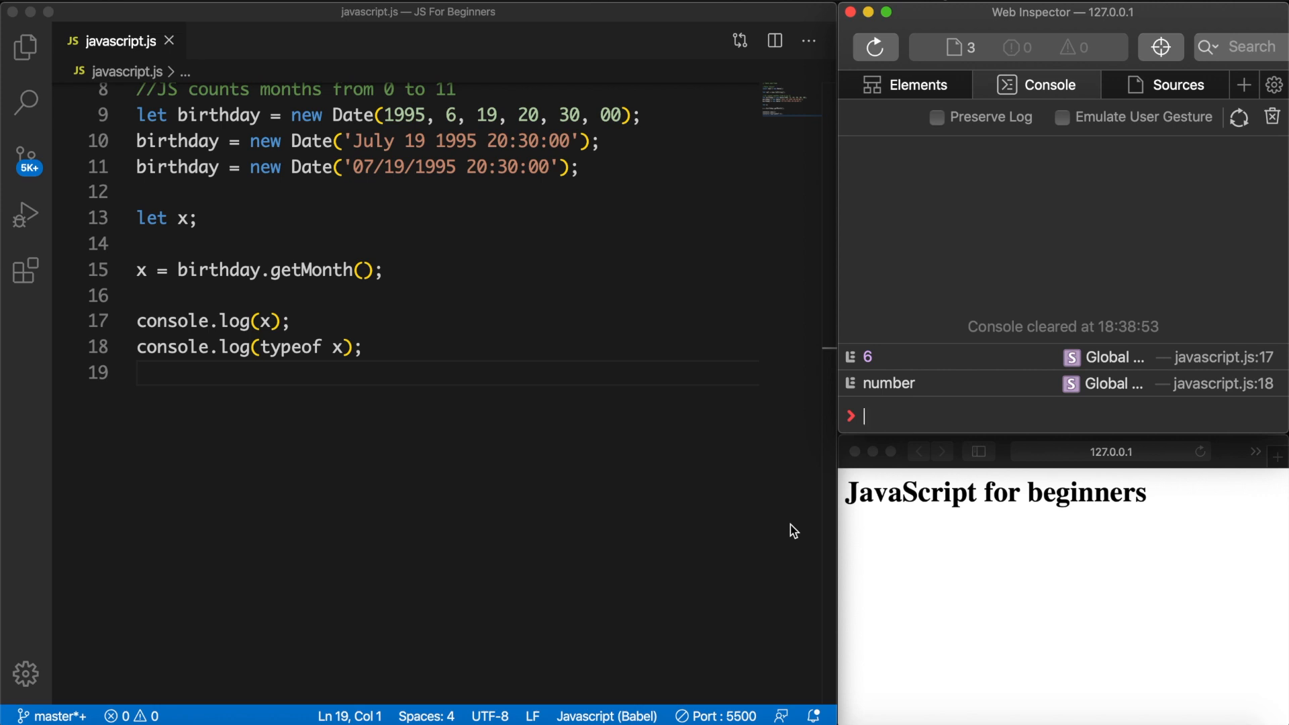
Add '//Get the month' and '//Get the year' comments with x = birthday.getFullYear()
type("//")
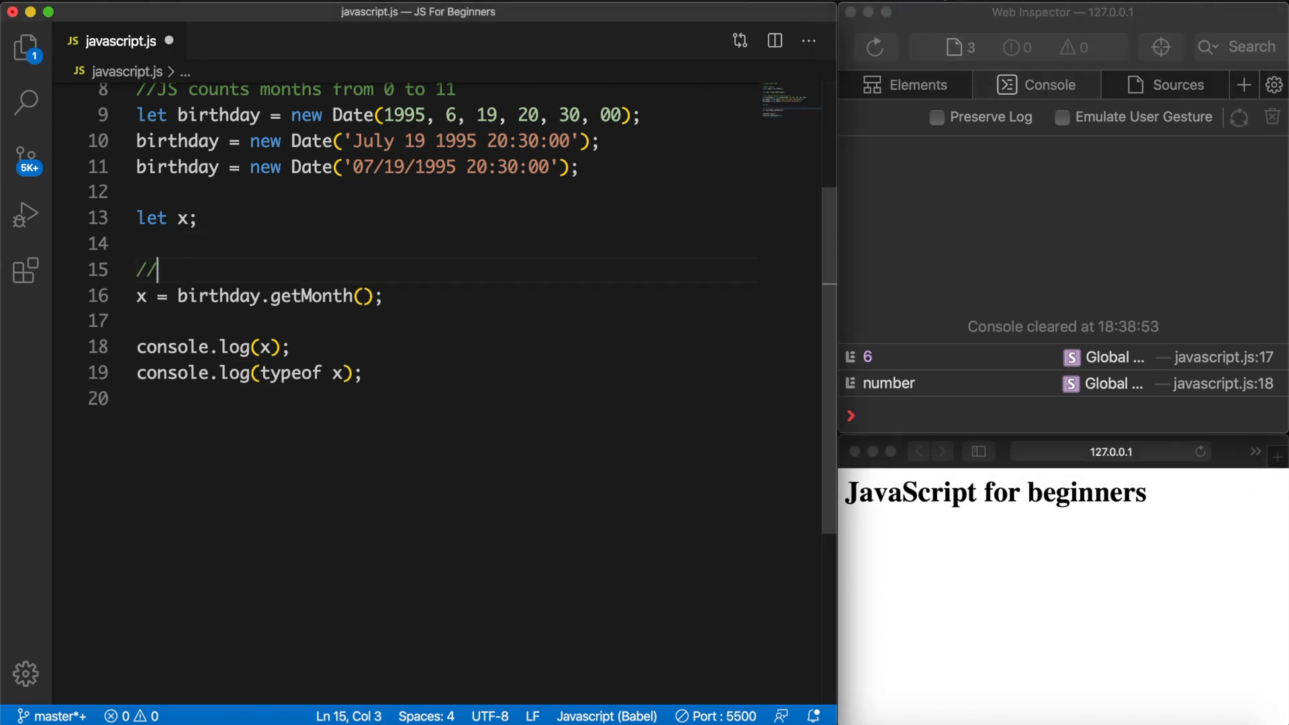
type("Get the month")
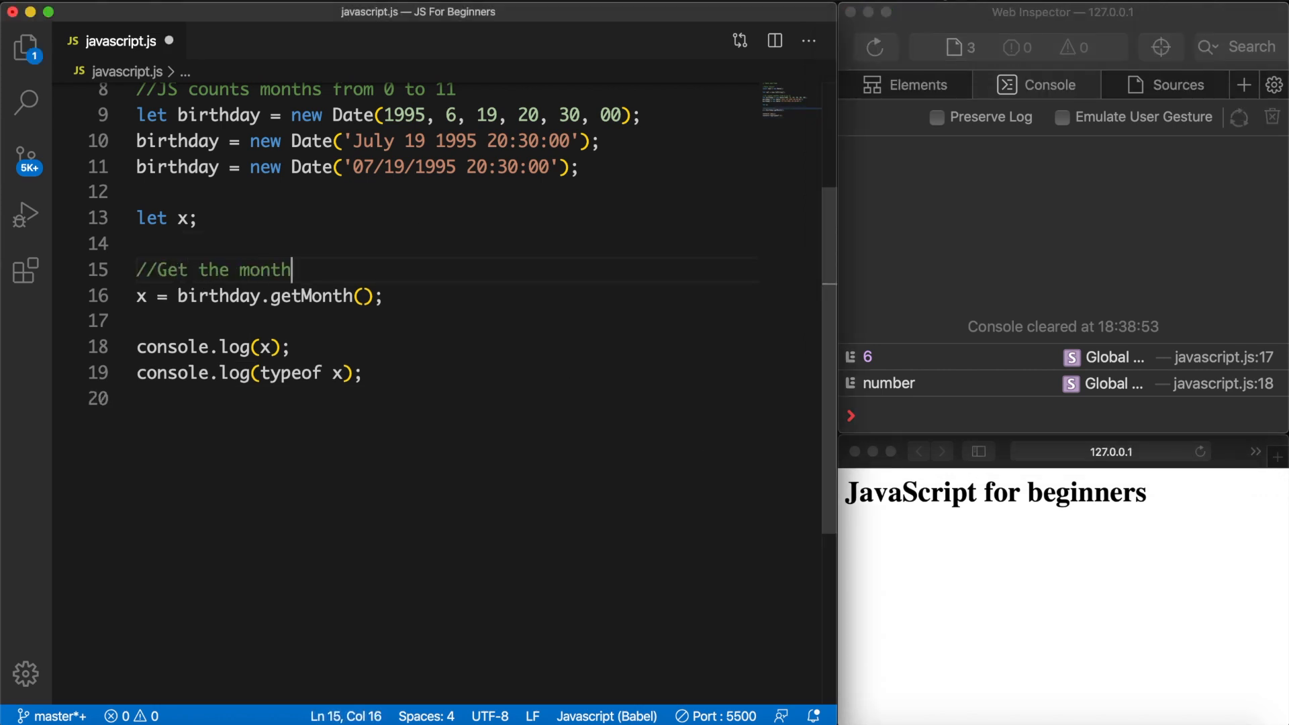
type("//Get the year")
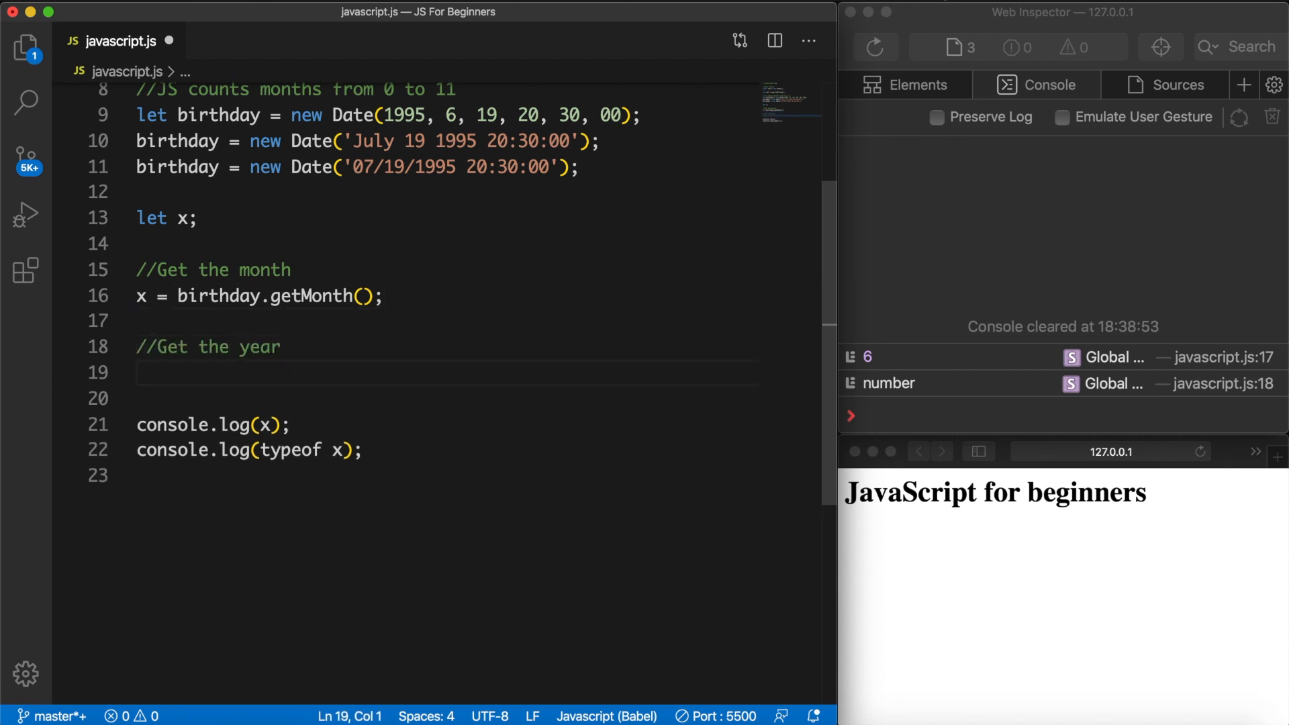
type("x = birthday.getFullYear();")
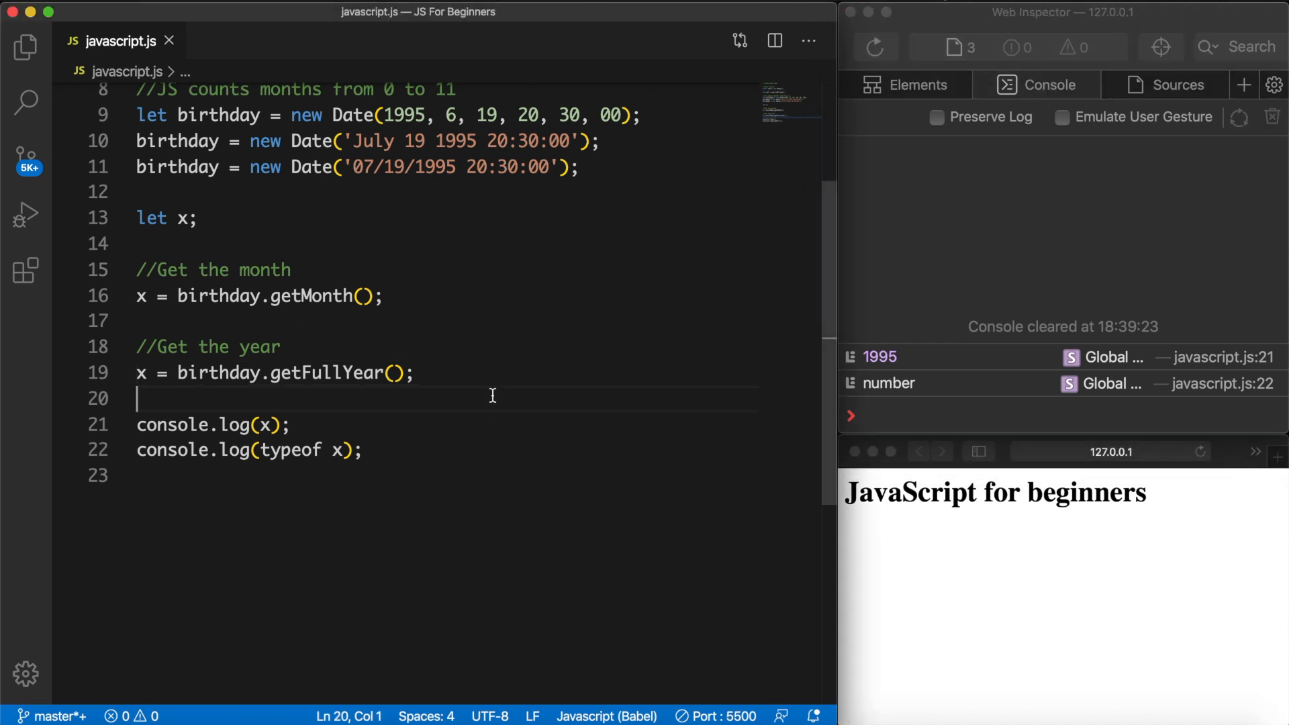
Add '//Get the day' with x = birthday.getDay(), logging 3, and start a new line
type("//G")
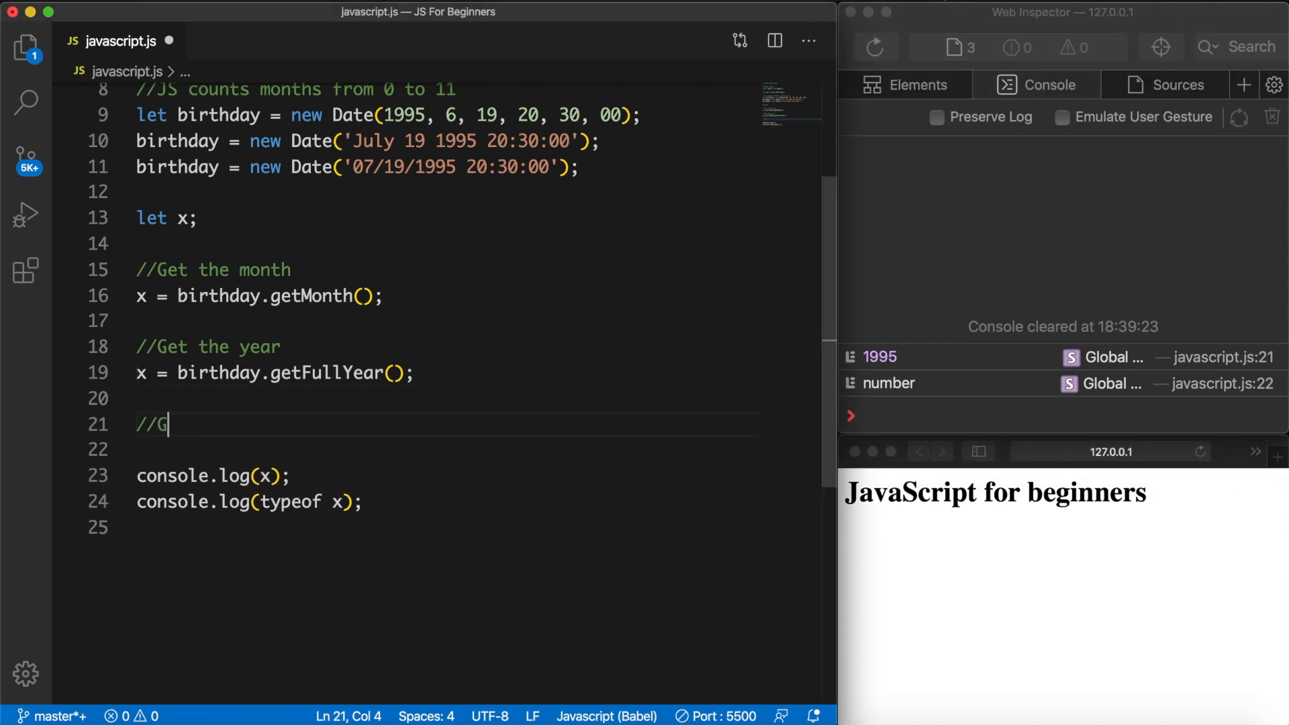
type("et the d")
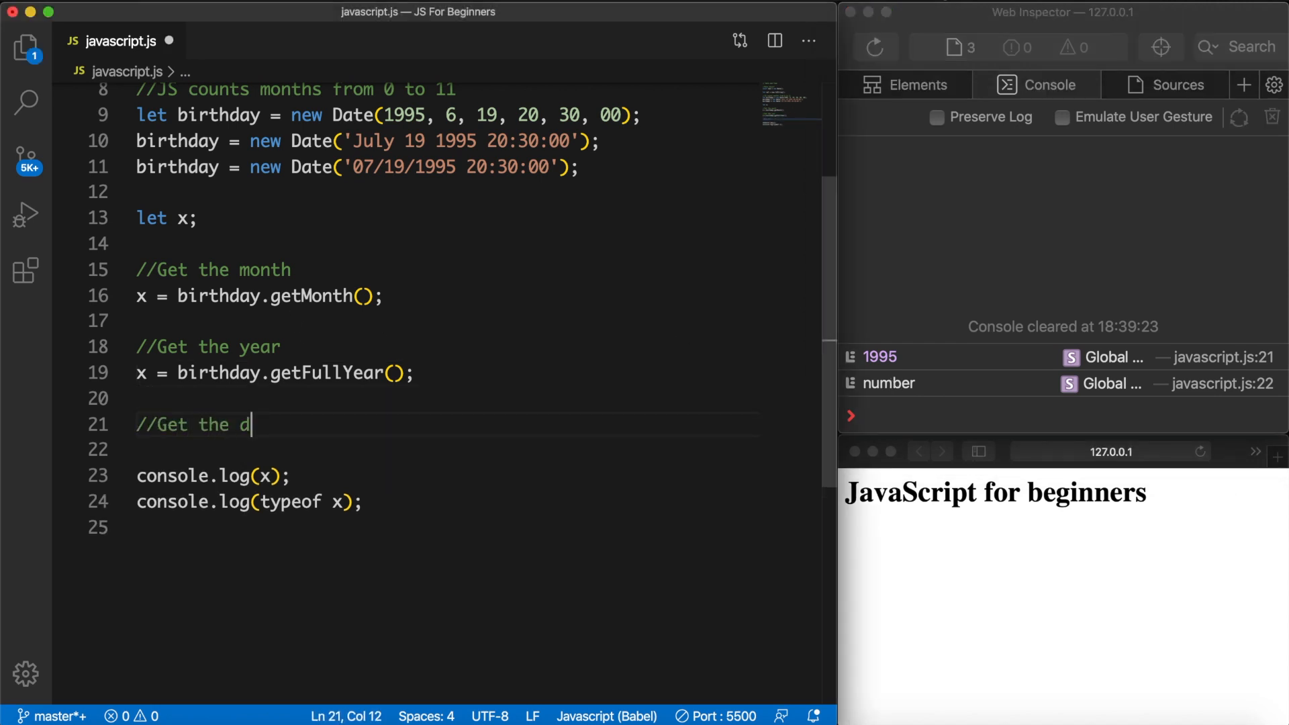
type("ay")
left_click(445, 449)
type("x = birthday.getDay();")
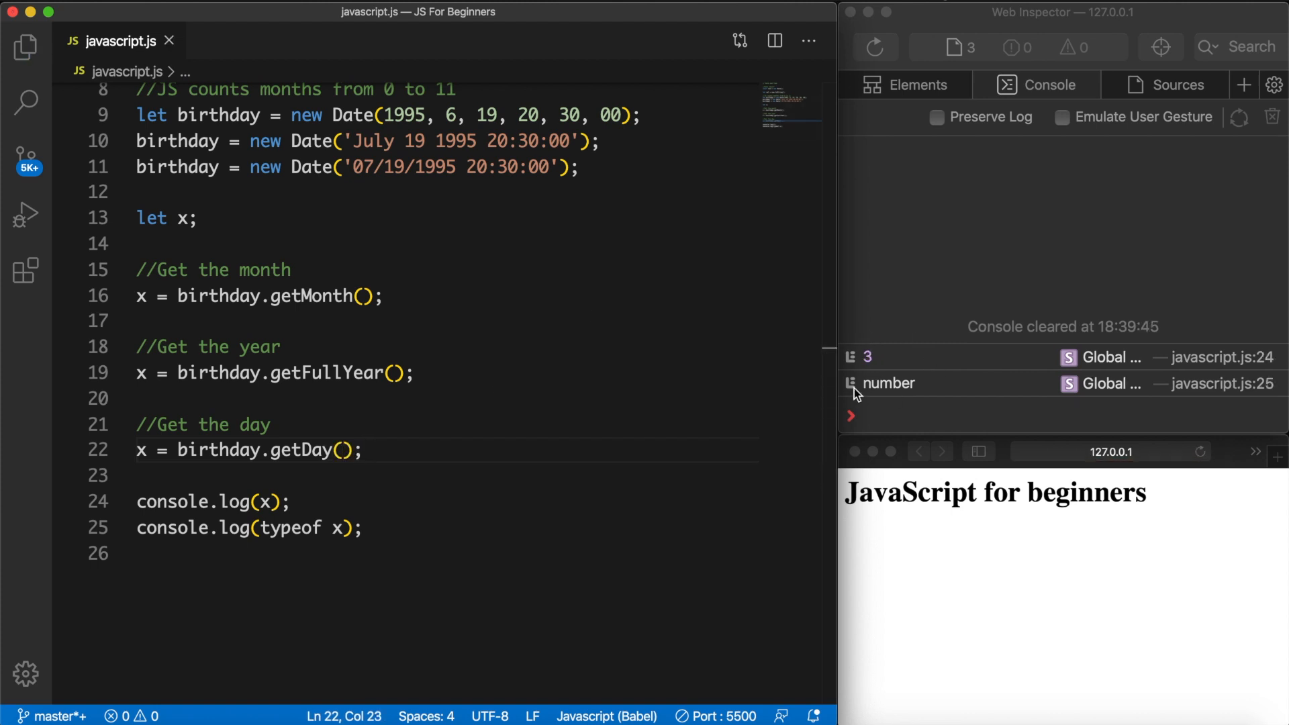
mouse_move(847, 356)
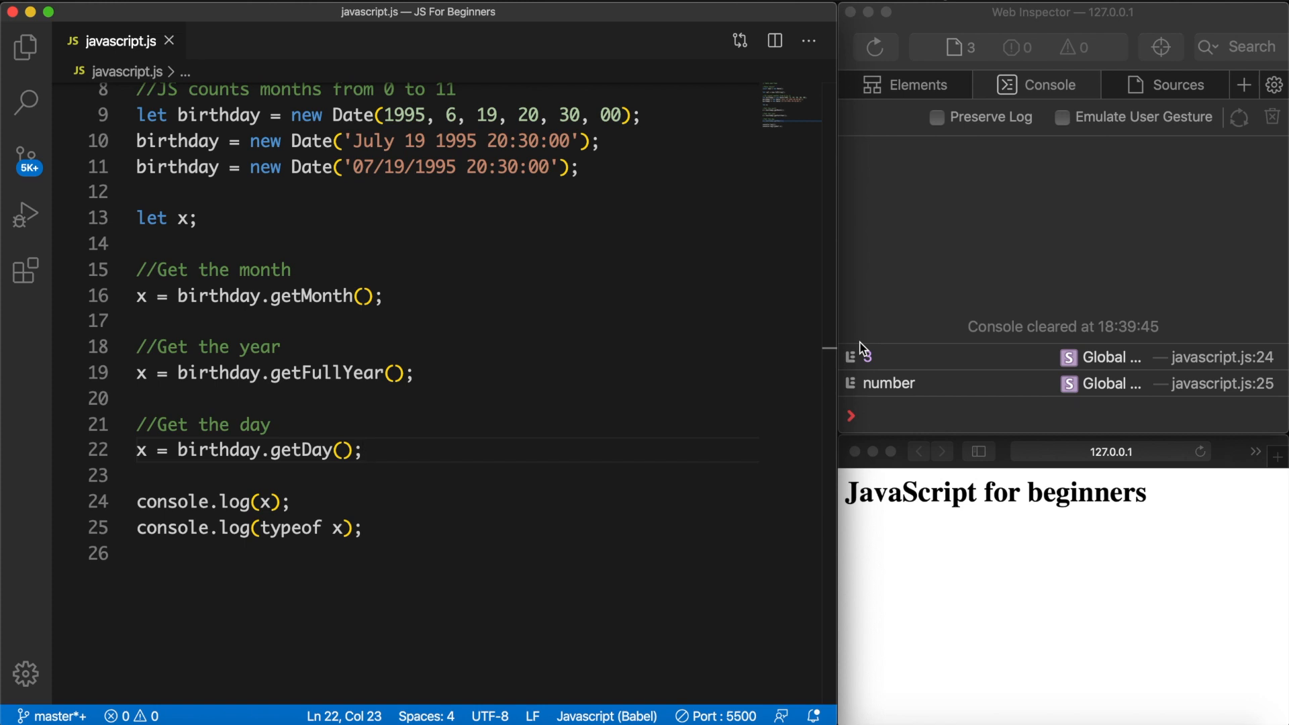
left_click(364, 451)
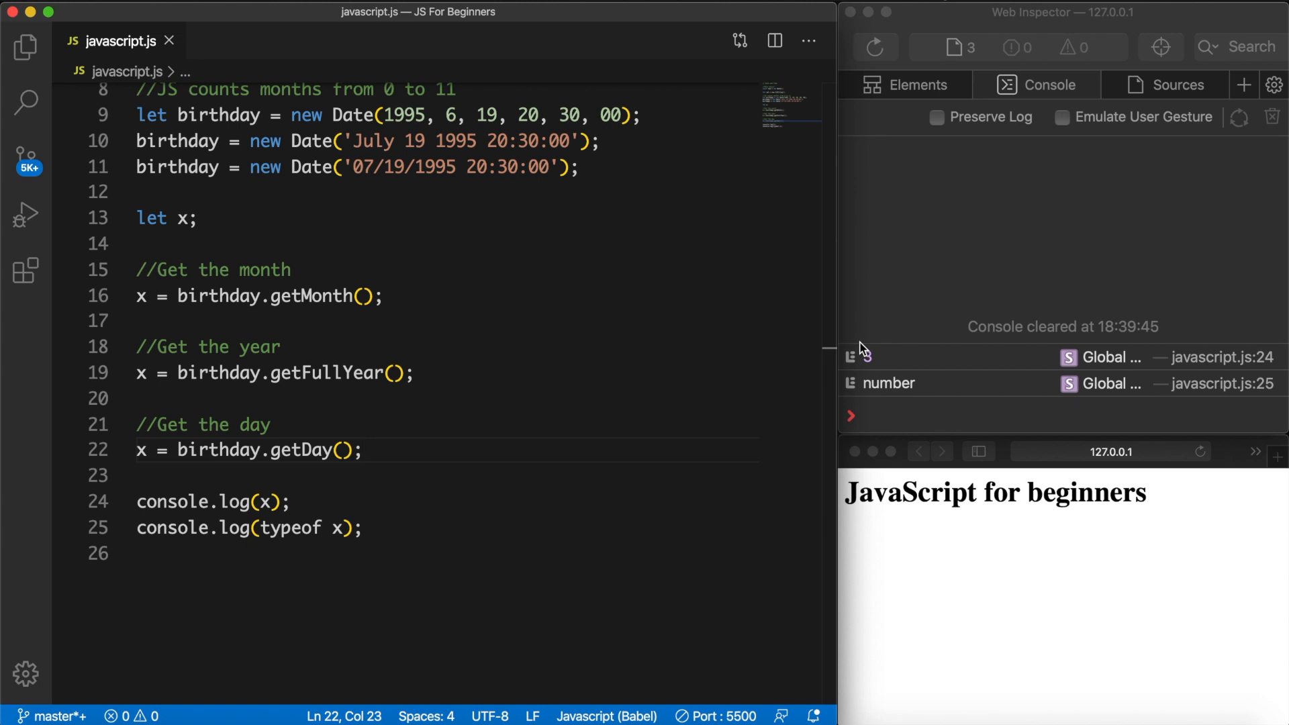
key("enter")
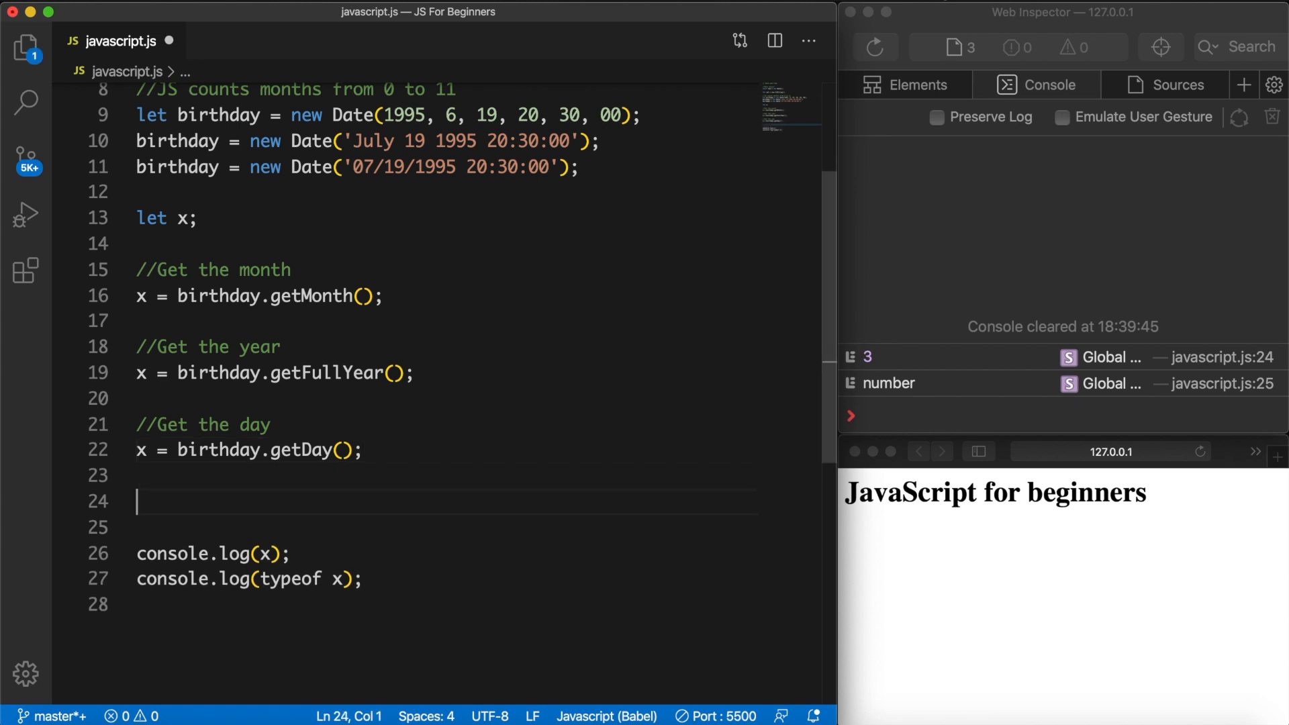
Add a '//Get the hours' comment and x = birthday.getHours(), logging 20
type("//Get the hours")
type("x")
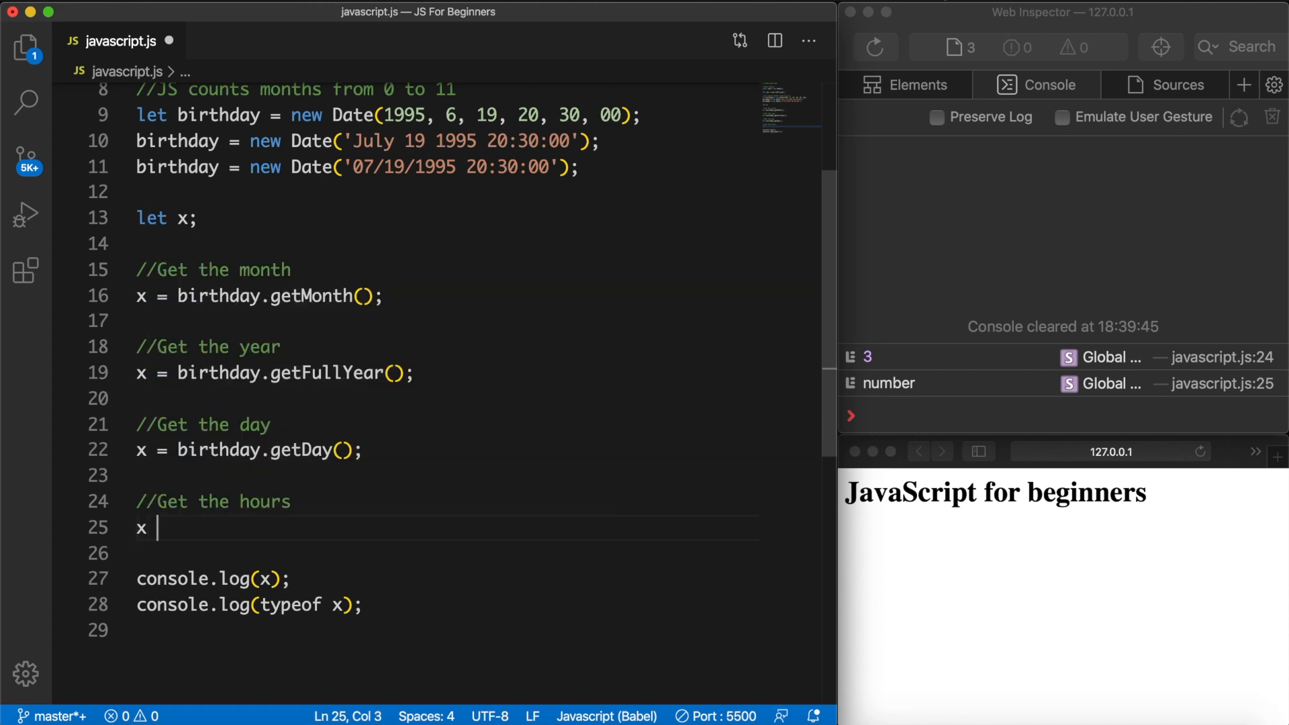
type("= birthda")
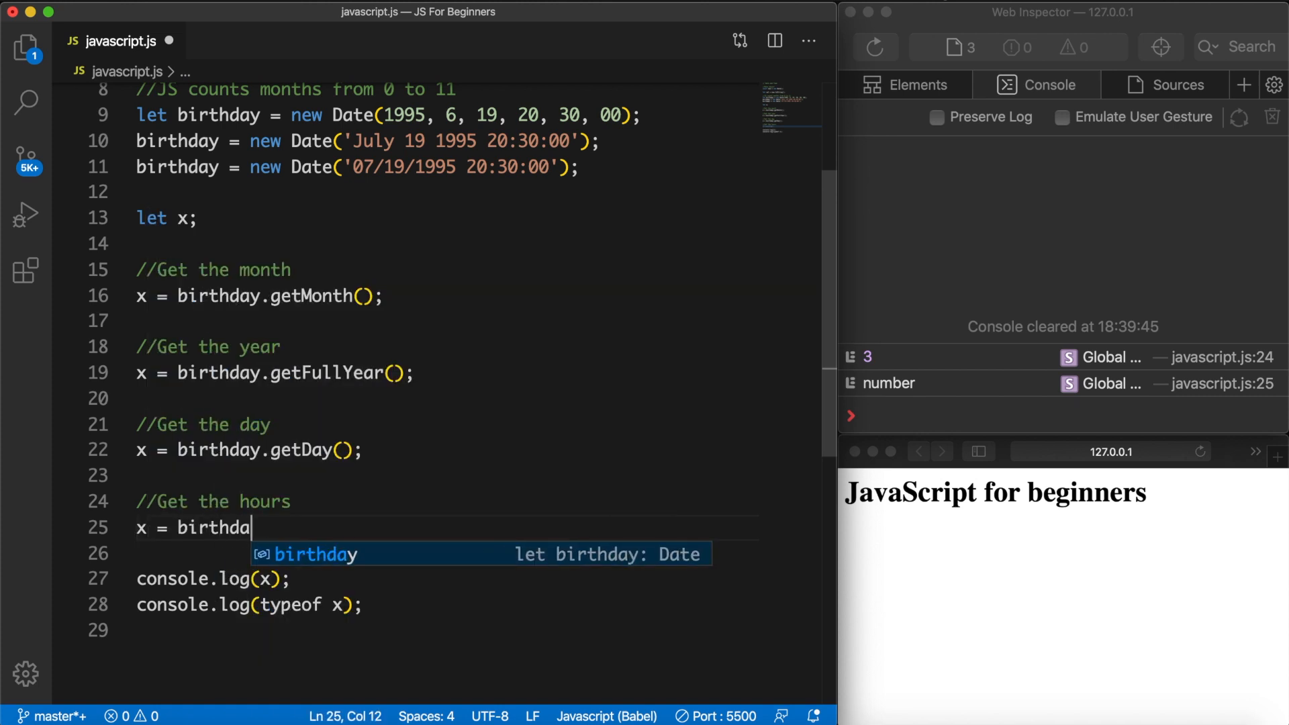
type(".getHours();")
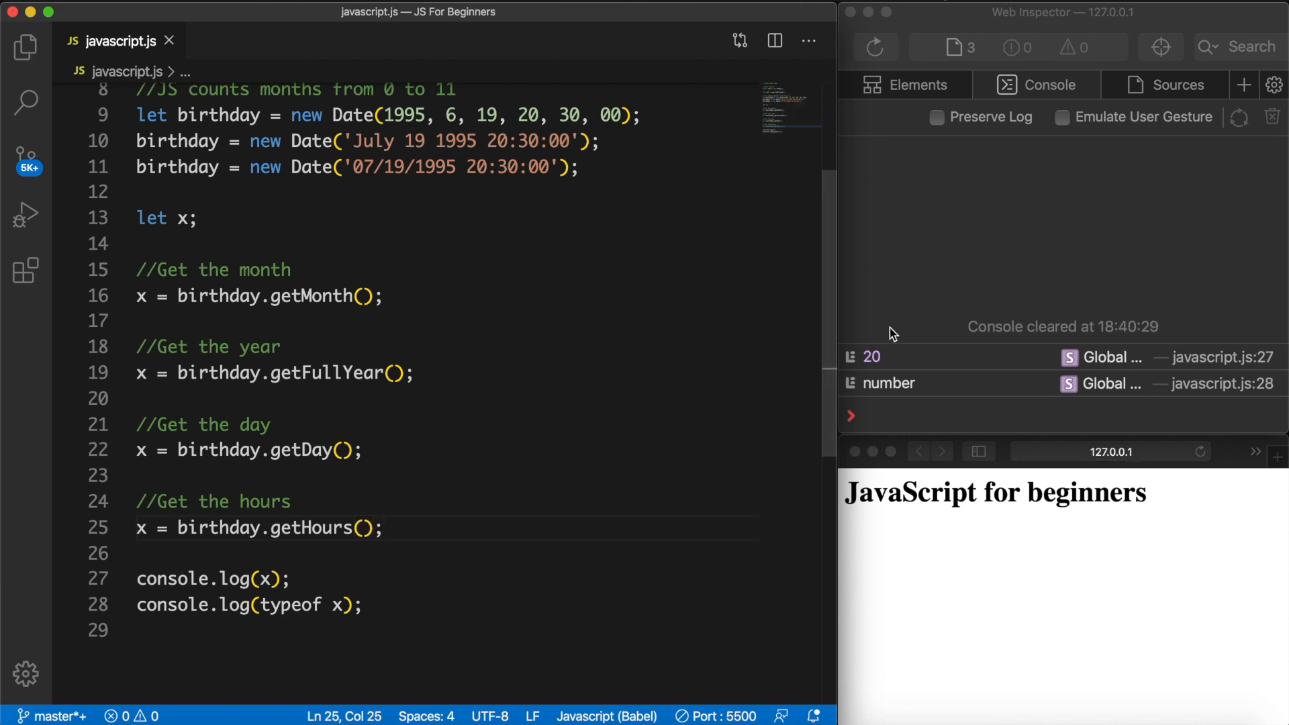
mouse_move(873, 354)
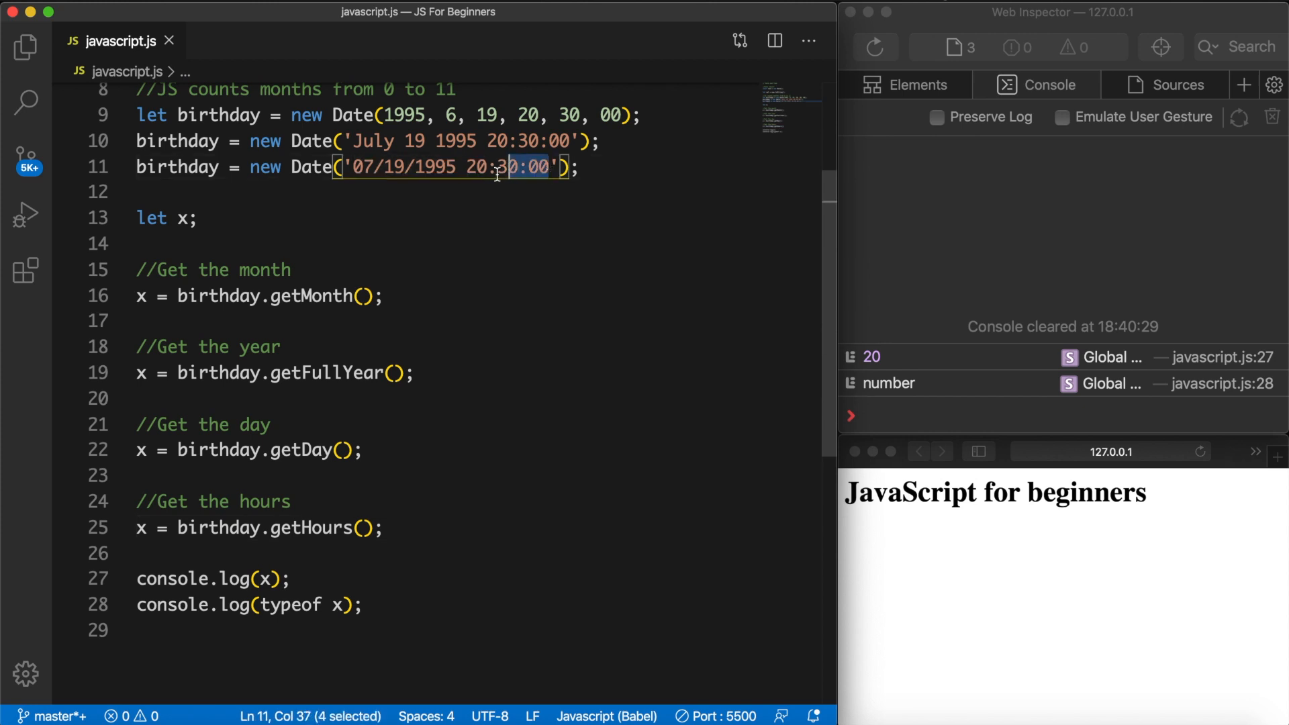
Remove the time from the line 11 date string, then restore '20:30:00'
key("Backspace")
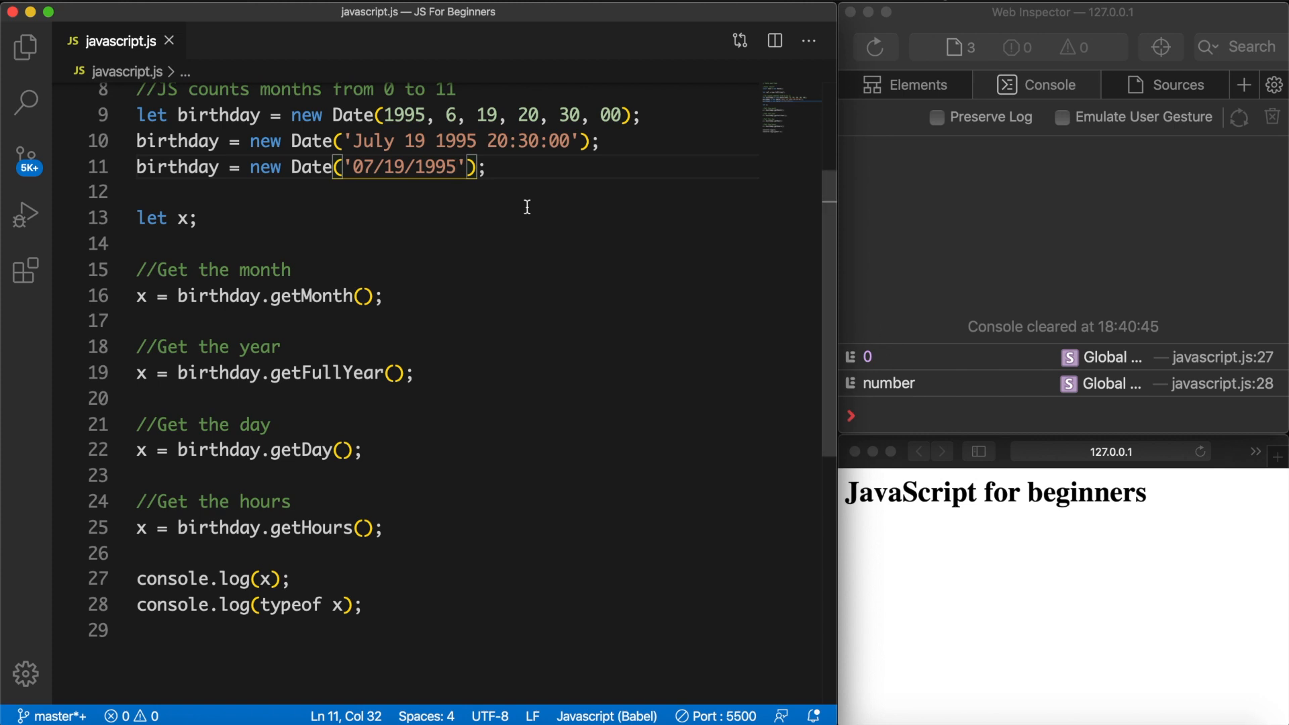
type("20:30:00")
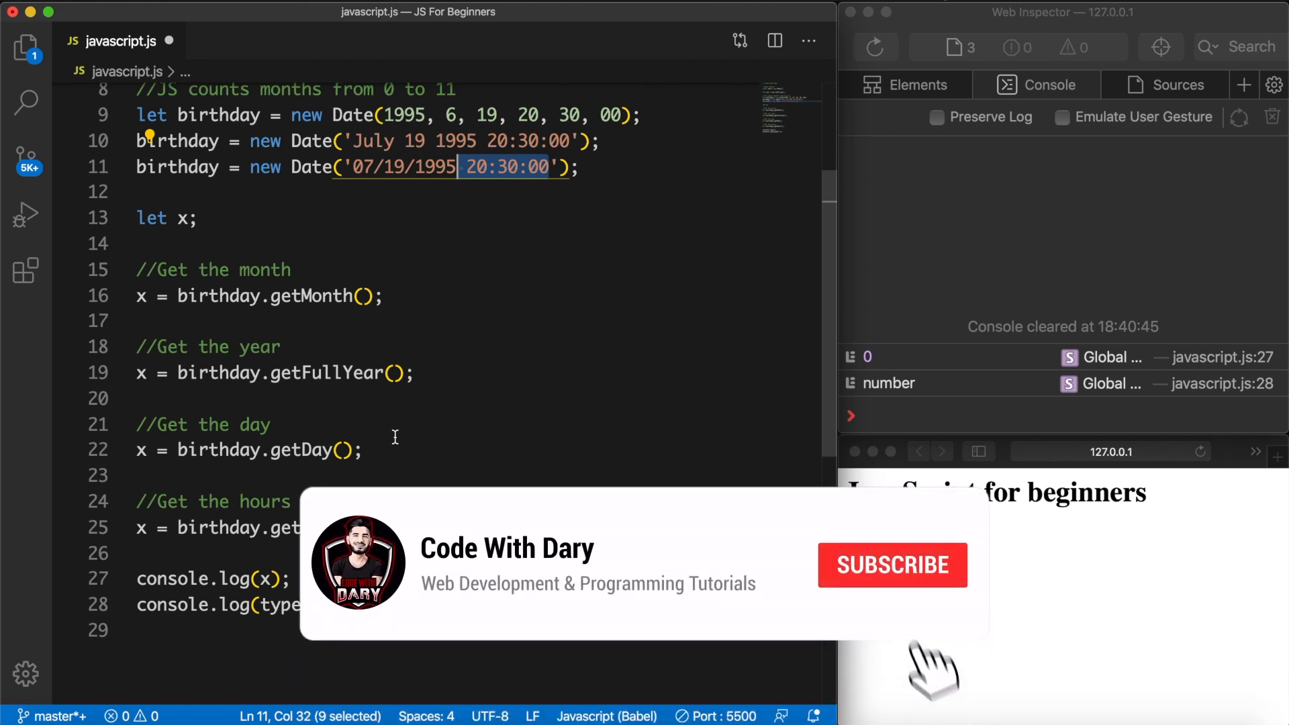
left_click(892, 564)
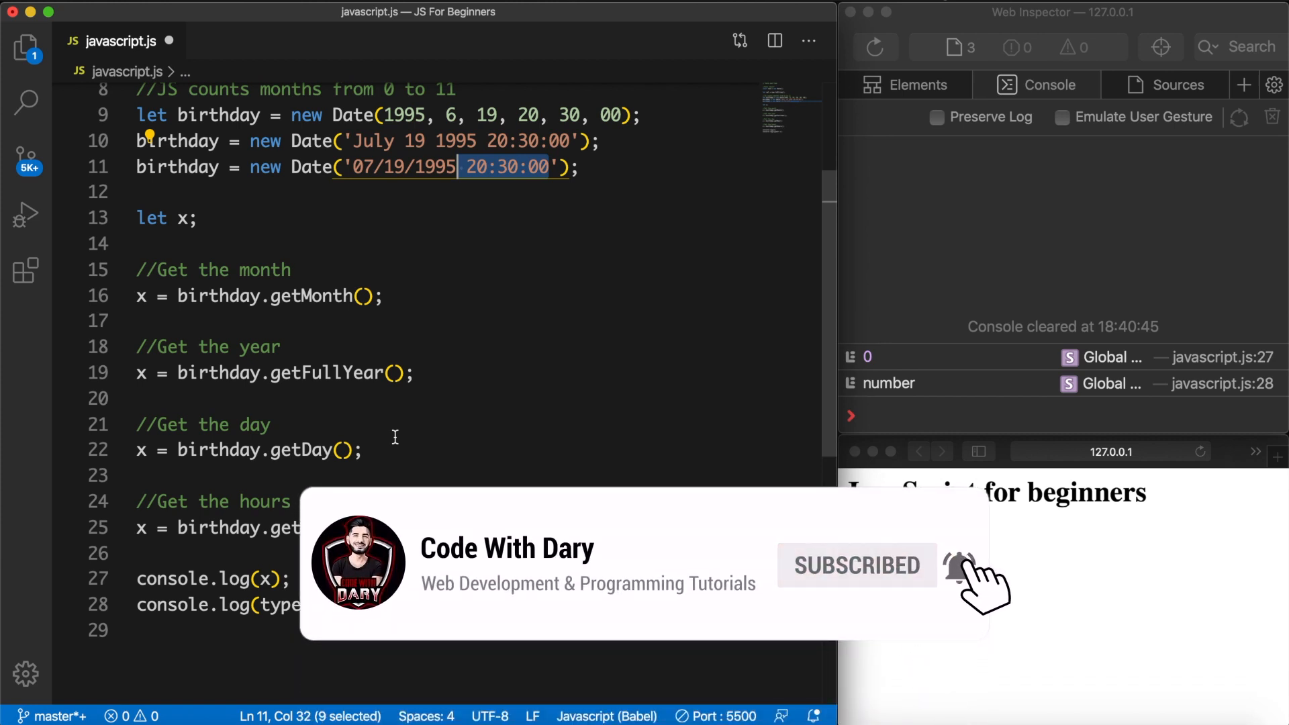